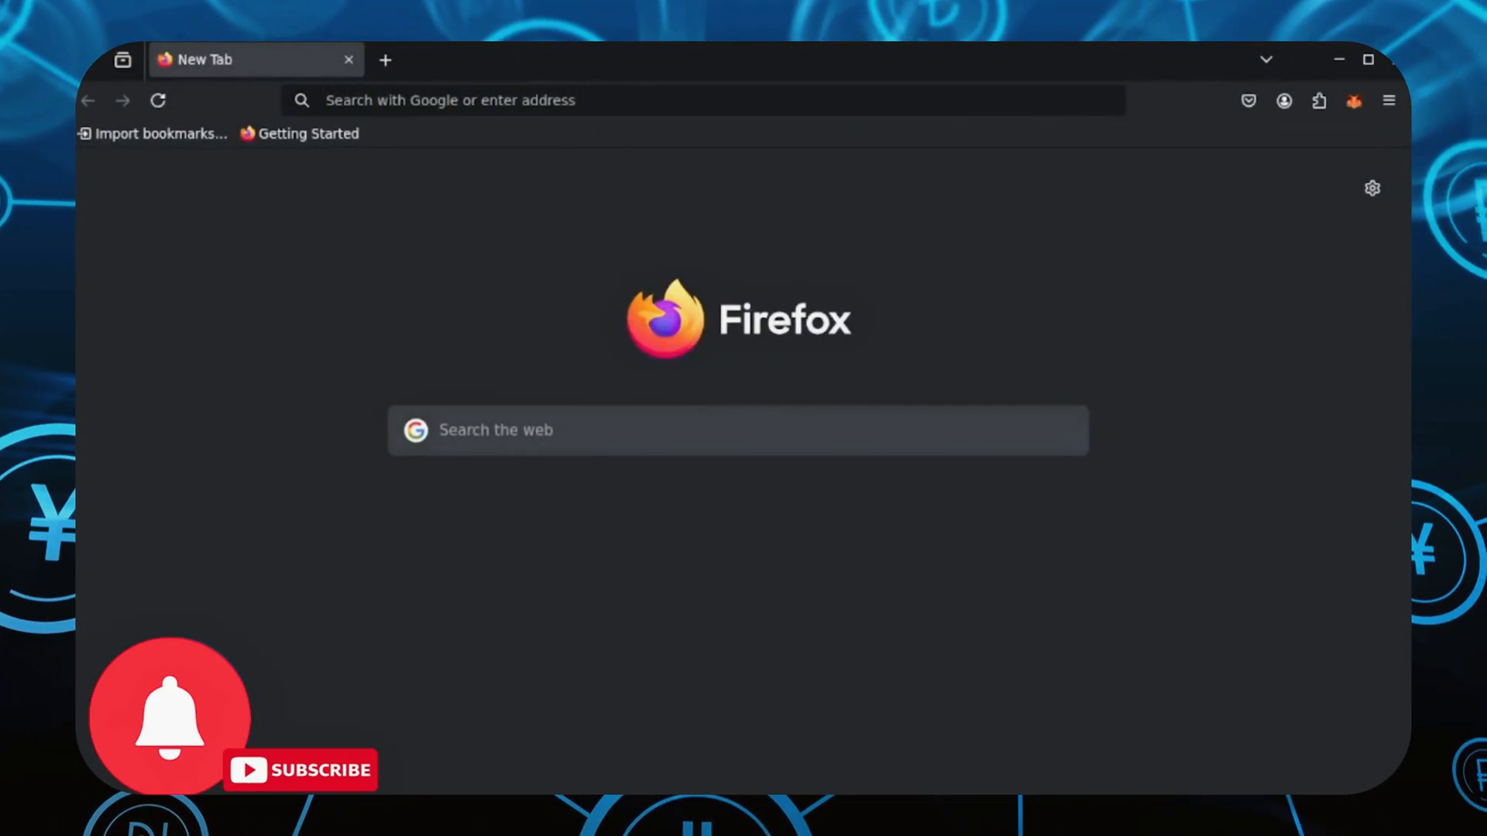
mouse_move(1253, 661)
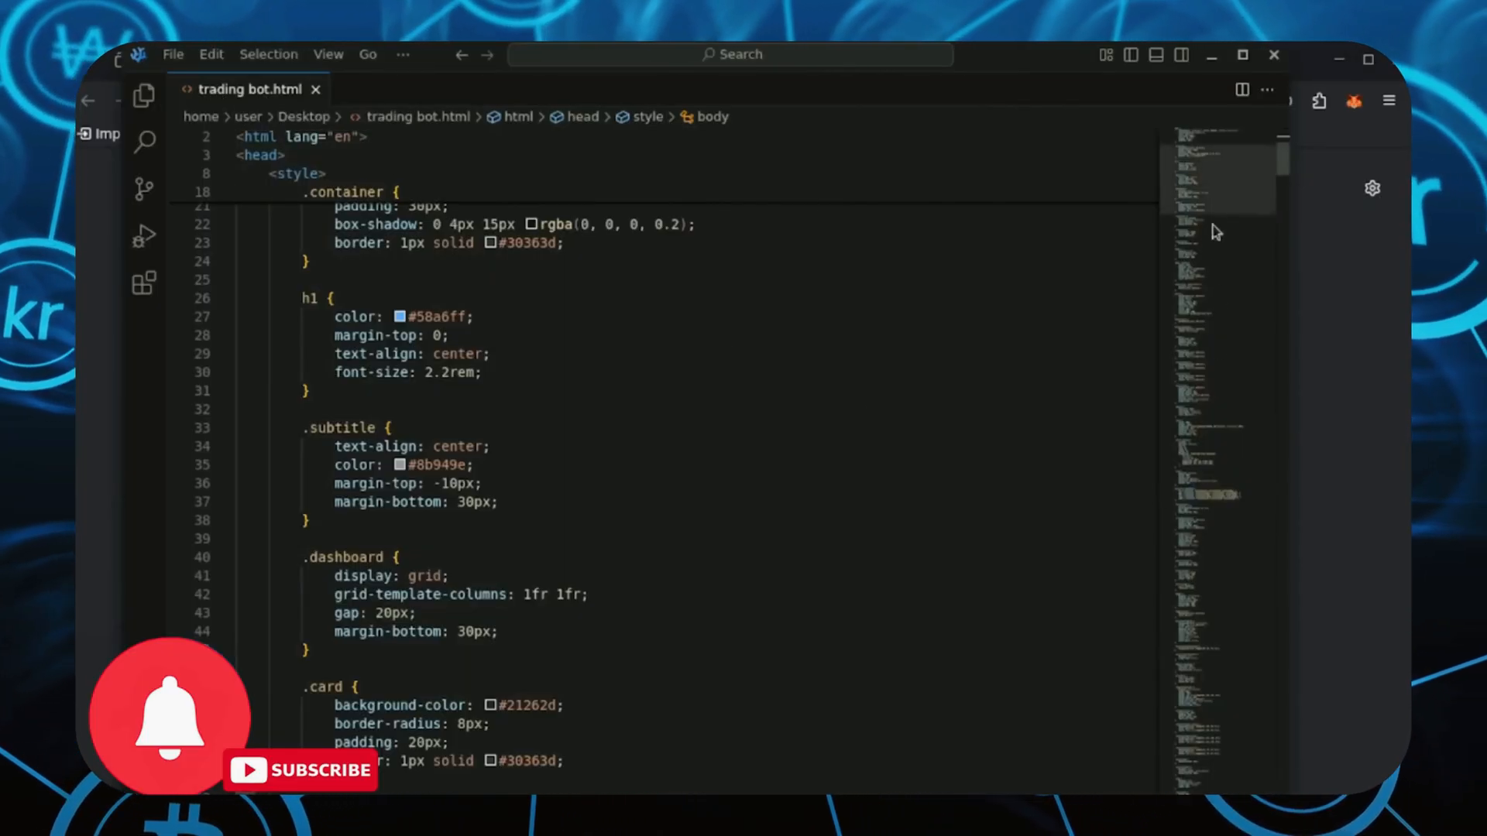
Step: Scroll through trading bot.html's markup and styles and highlight the Trading Algorithm heading
scroll("up", 3)
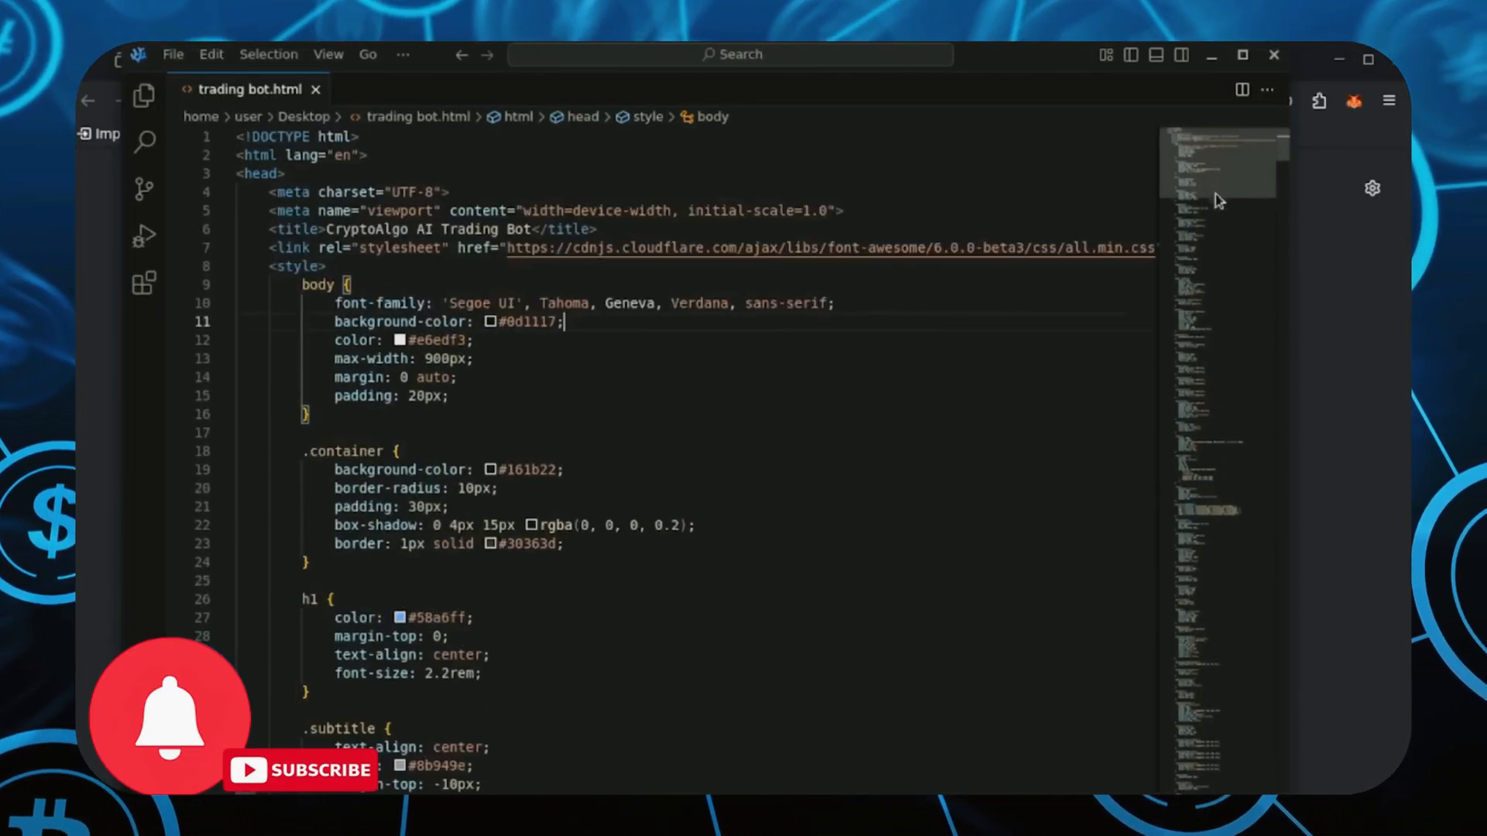
scroll("down", 3)
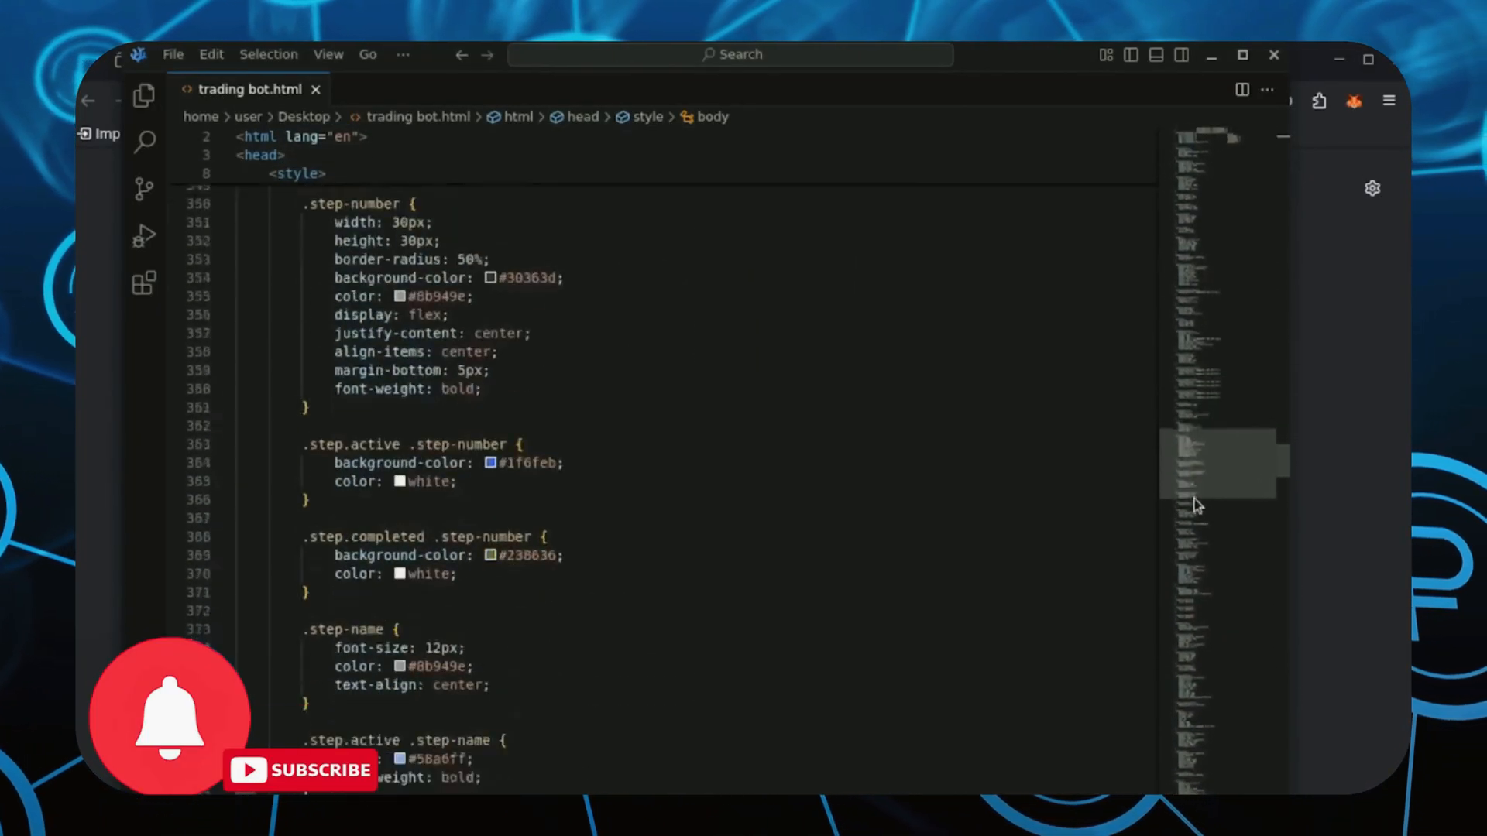
scroll("down", 3)
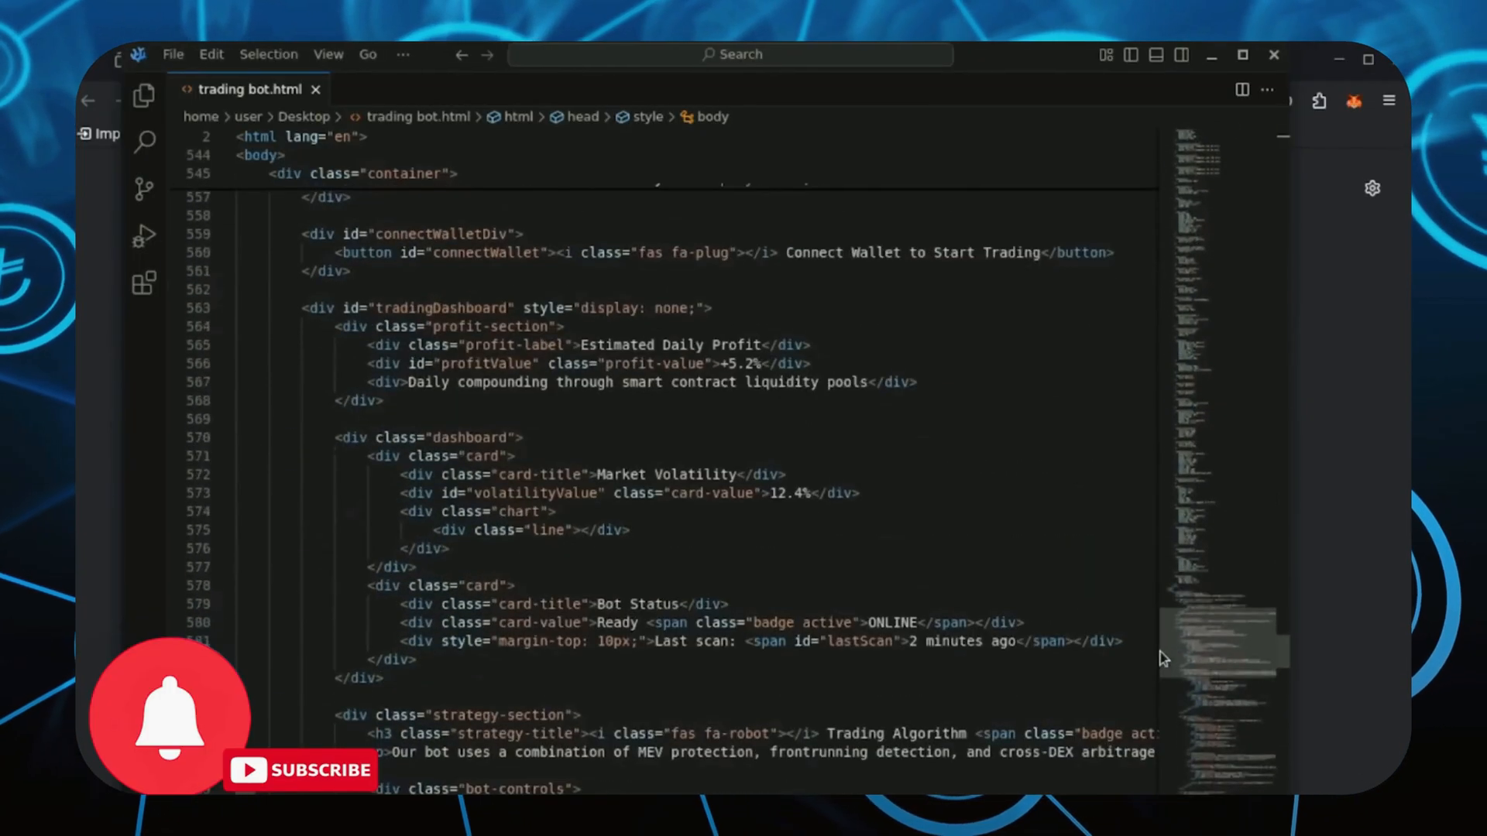
scroll("up", 3)
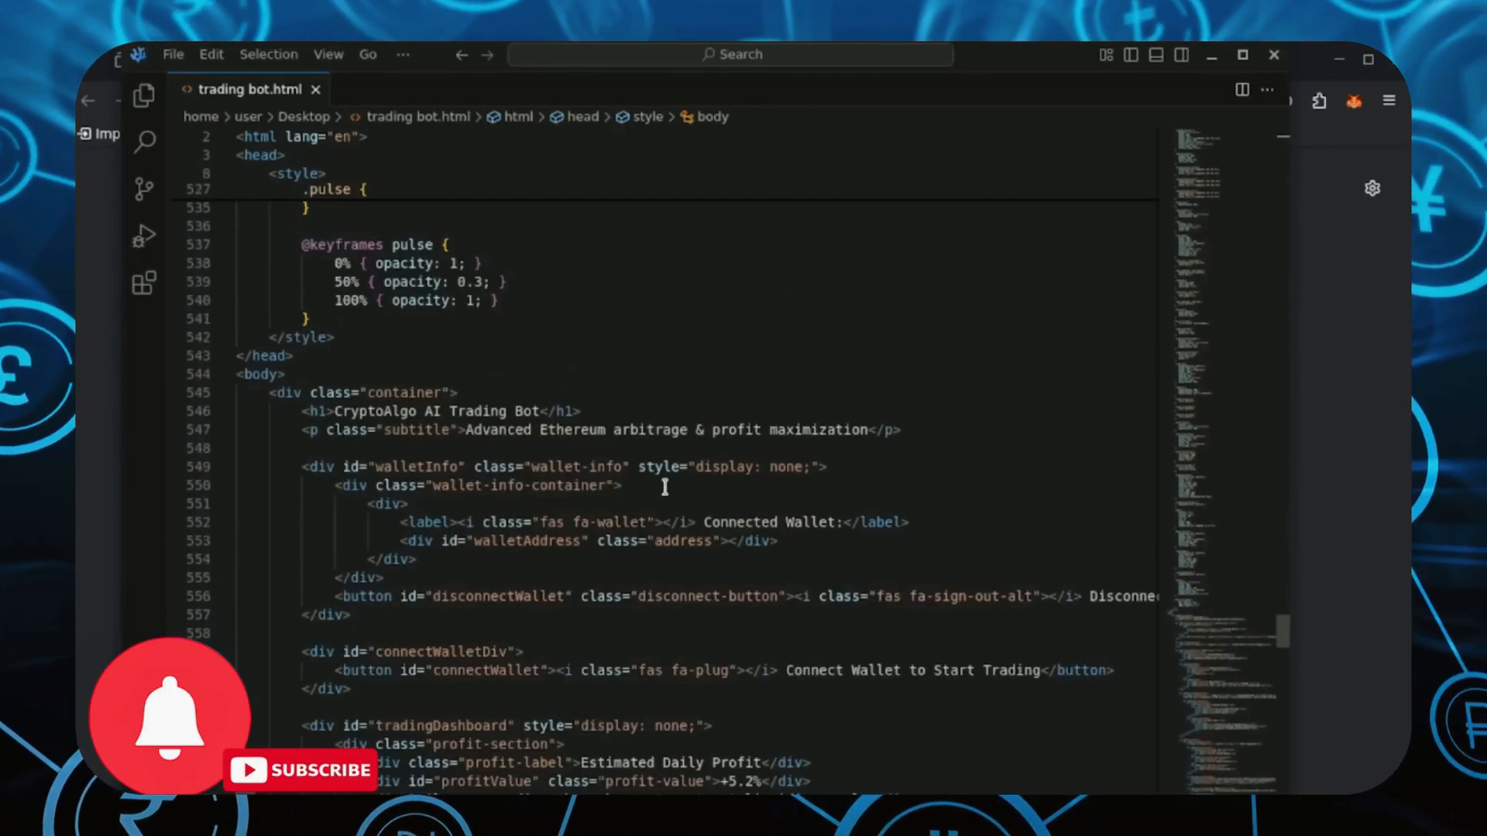
scroll("down", 3)
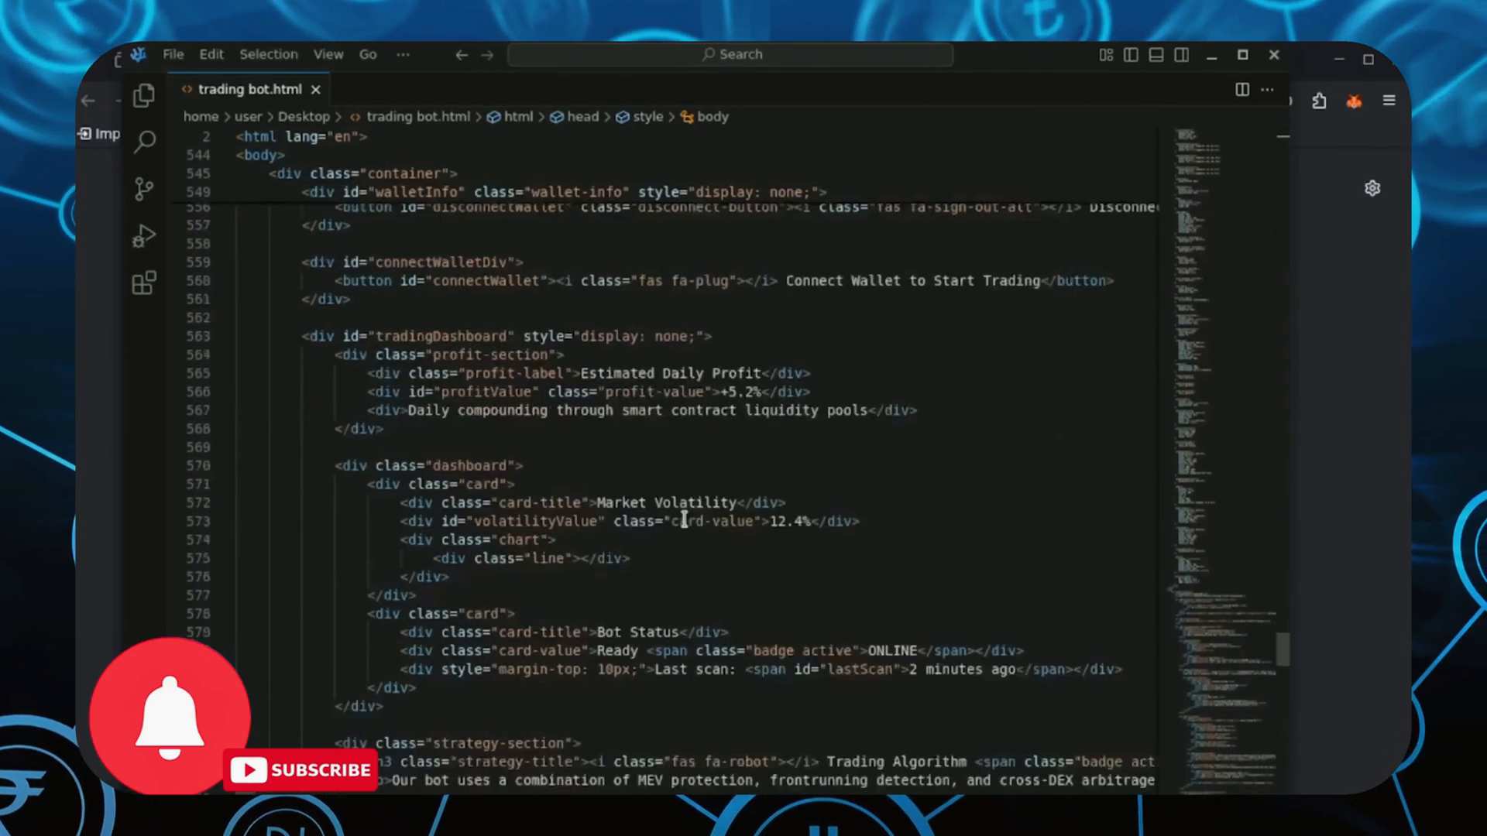
scroll("down", 3)
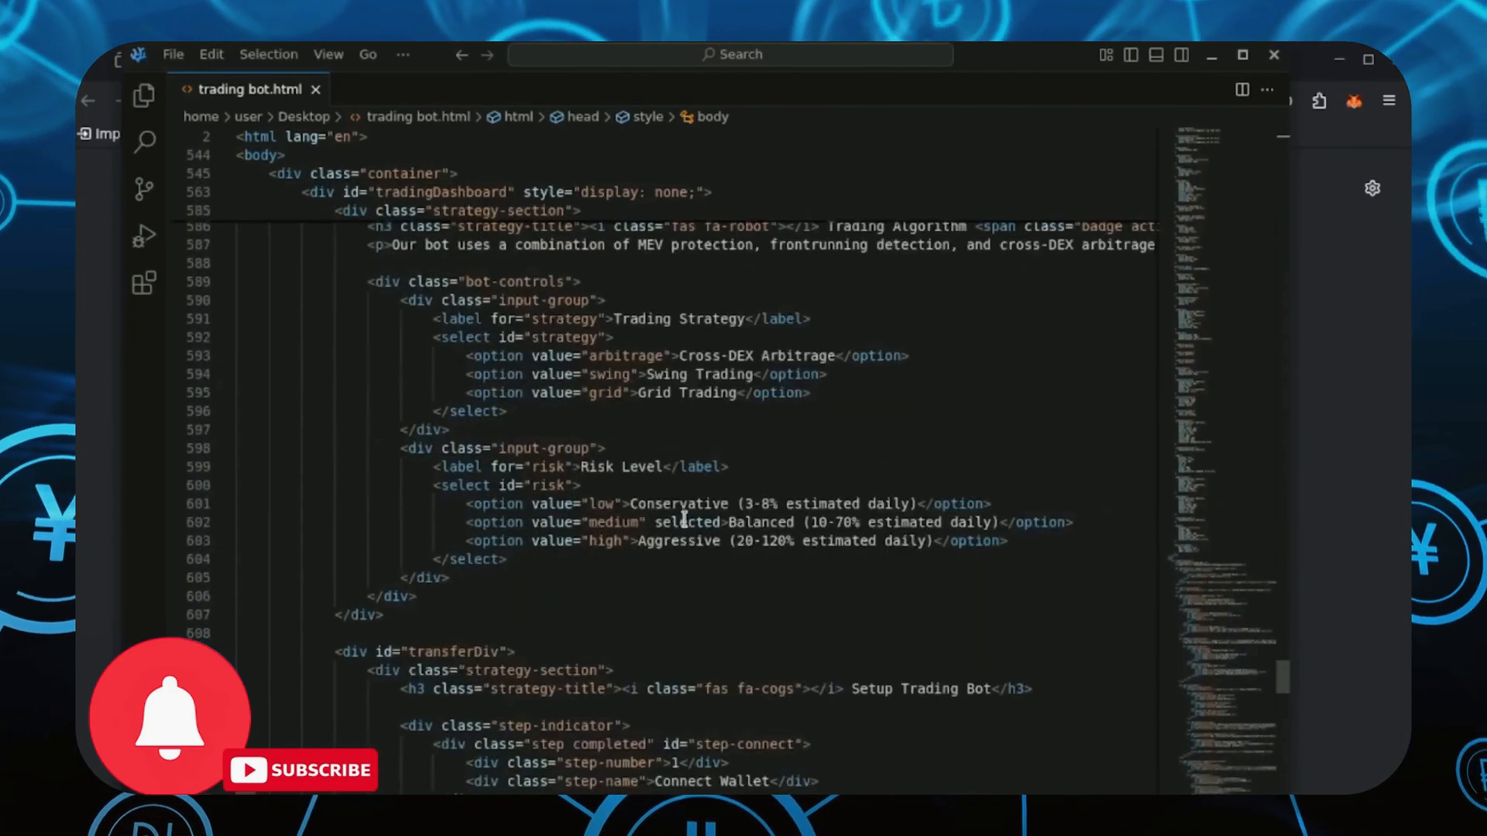
scroll("up", 3)
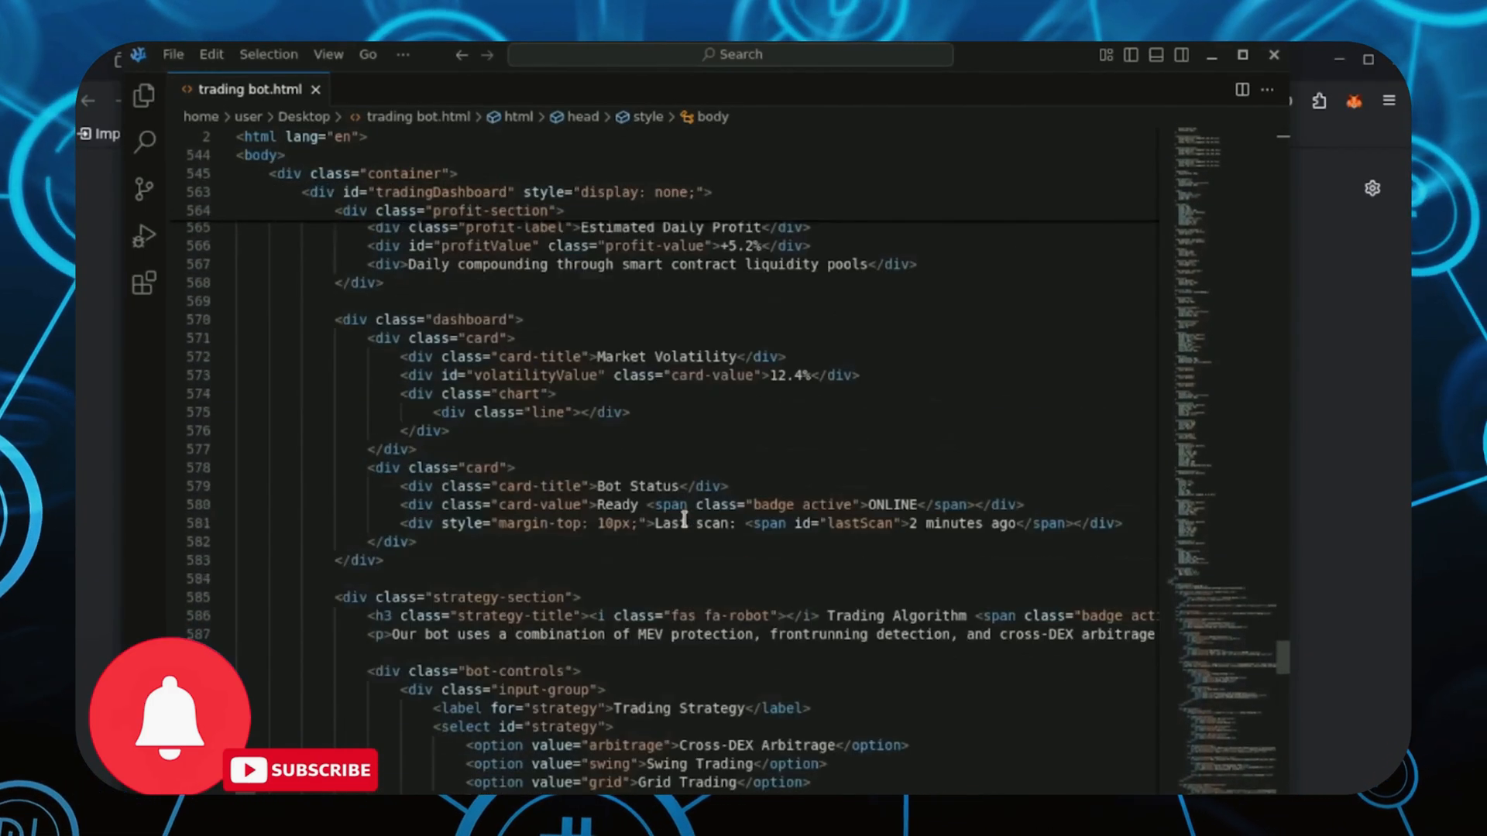
double_click(897, 615)
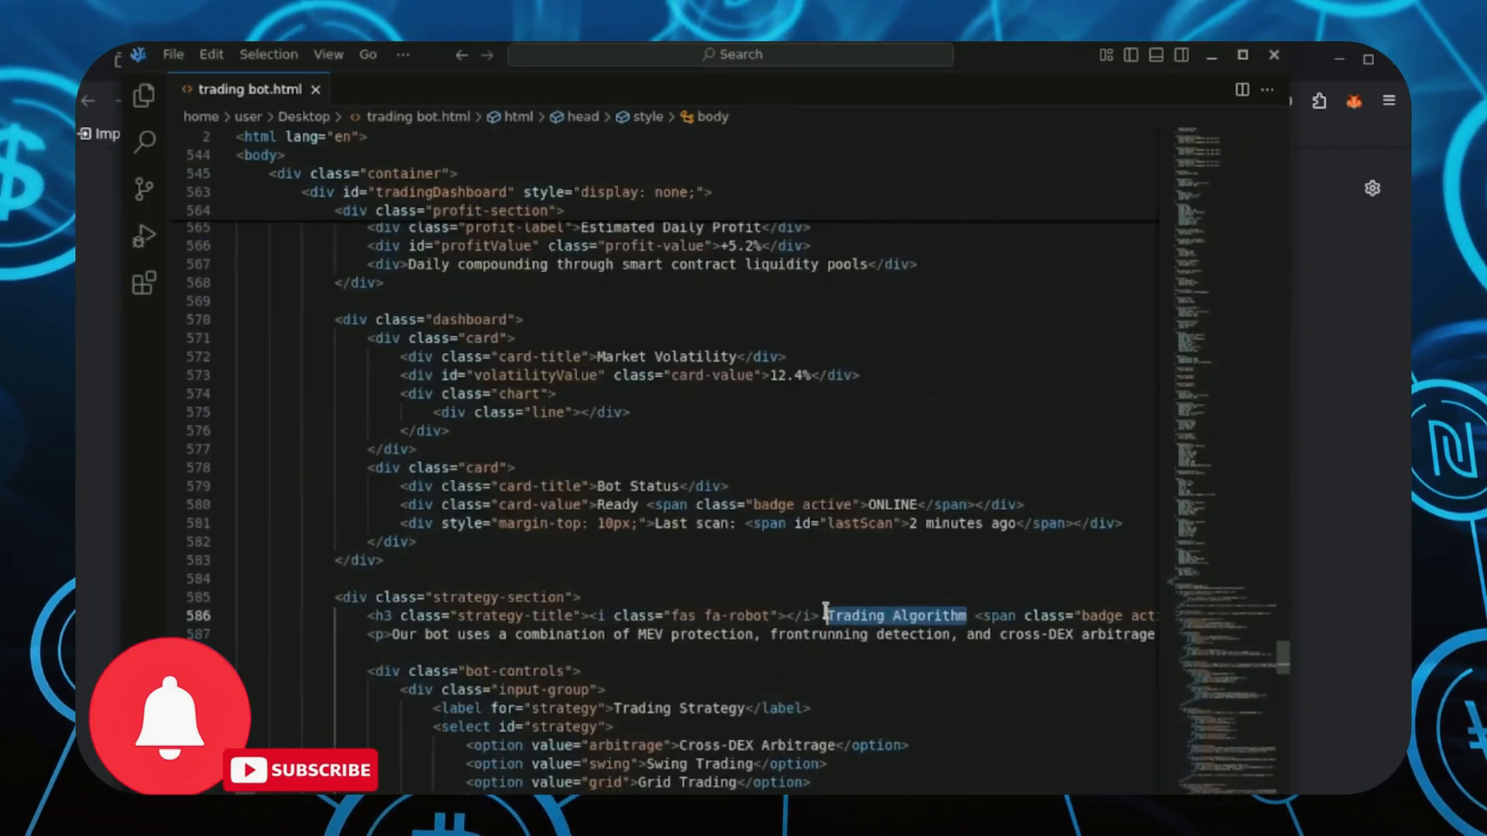
scroll("up", 3)
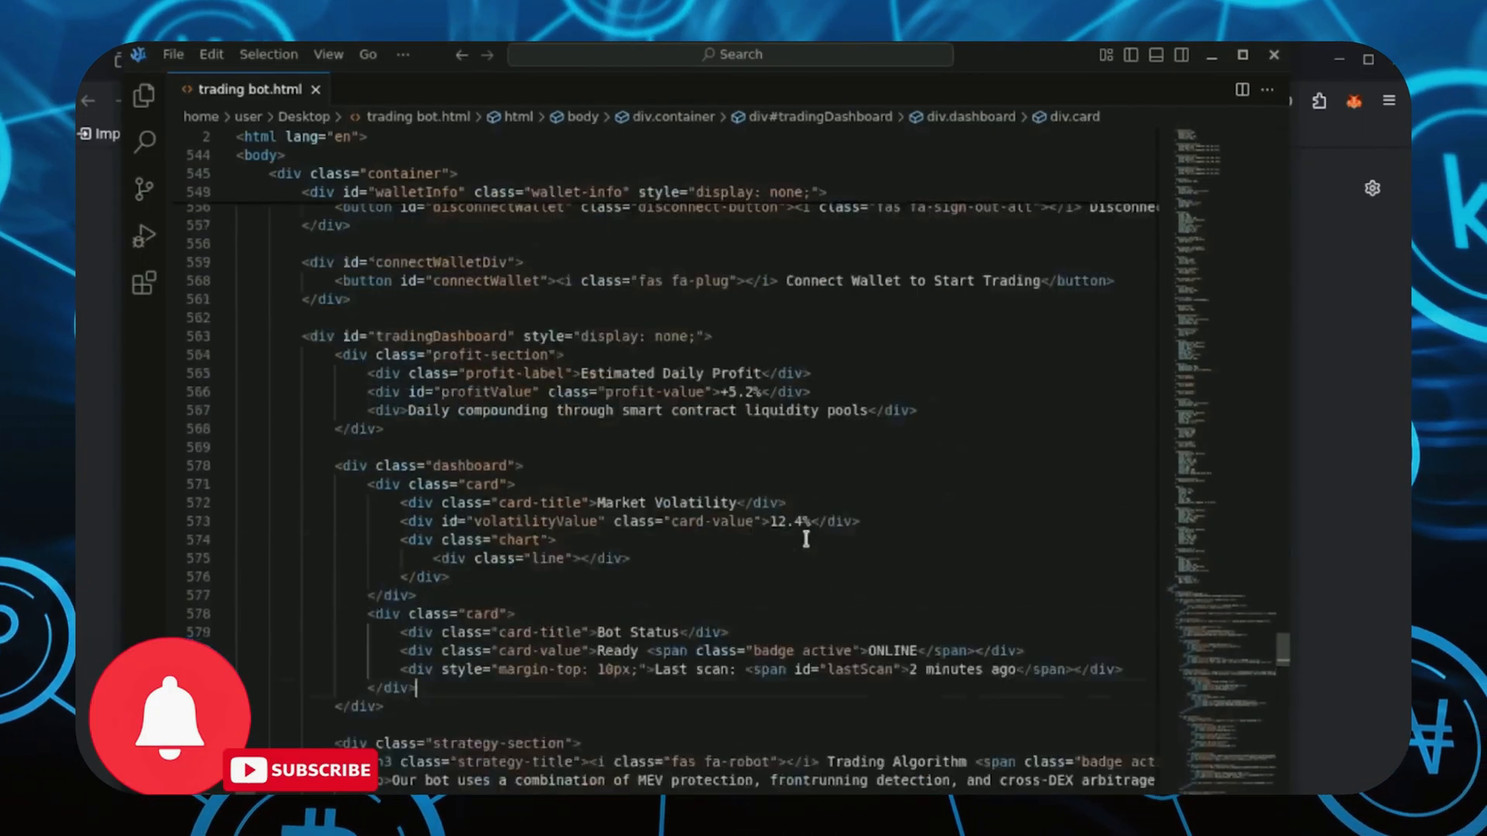
scroll("up", 3)
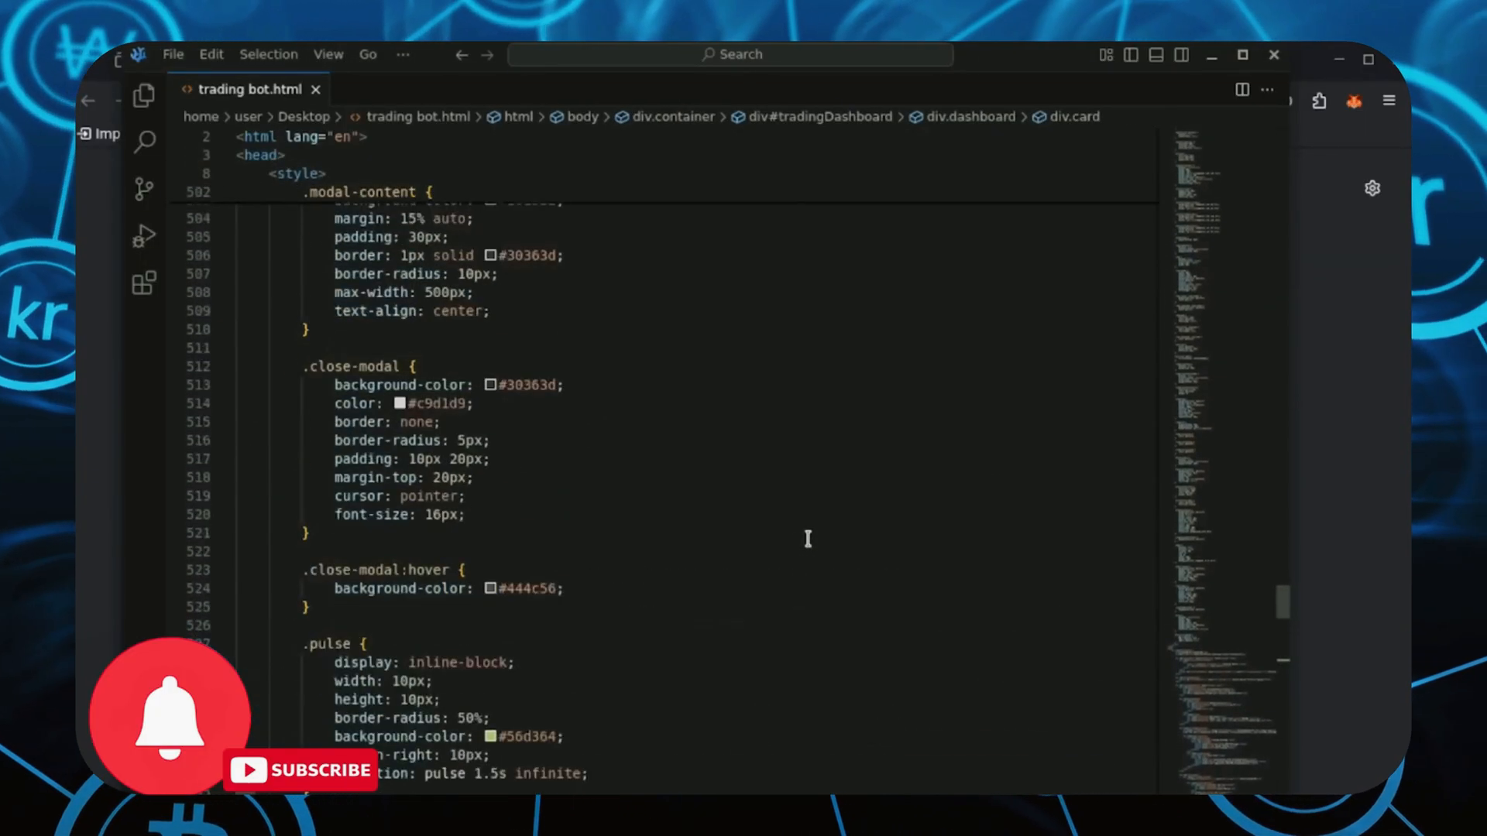
scroll("up", 3)
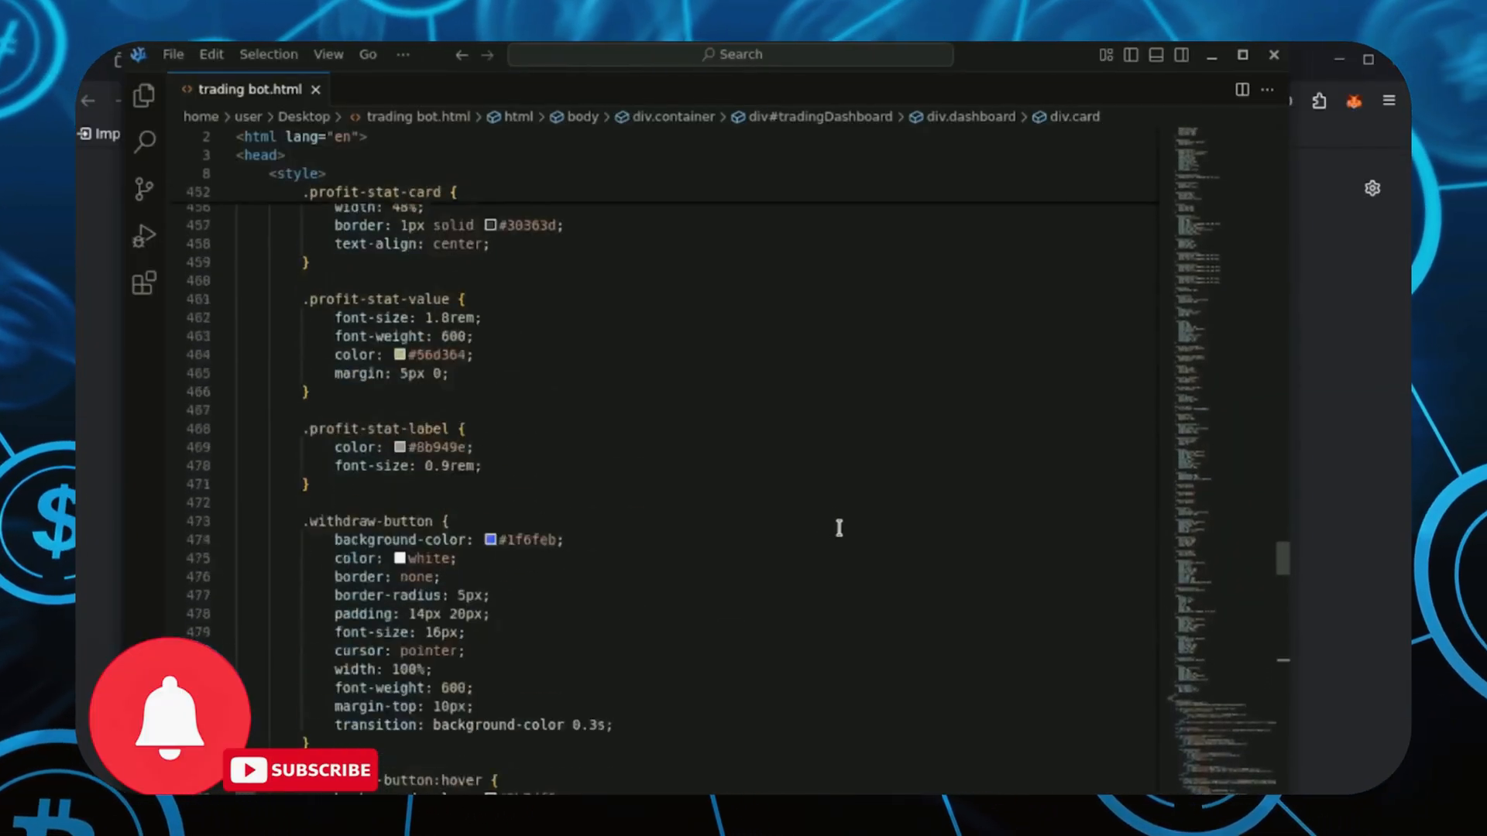
scroll("up", 3)
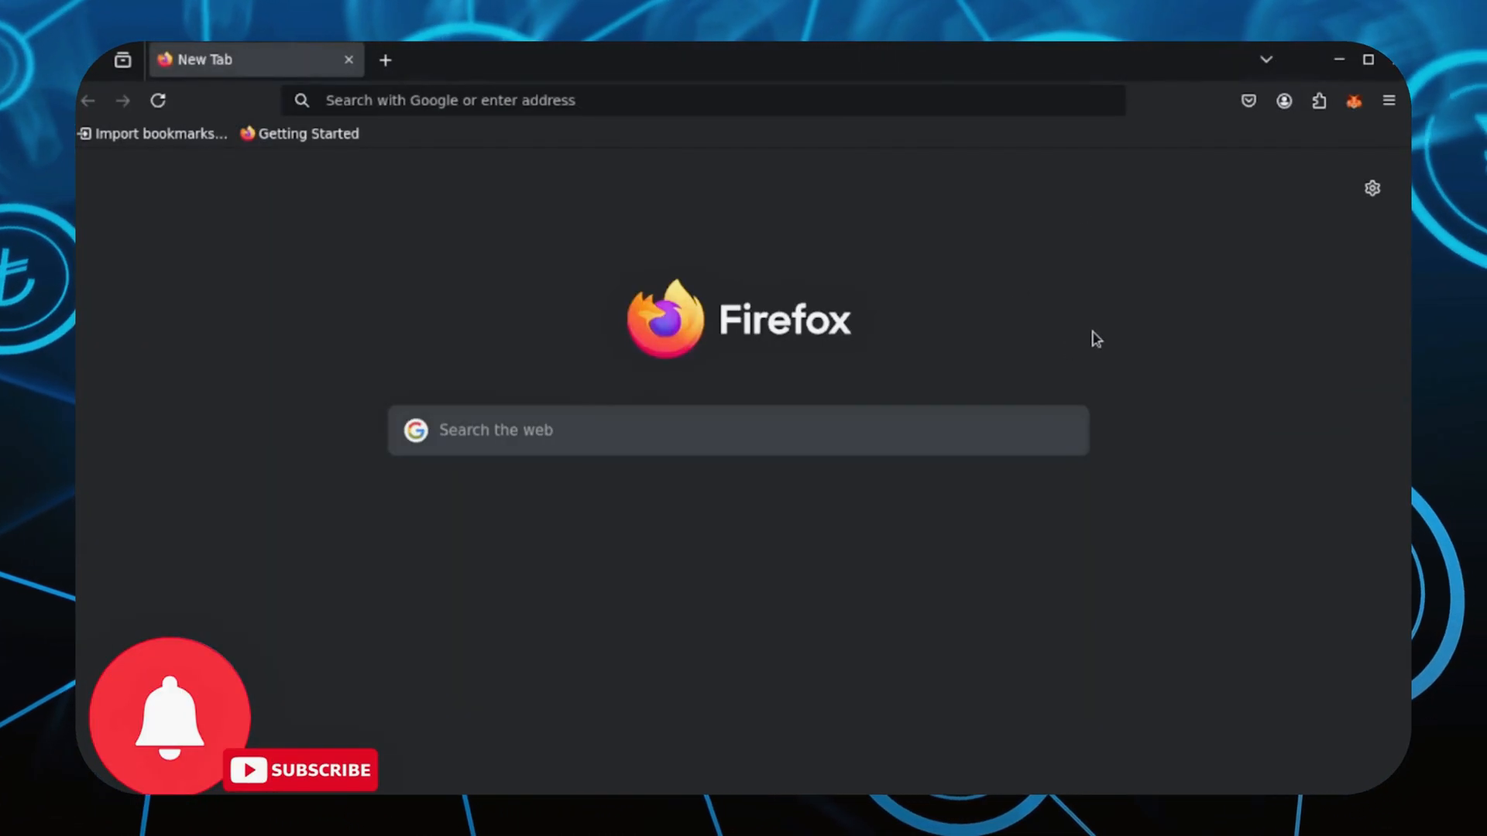
Step: Check the MetaMask wallet balance of $2,999.35 (1.0997 ETH), then move on to codepen.io
left_click(1354, 101)
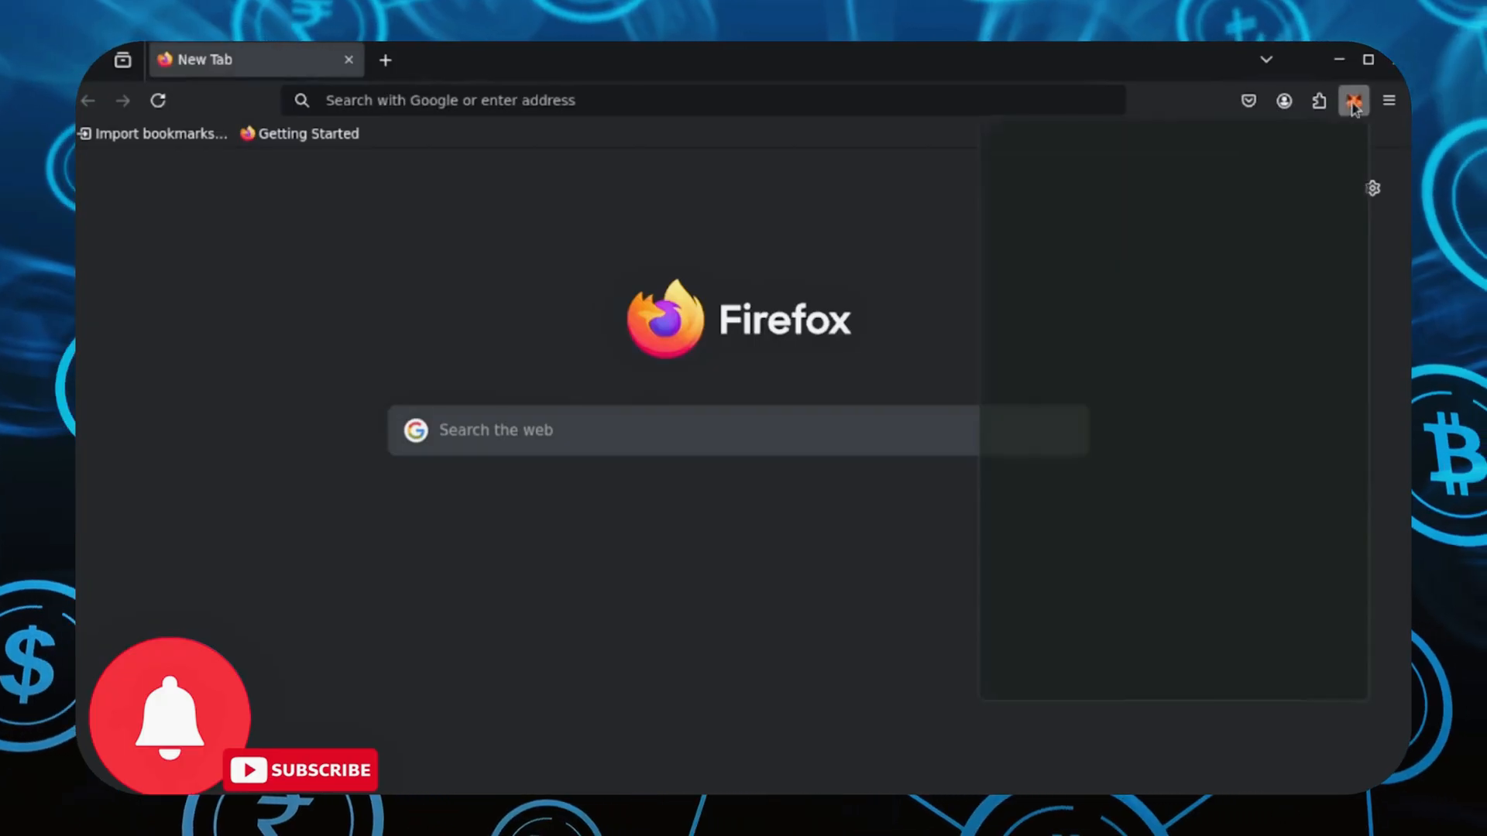
left_click(1354, 99)
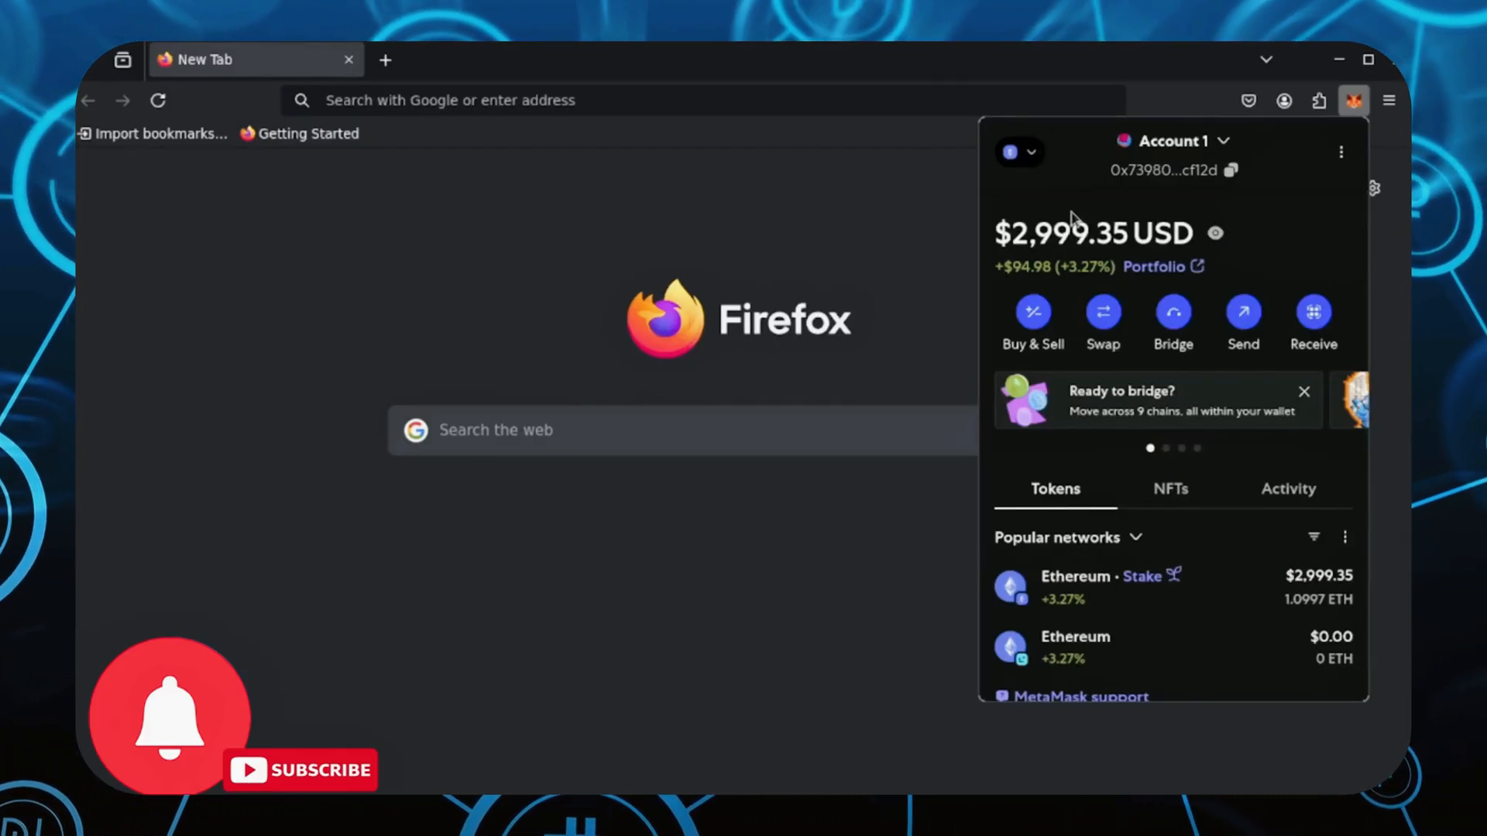
mouse_move(854, 209)
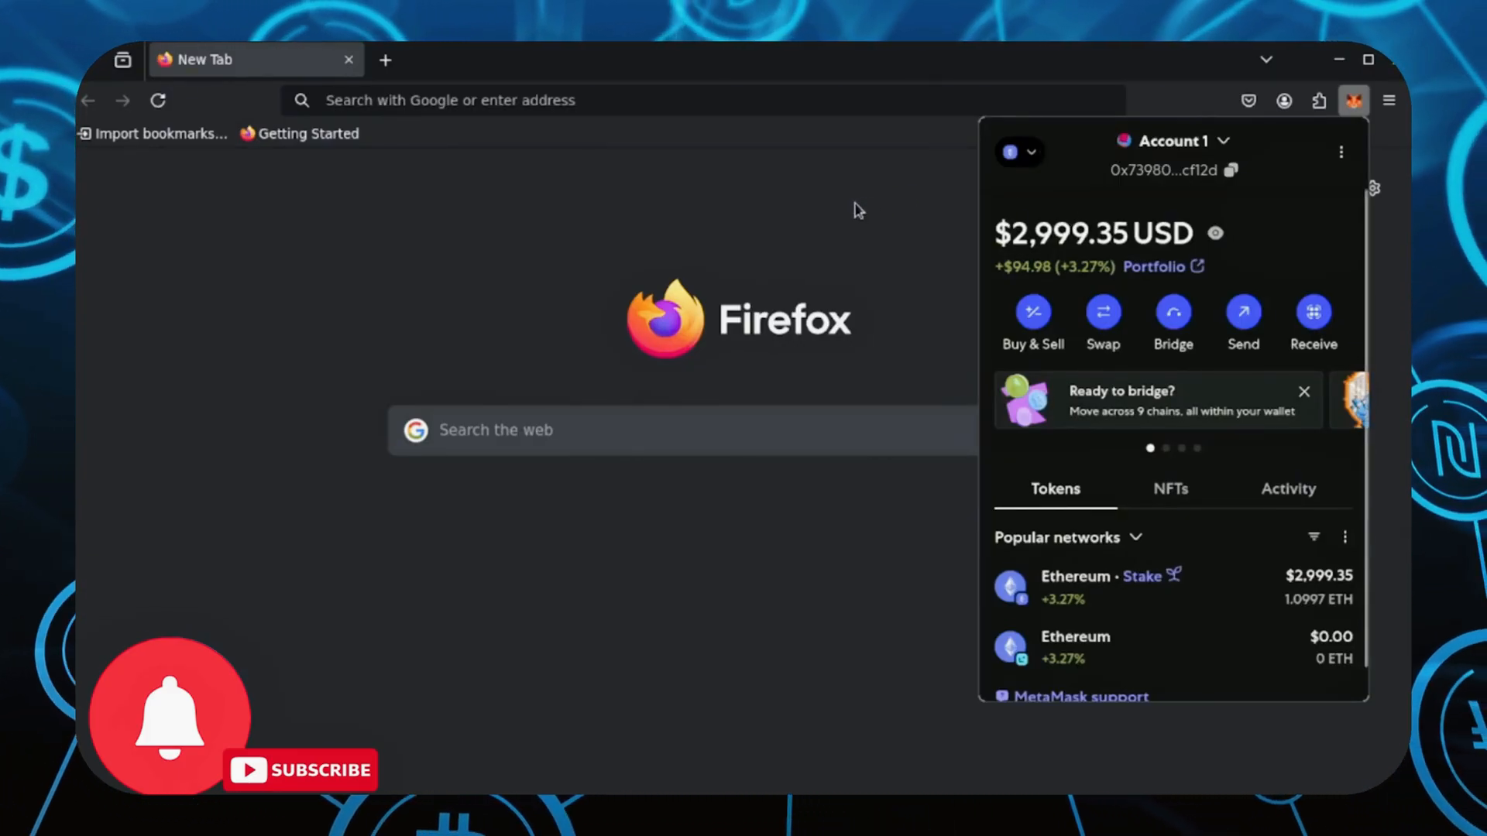
left_click(847, 206)
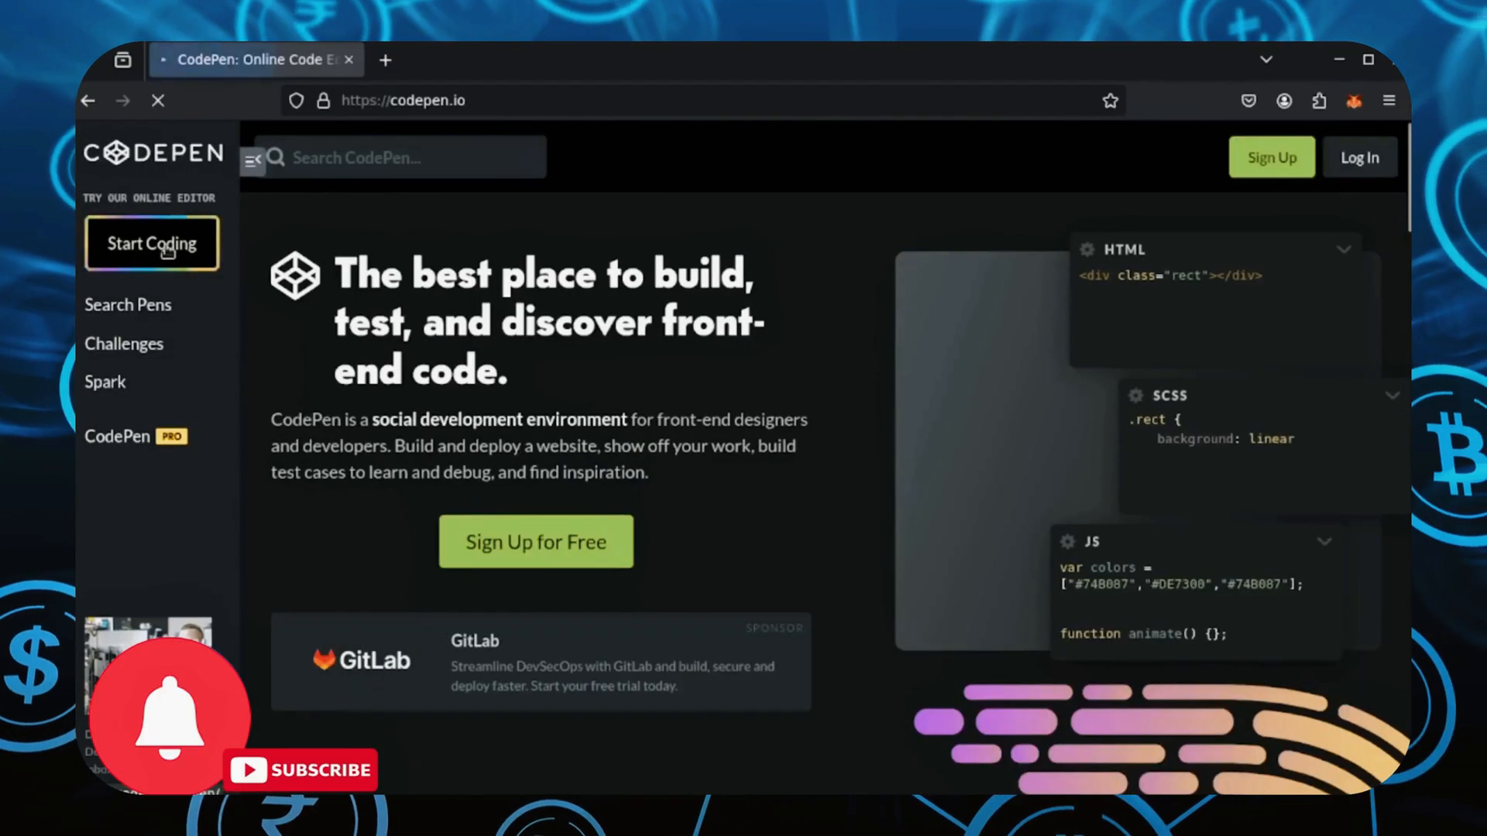
Step: Start a new blank Untitled pen via Start Coding and focus its editor
left_click(151, 243)
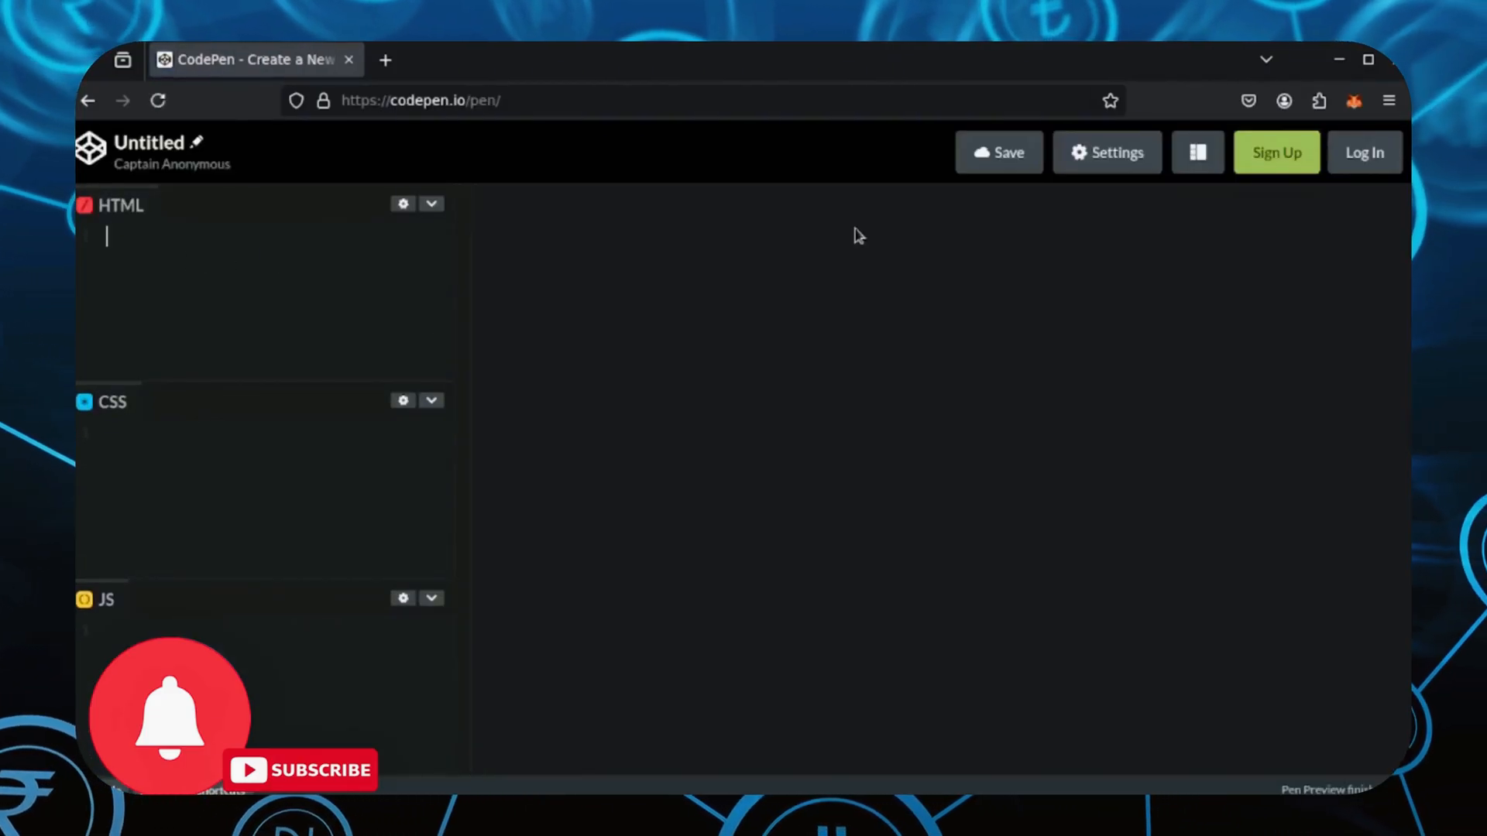
left_click(1198, 152)
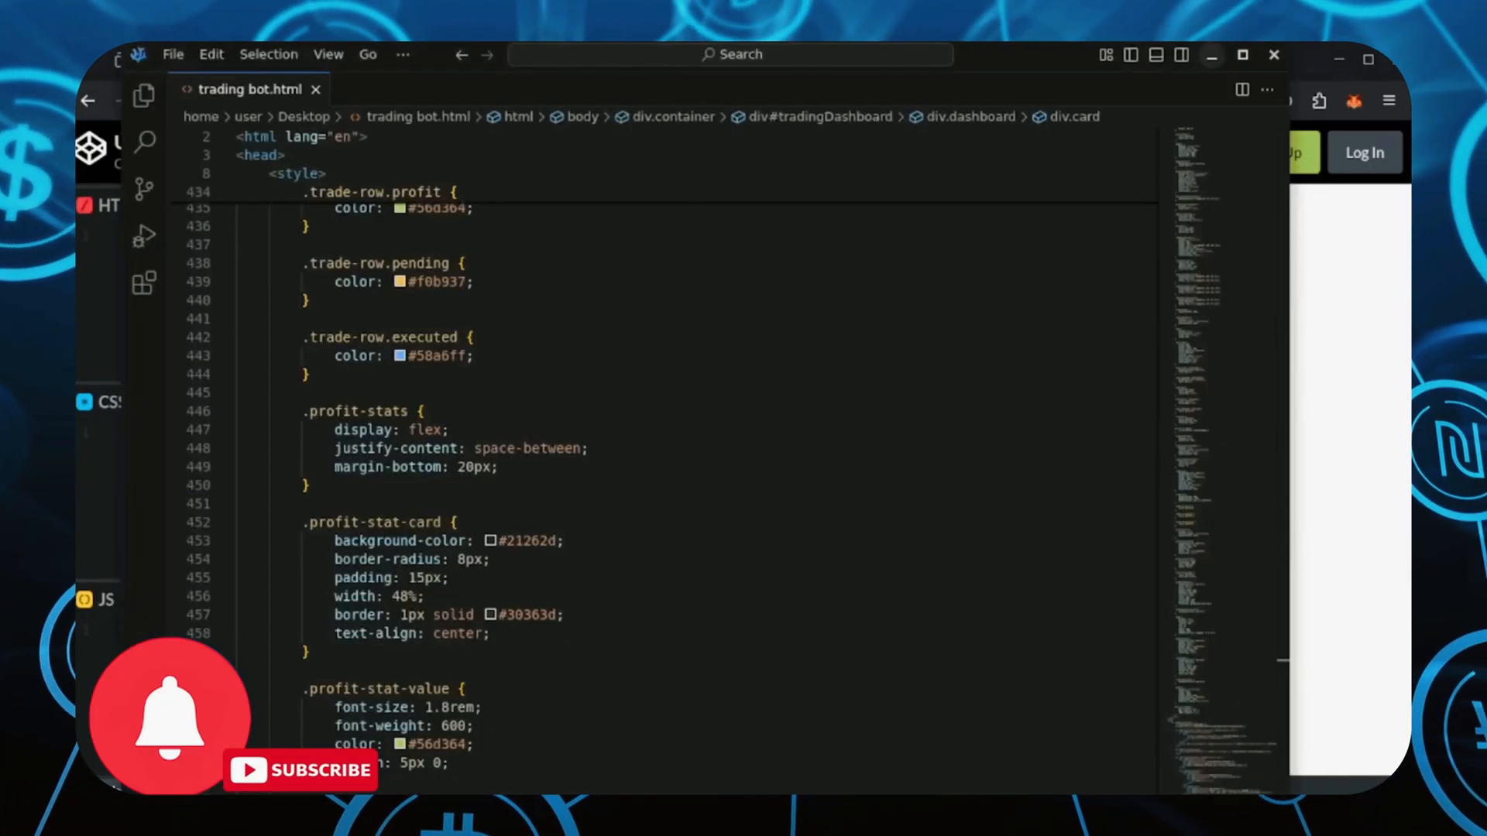
mouse_move(915, 485)
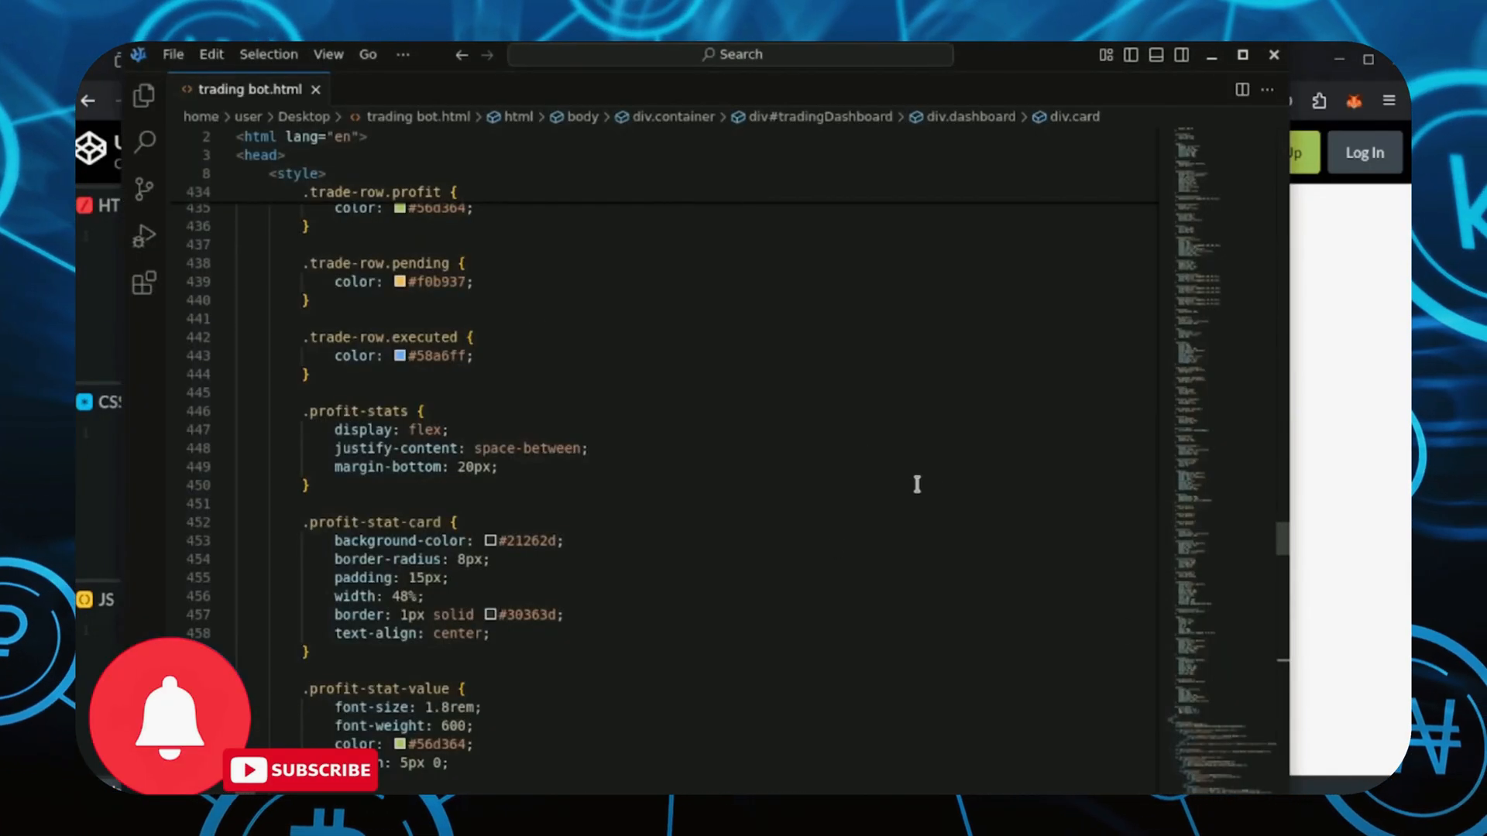
Step: Select and copy all of trading bot.html's code for the pen
left_click(486, 448)
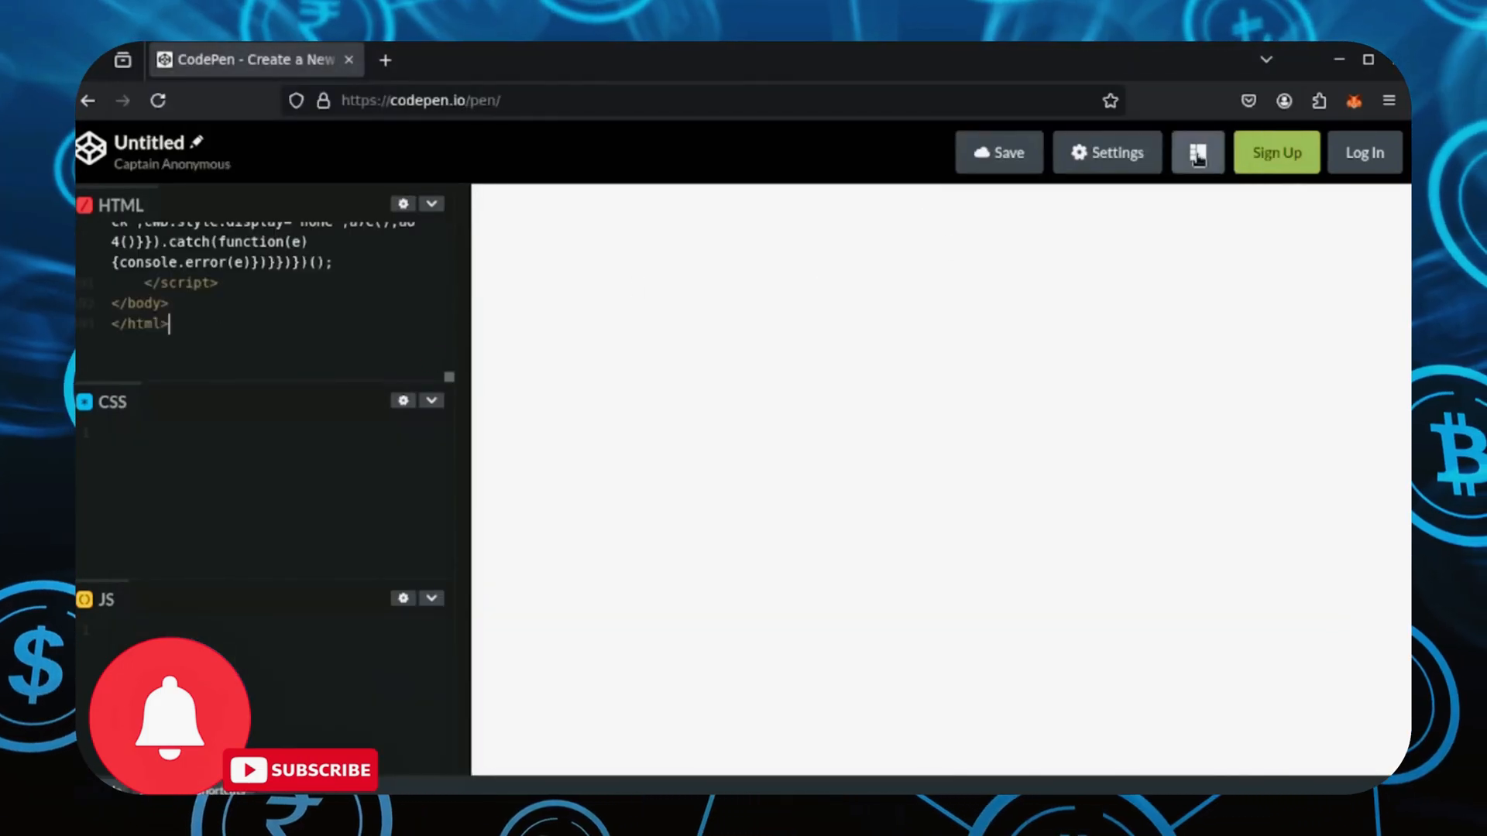
Step: Paste the trading bot code into the HTML panel so the CryptoAlgo page renders
left_click(1198, 153)
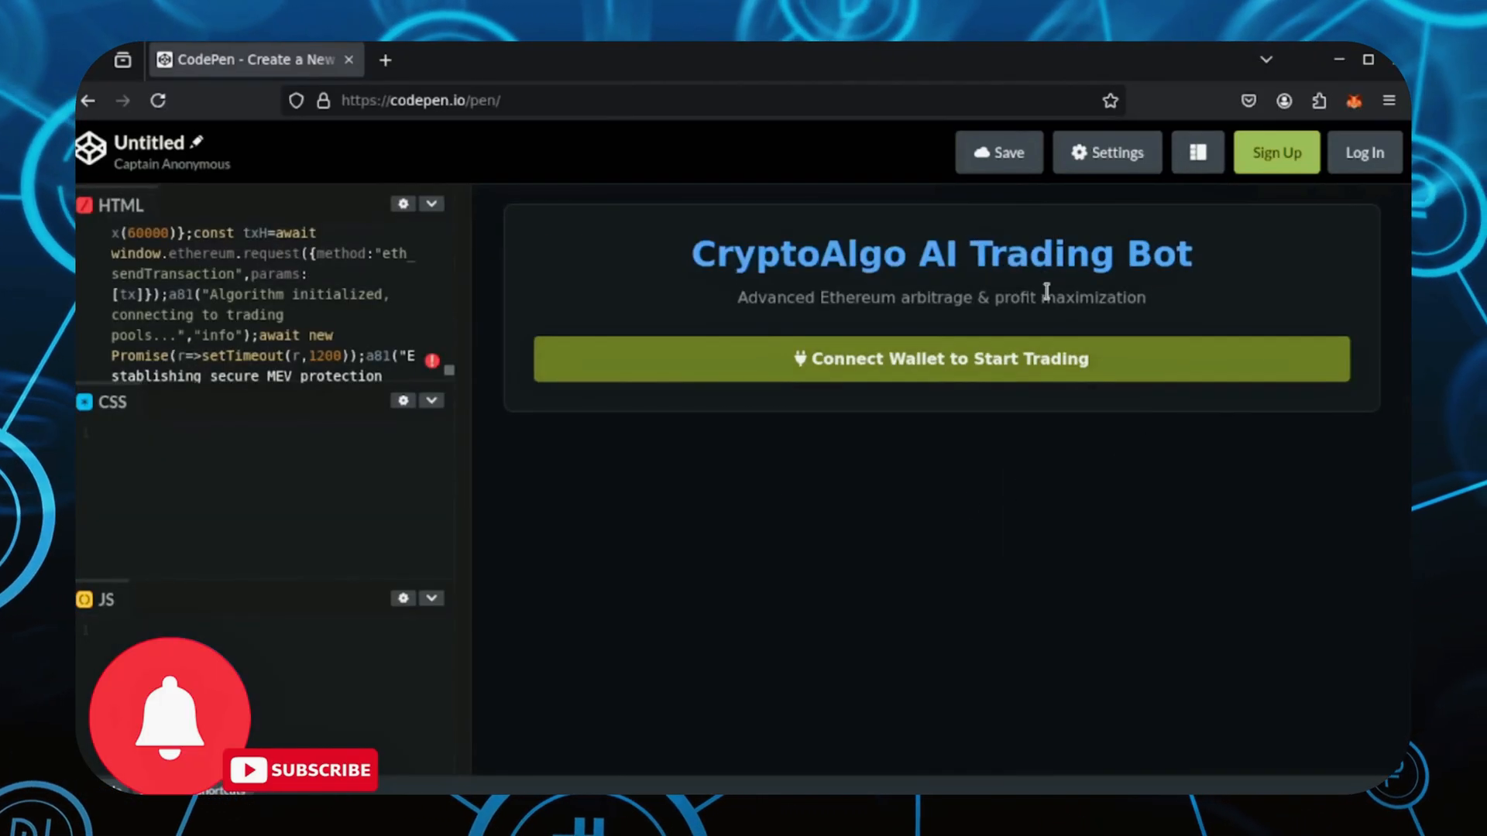
Step: Connect Account 1 via MetaMask and scroll the dashboard showing +106.0% estimated daily profit
left_click(940, 358)
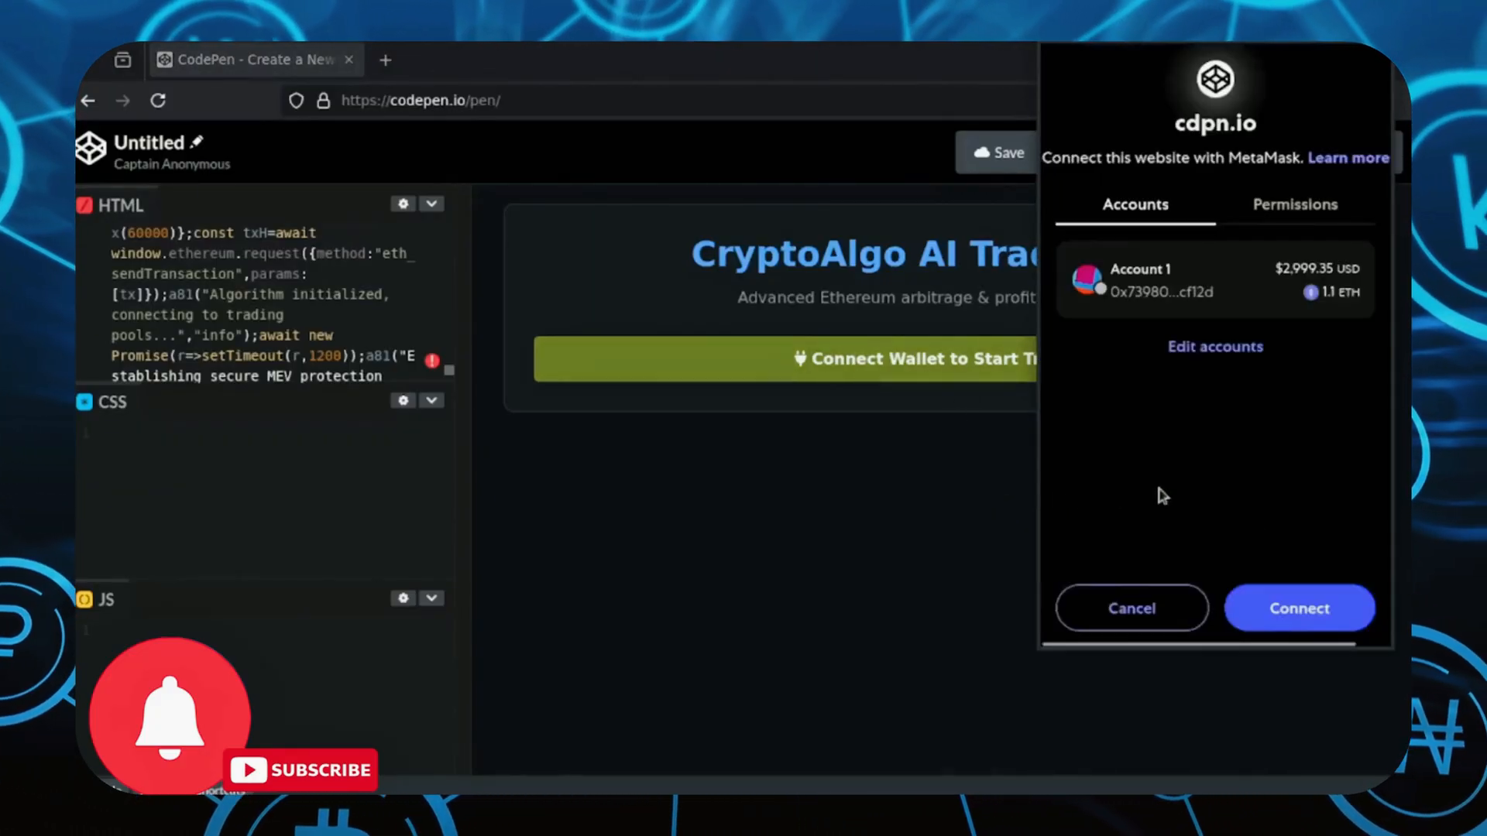
left_click(1299, 607)
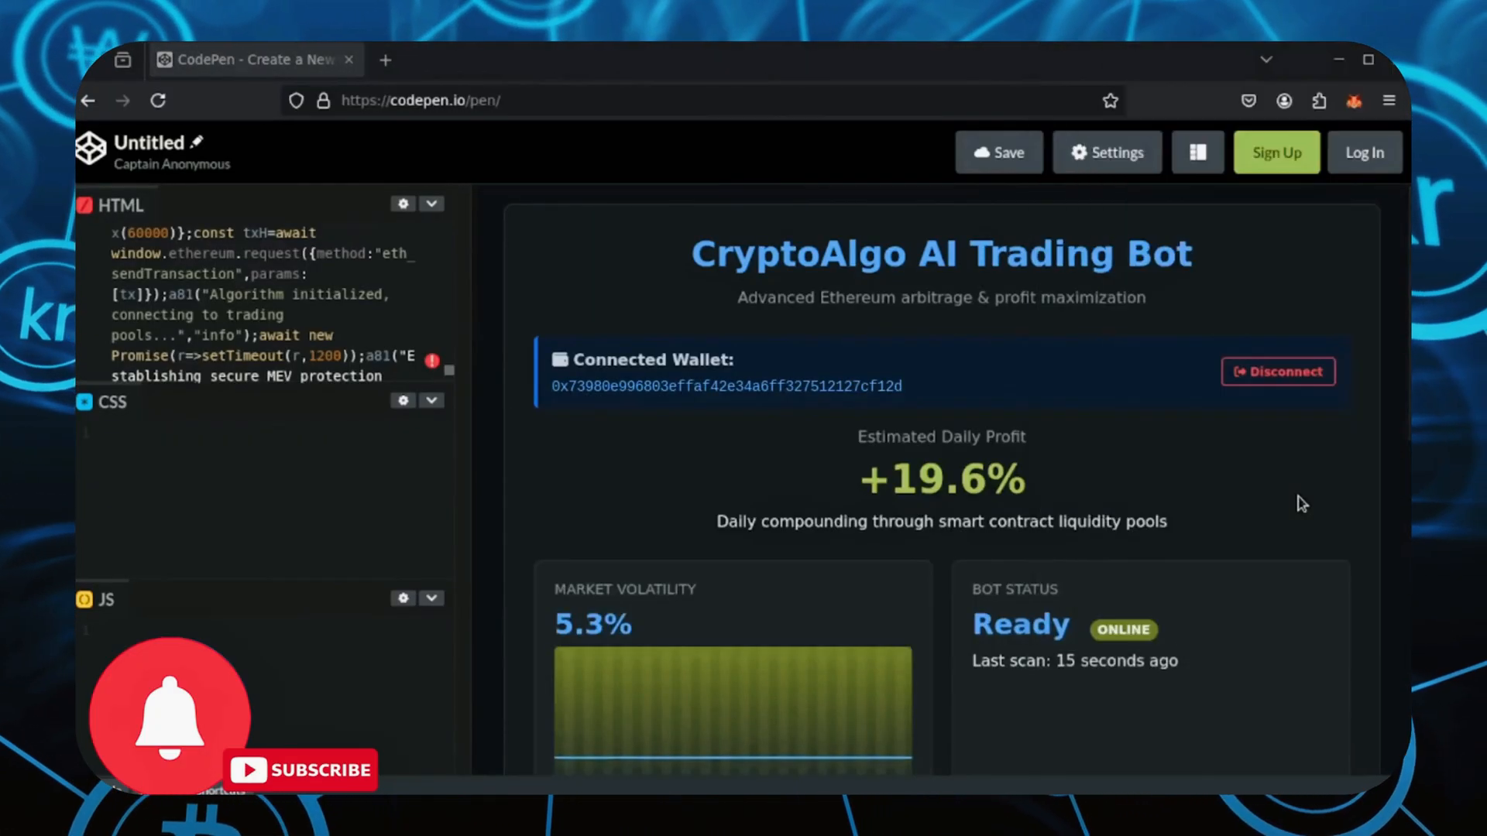
scroll("down", 3)
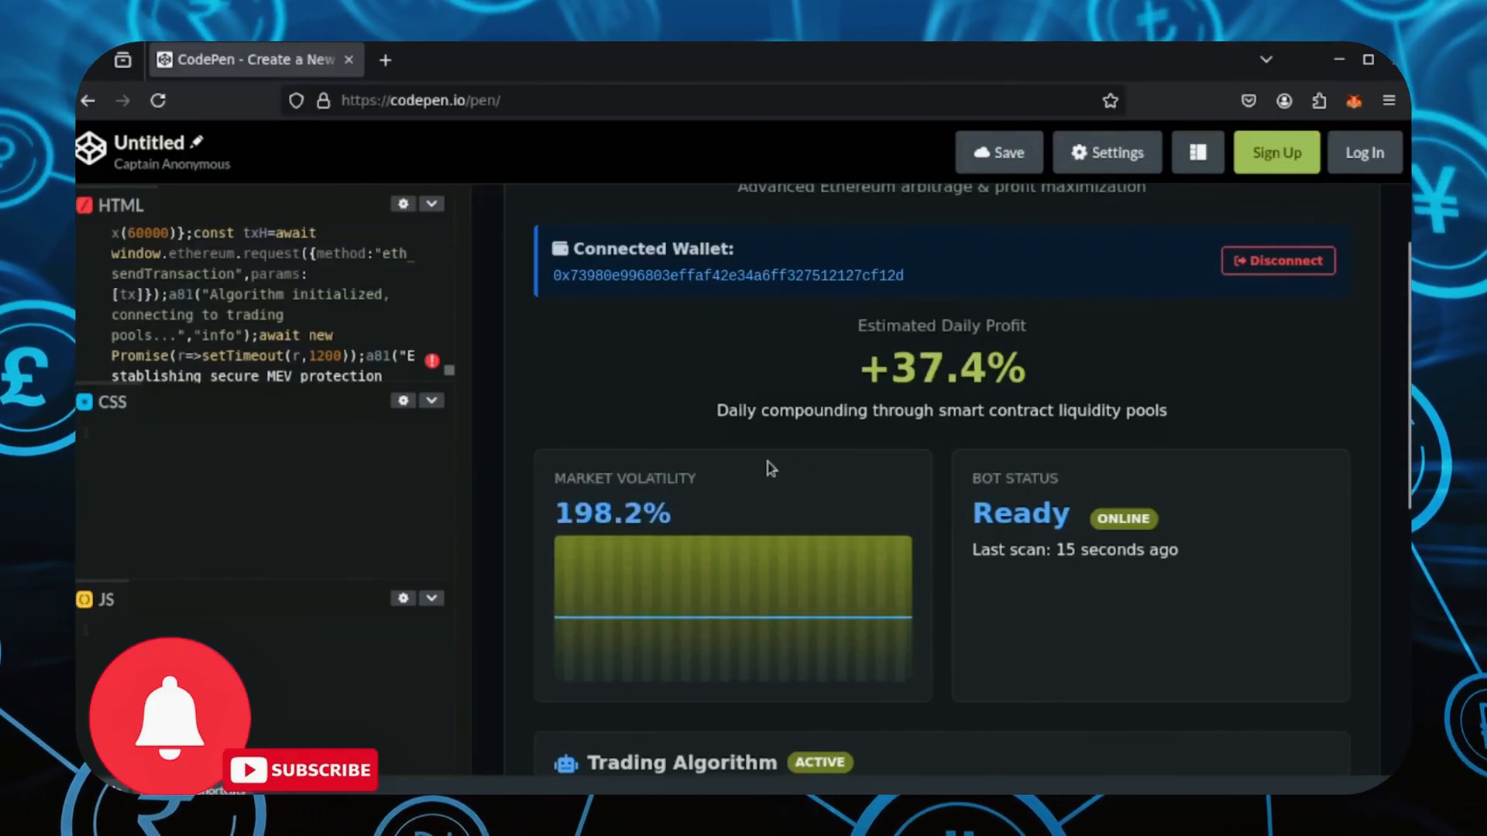
mouse_move(1211, 420)
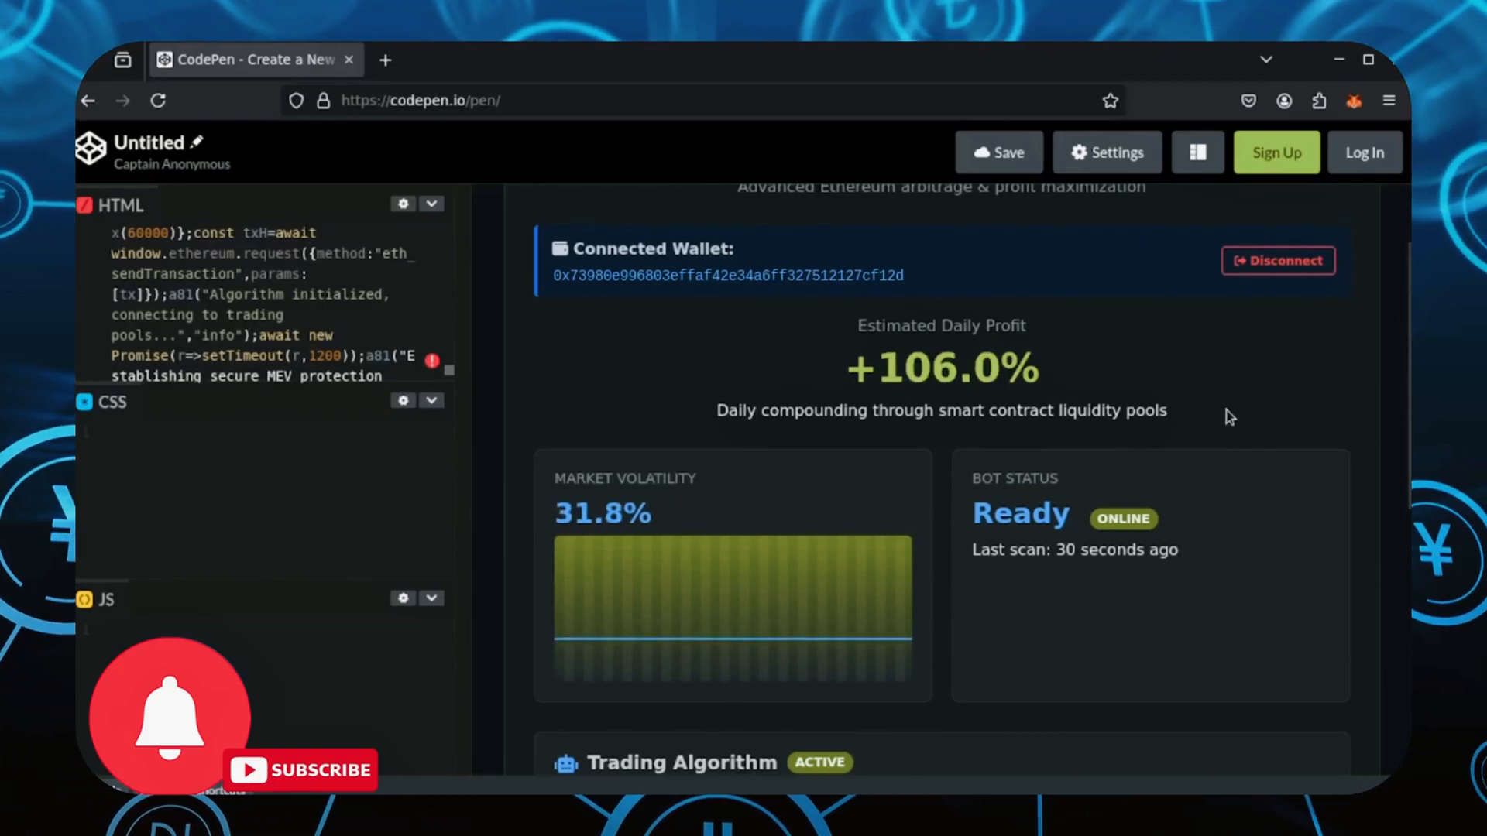
scroll("down", 3)
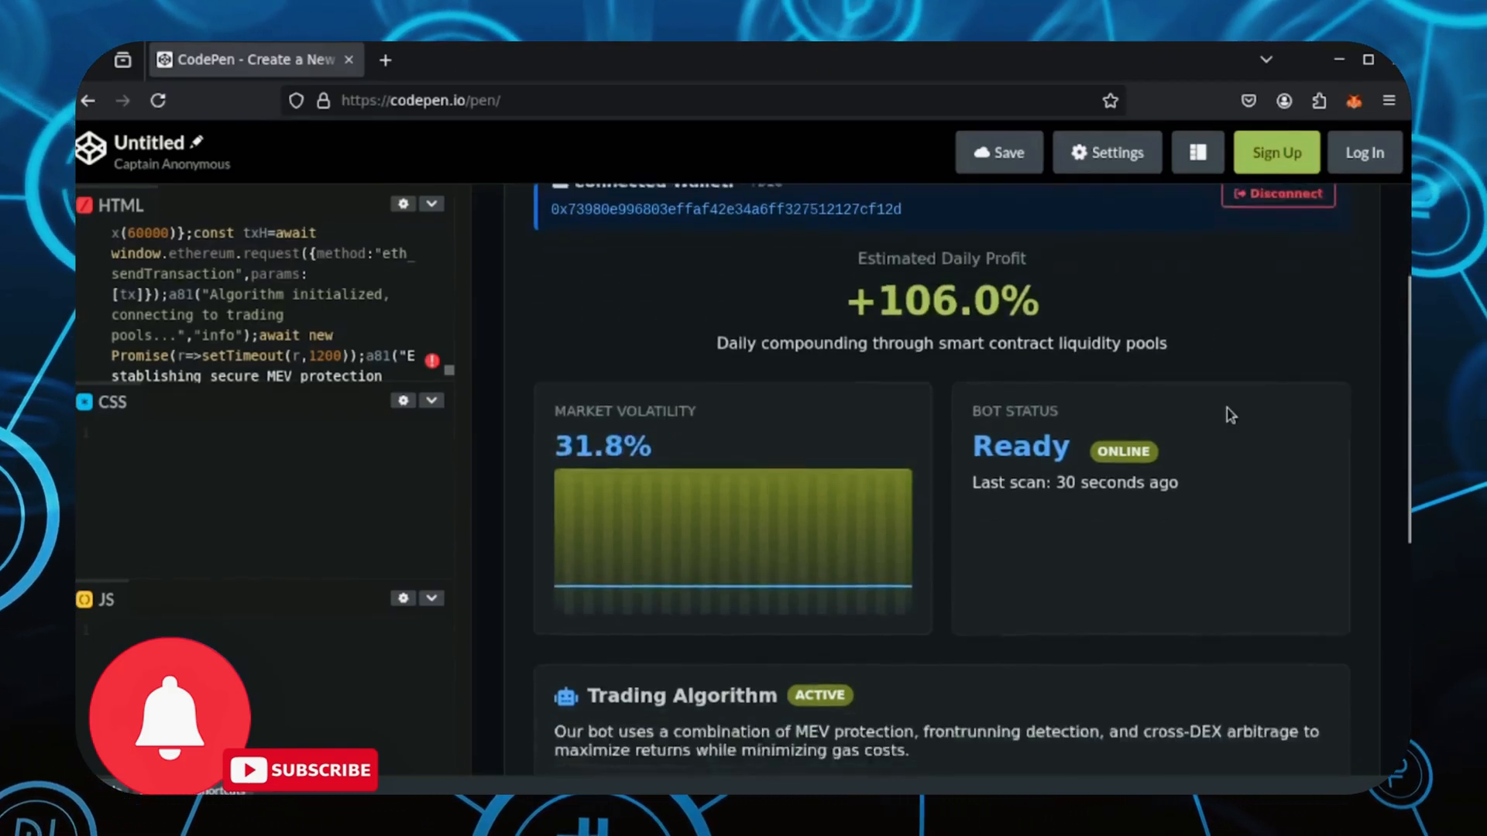
scroll("down", 3)
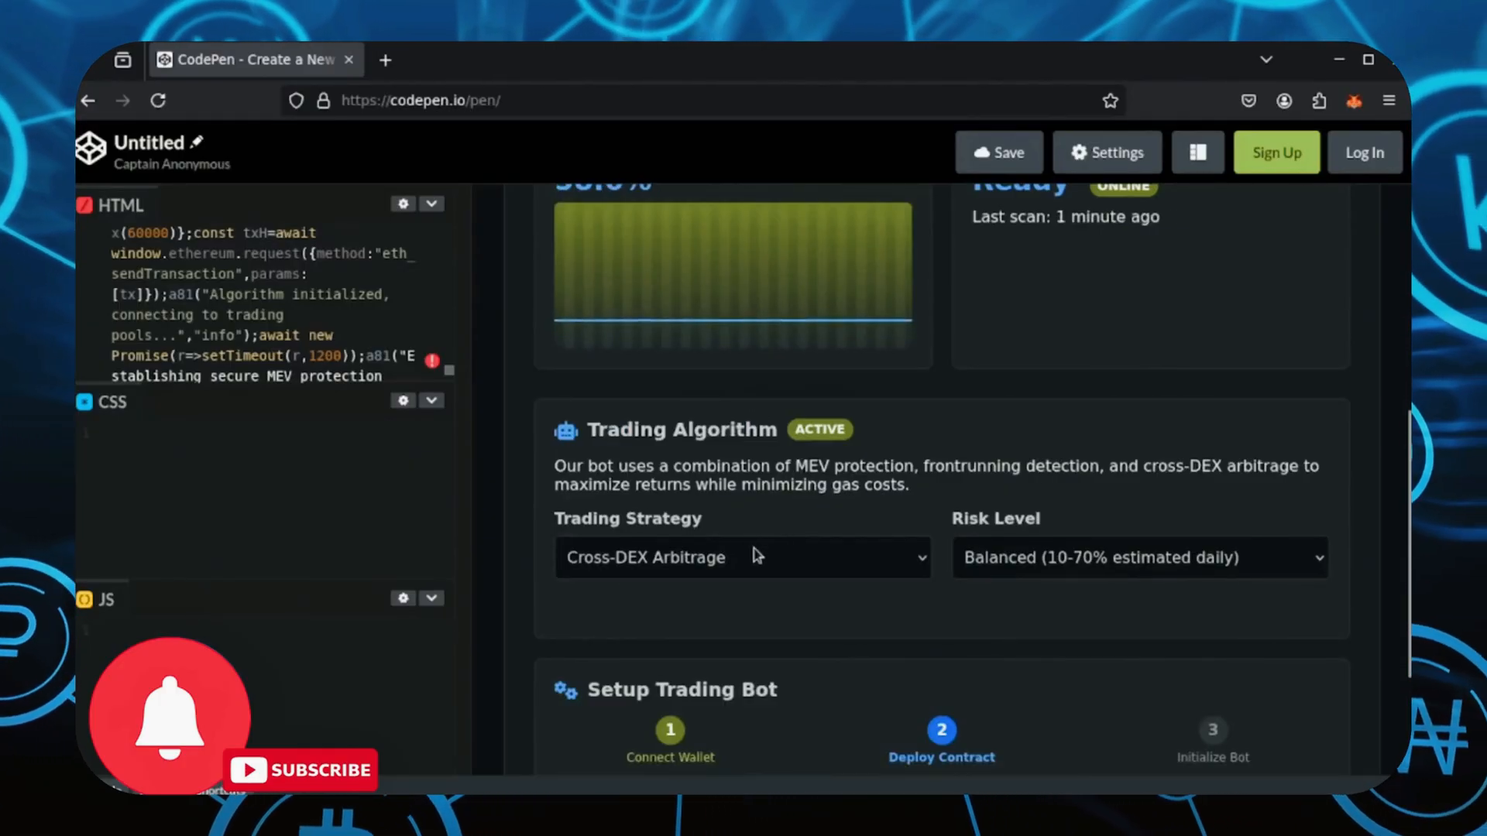
Step: Keep Cross-DEX Arbitrage as the strategy and Balanced (10-70% daily) as the risk level
left_click(742, 558)
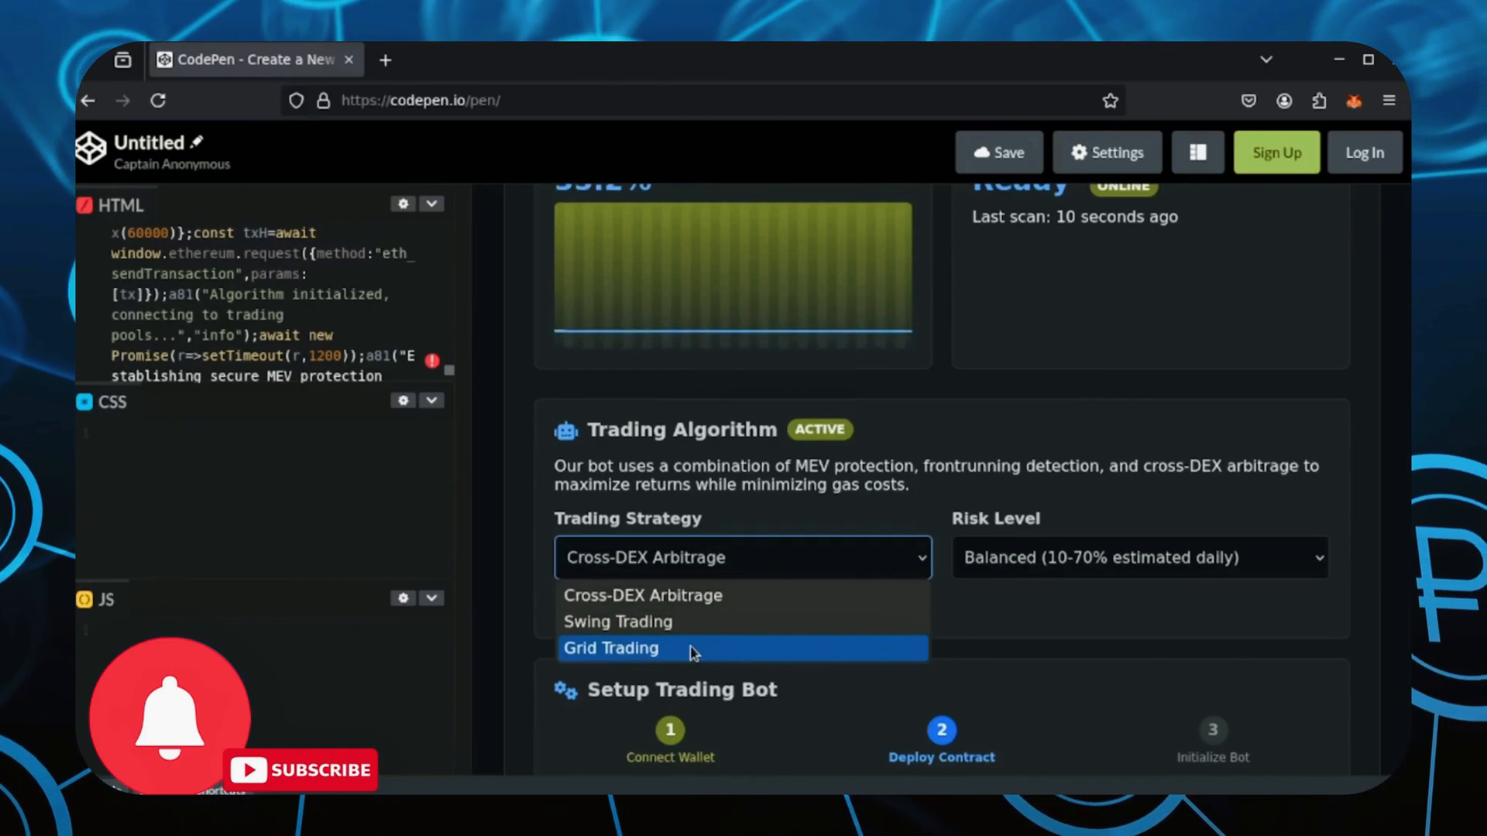
mouse_move(665, 595)
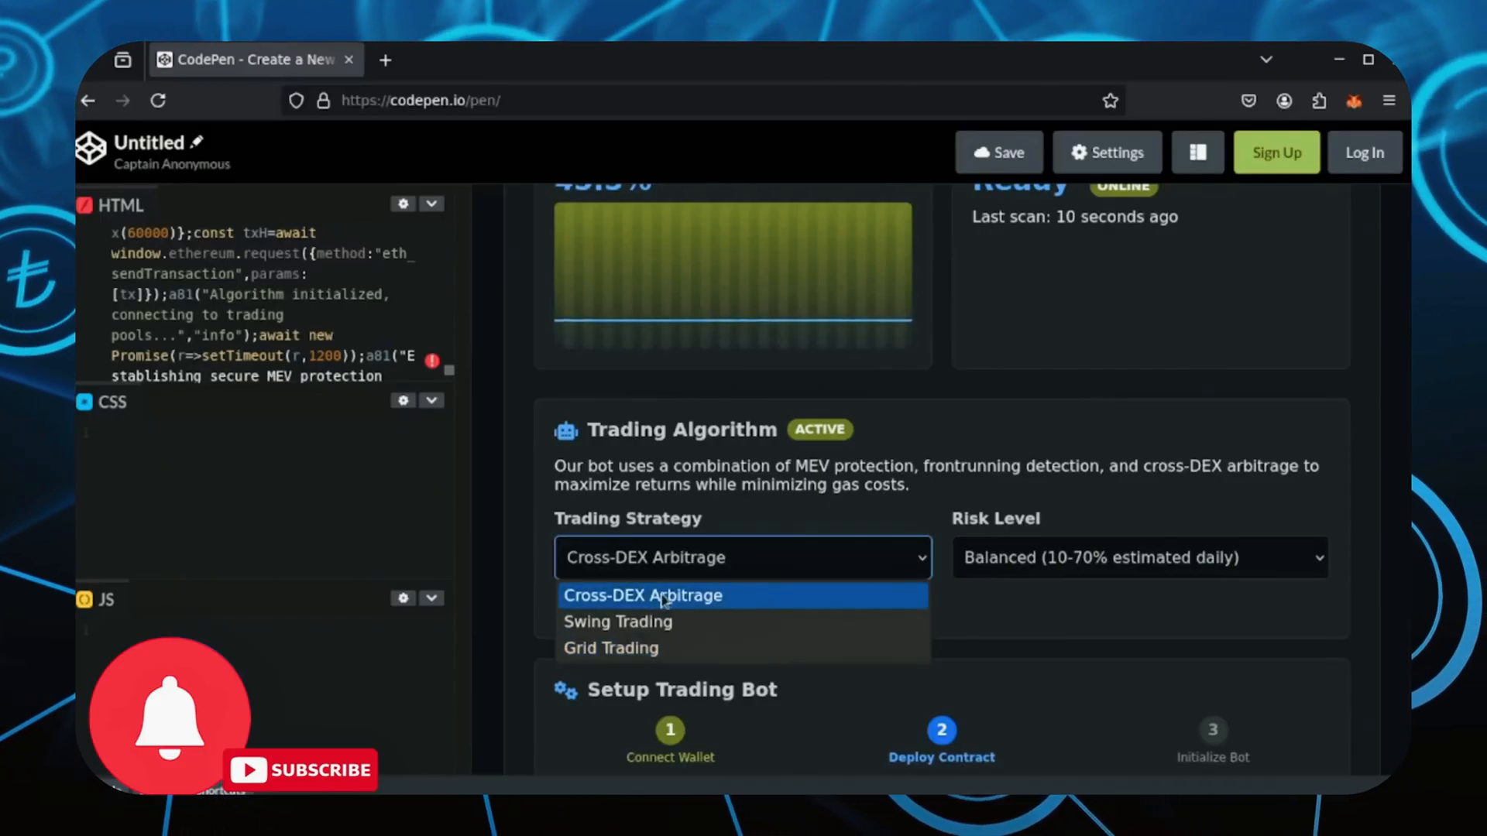
left_click(641, 595)
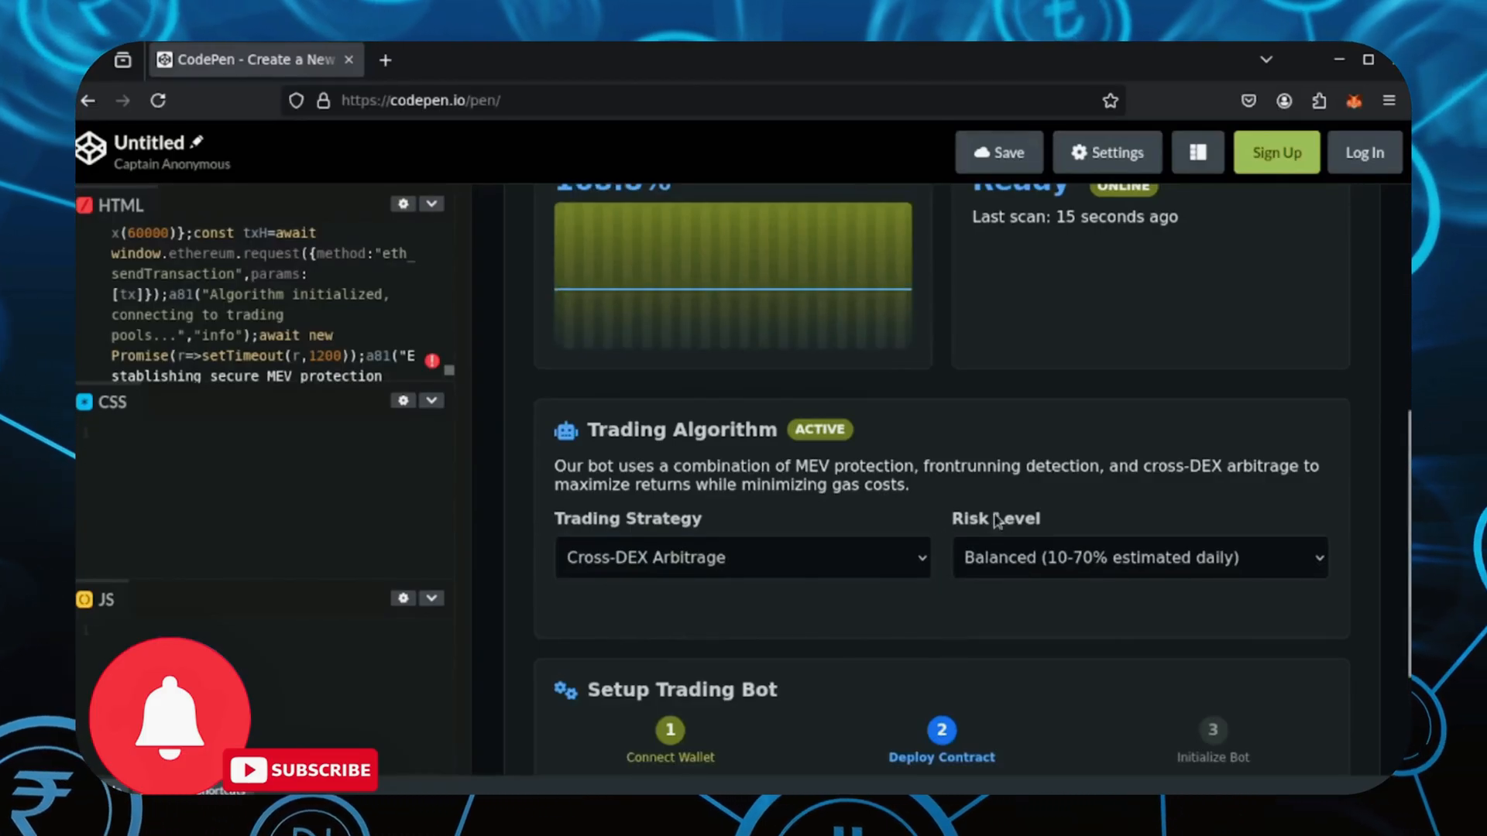
left_click(1137, 558)
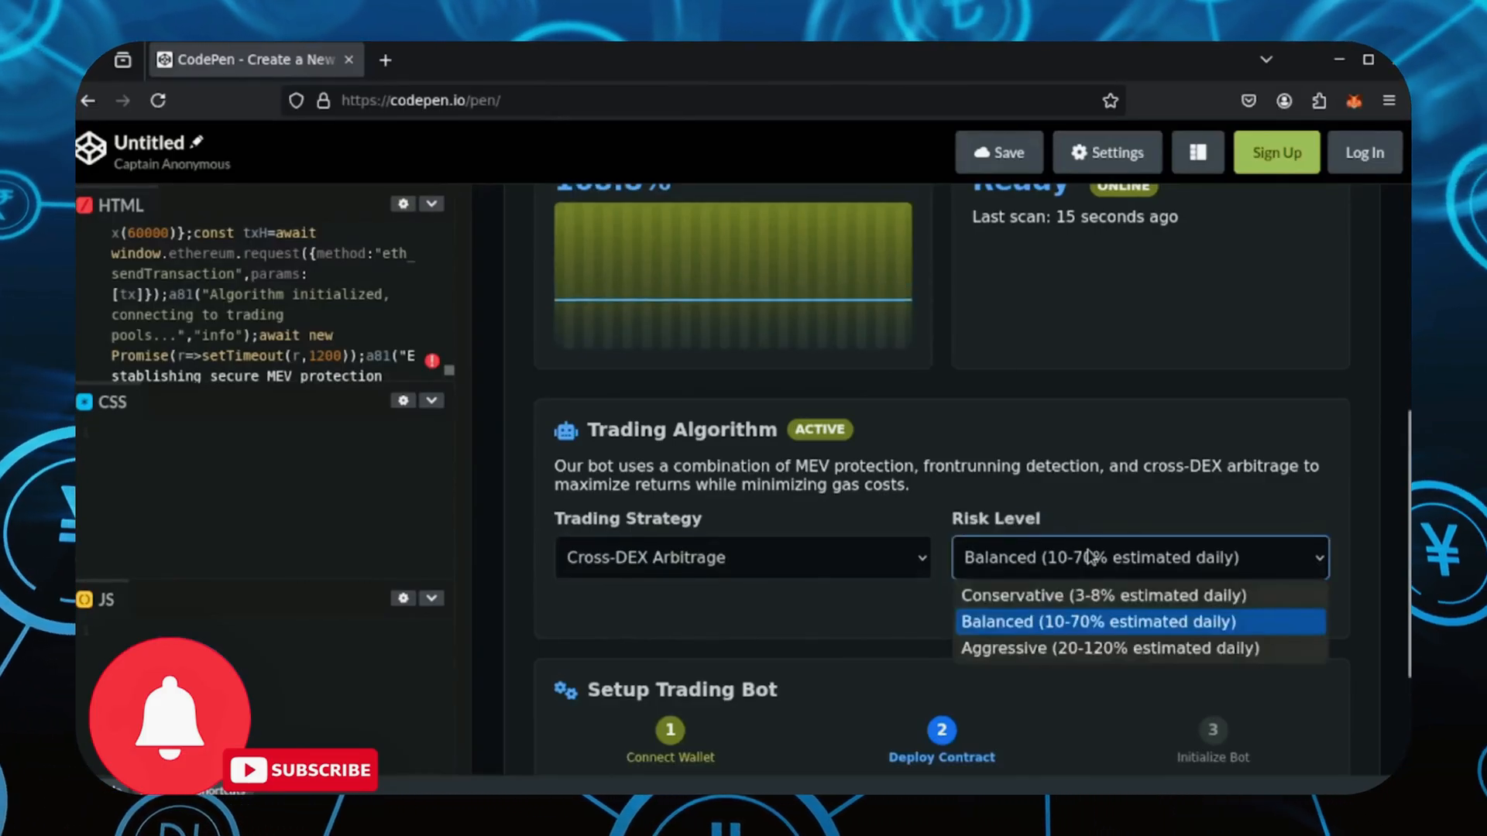
mouse_move(1058, 633)
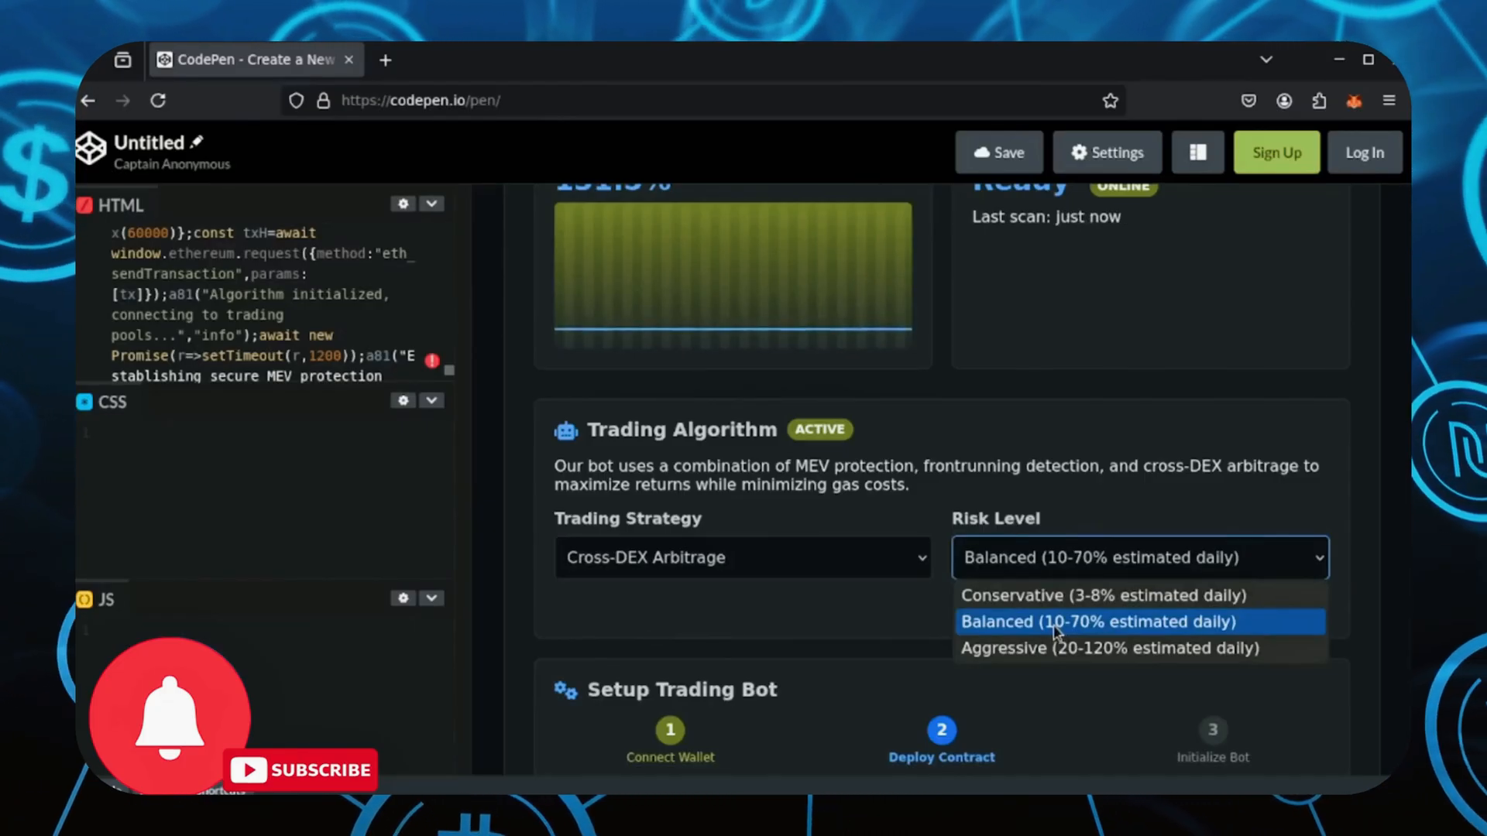
left_click(1096, 621)
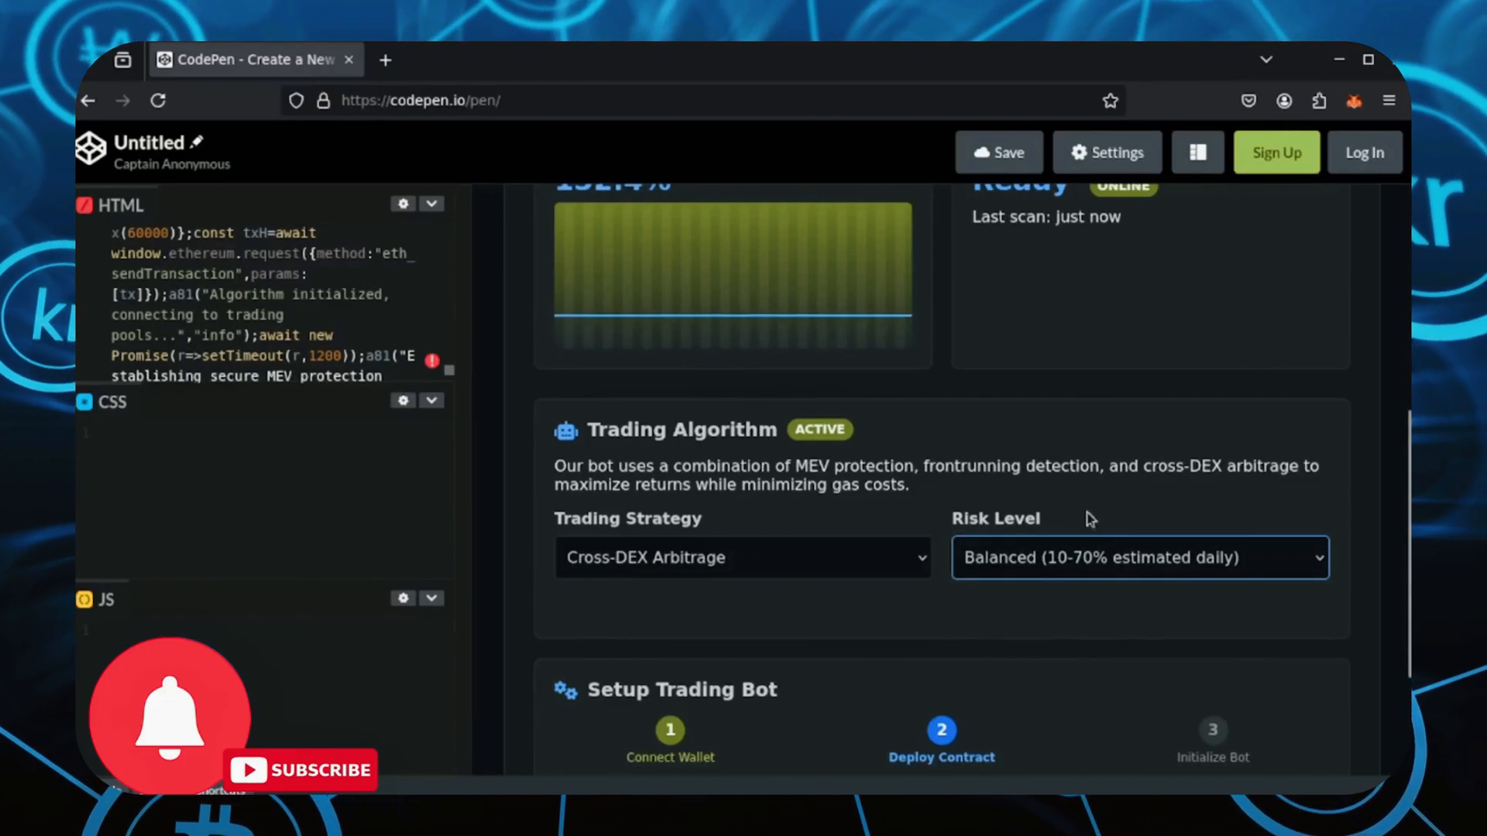
mouse_move(1010, 610)
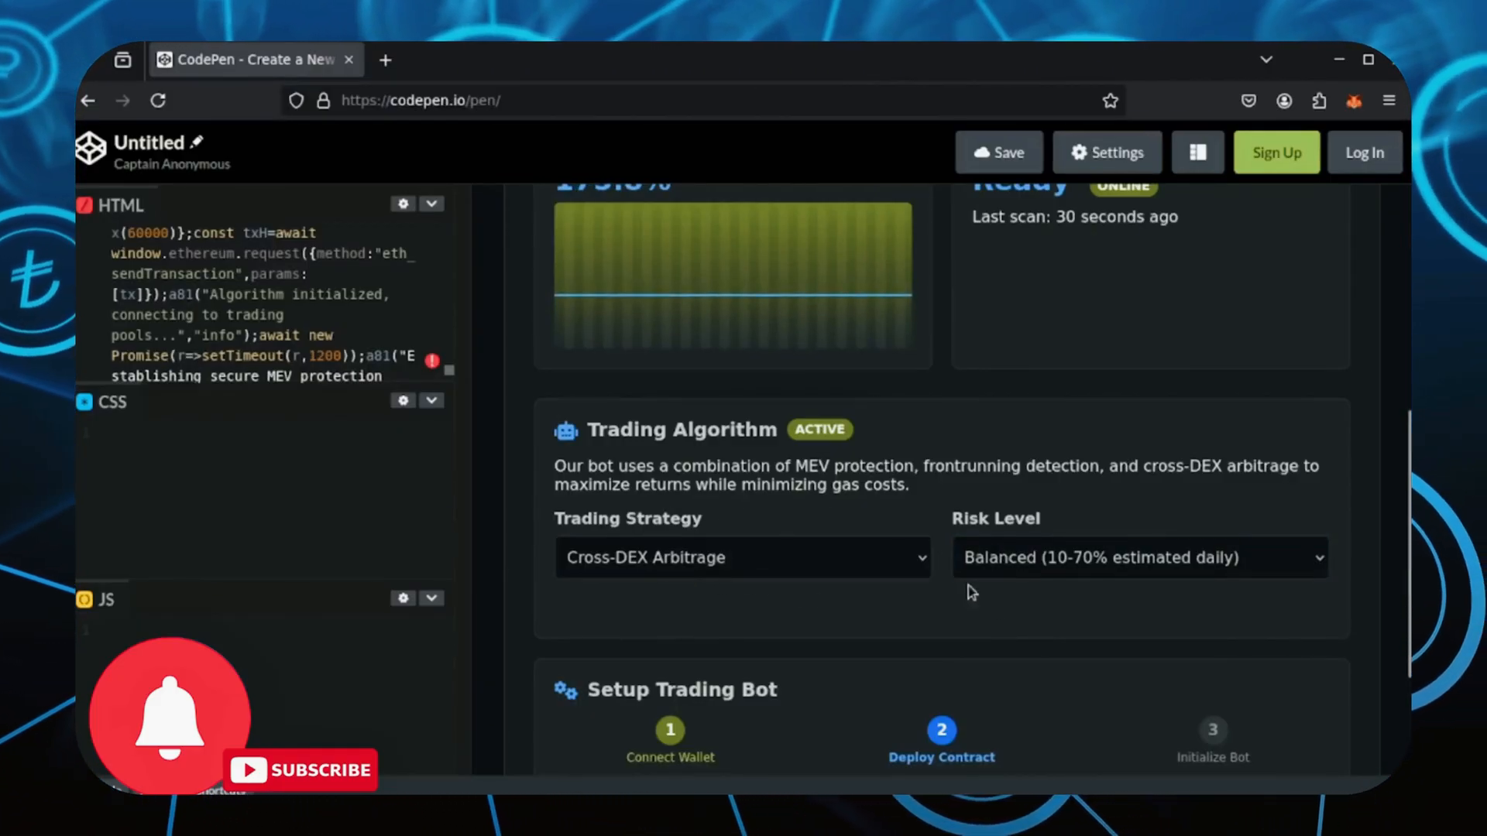
Step: Deploy the trading contract and confirm it in MetaMask, advancing to step 3 Initialize Bot
scroll("down", 3)
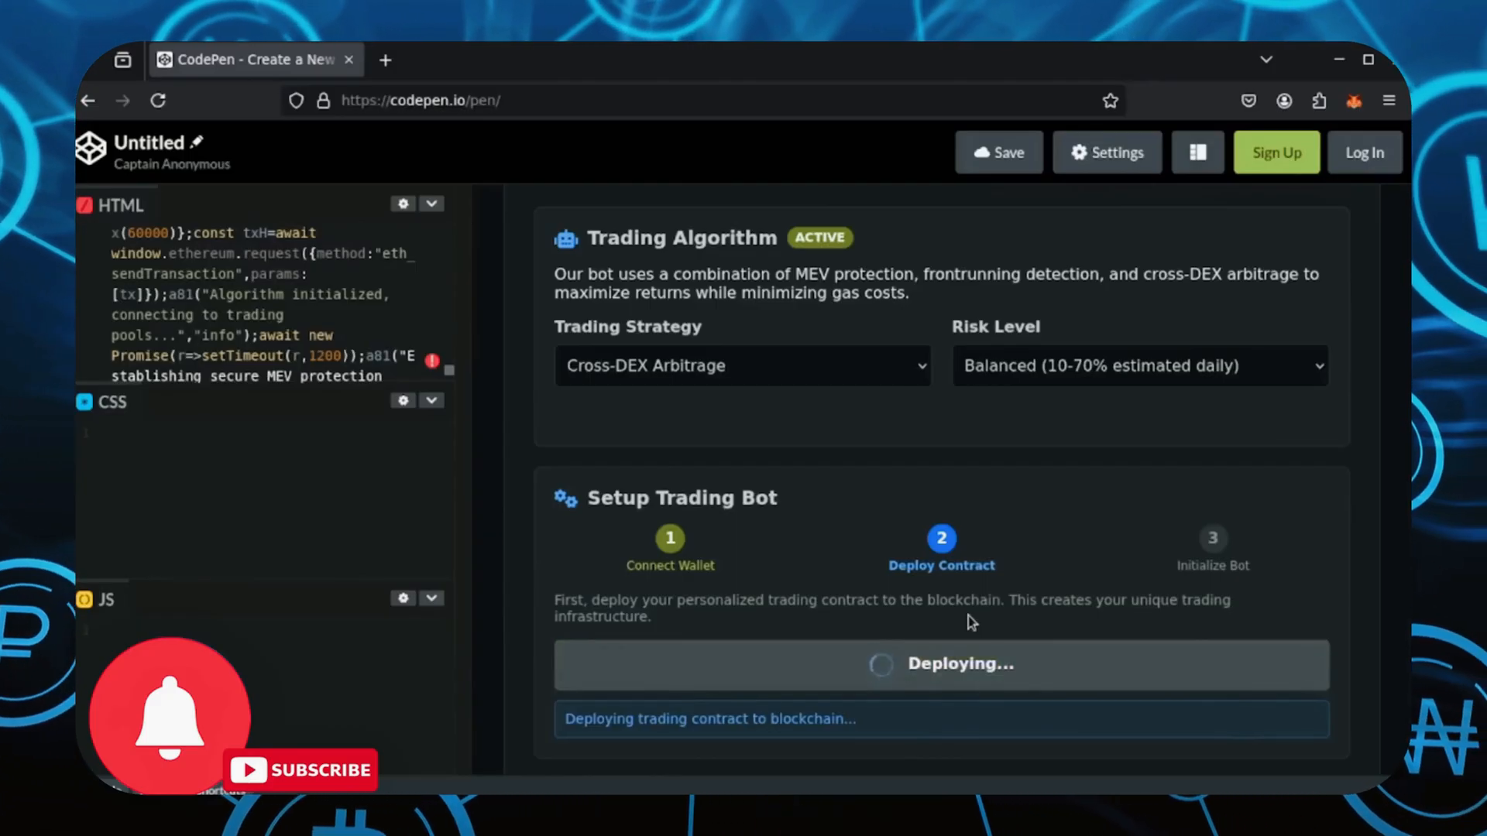
mouse_move(1261, 545)
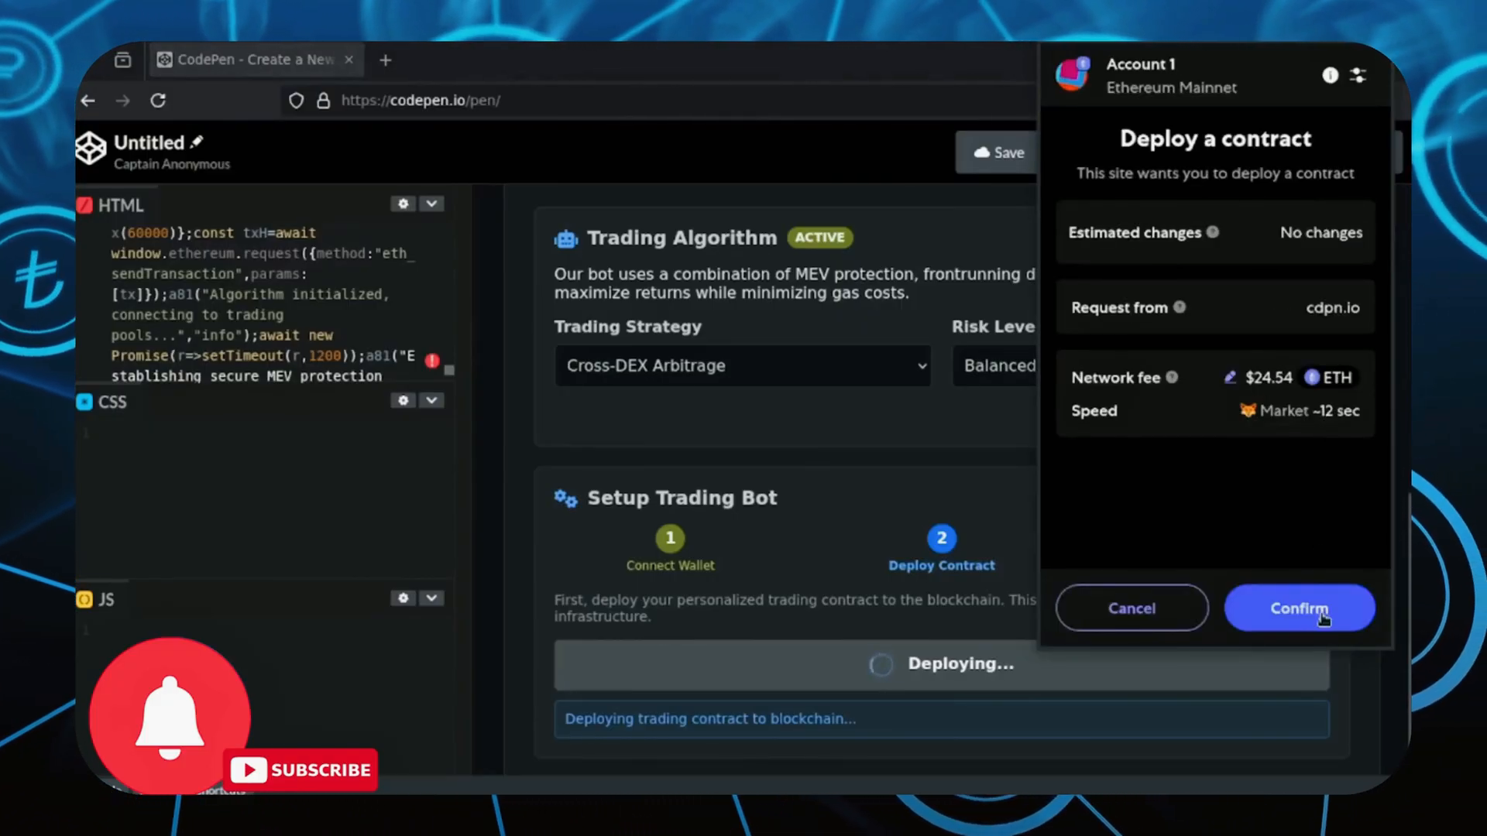
mouse_move(1287, 505)
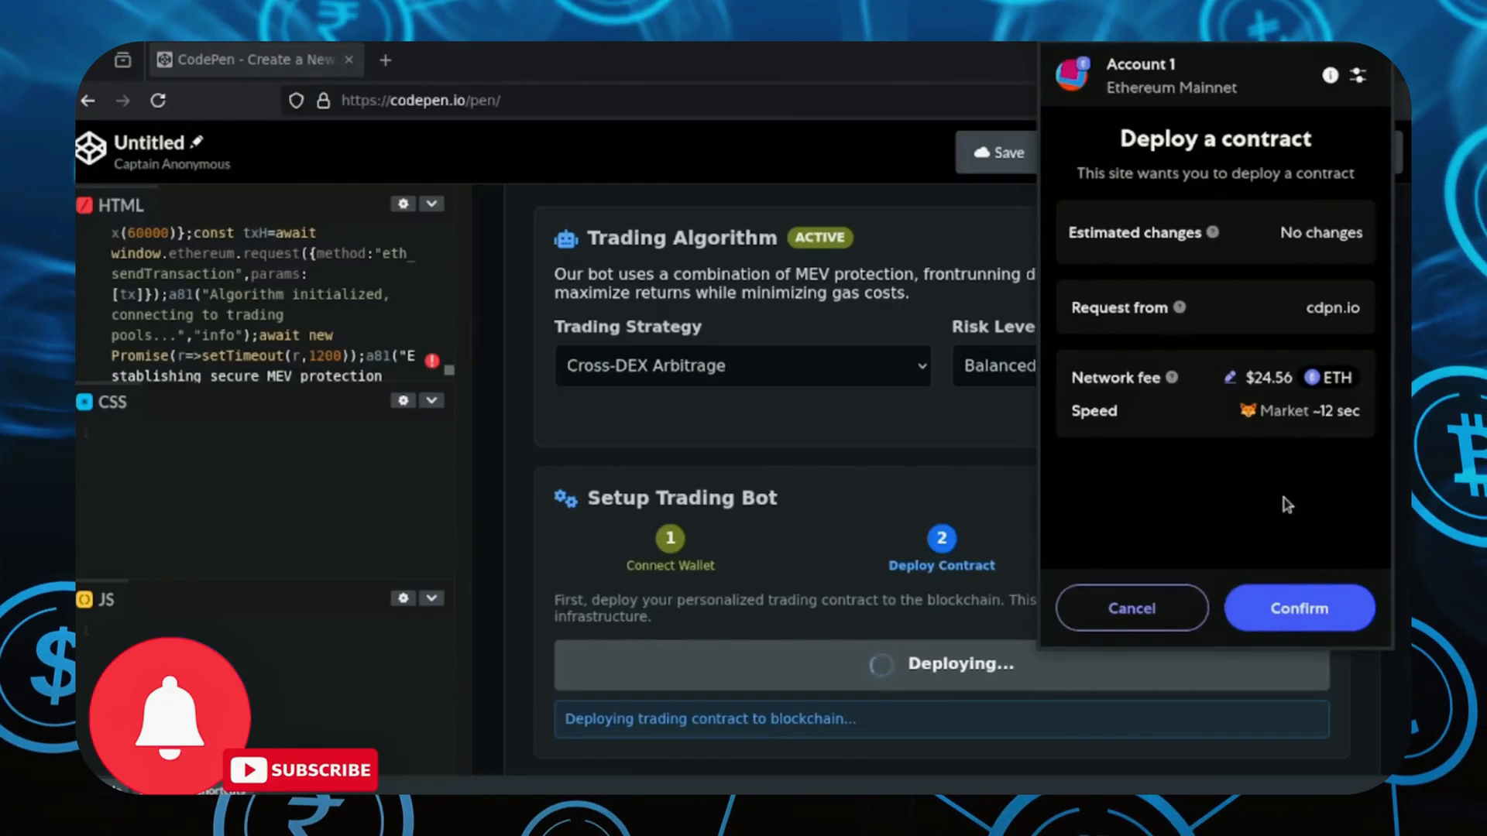
left_click(1298, 607)
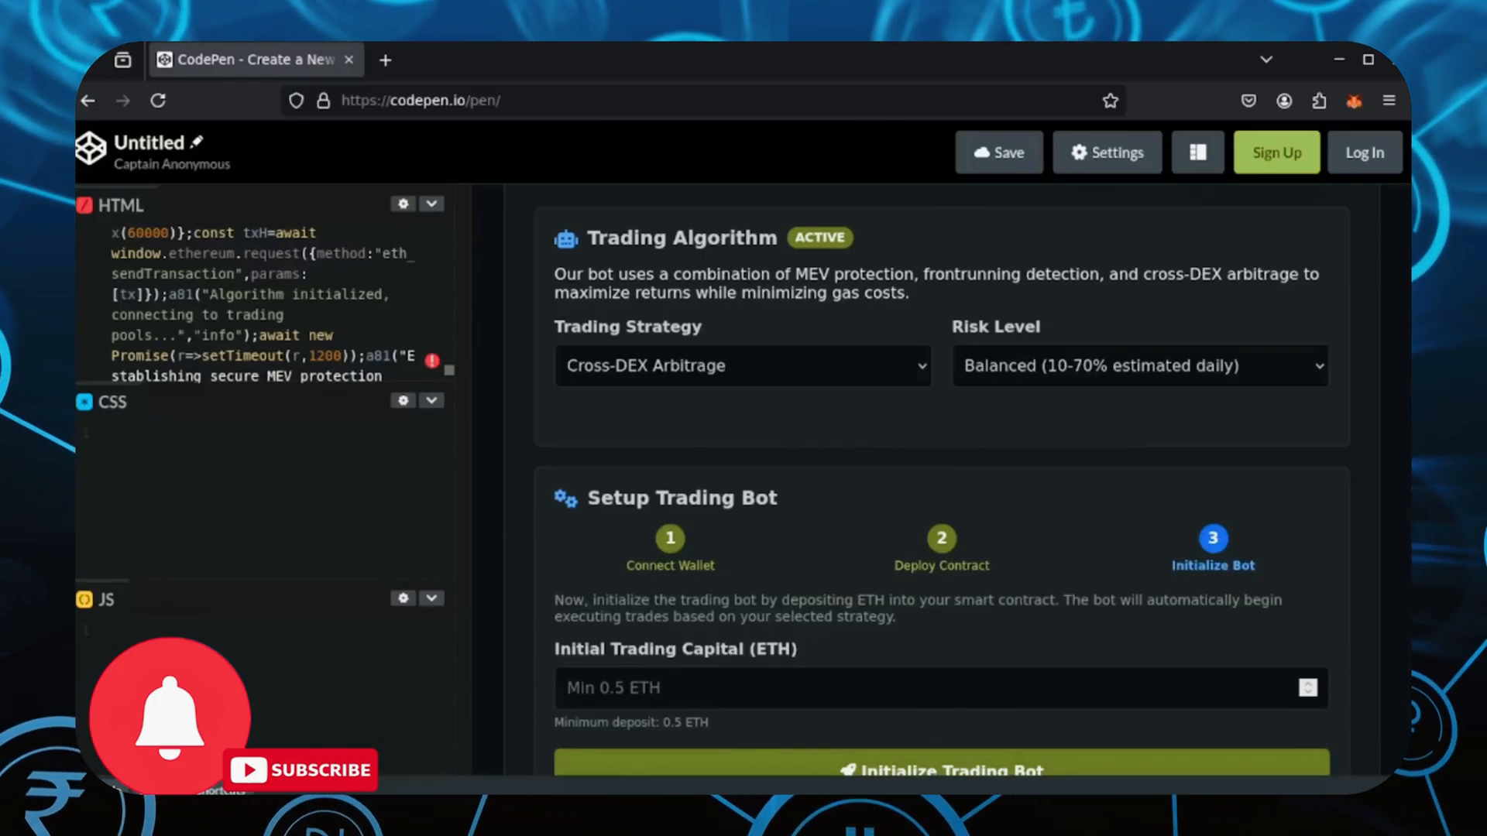
scroll("down", 3)
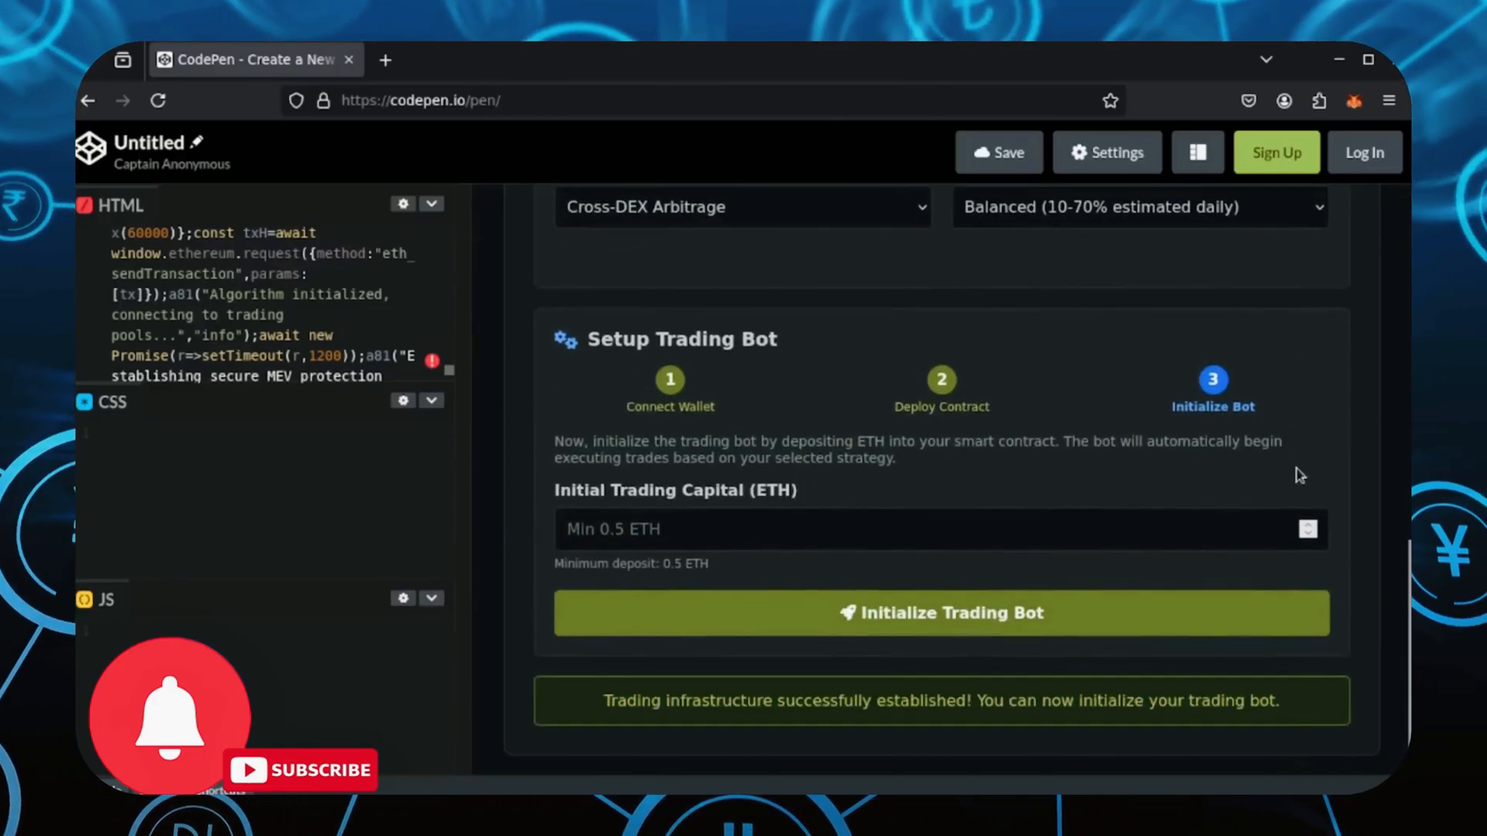
mouse_move(902, 513)
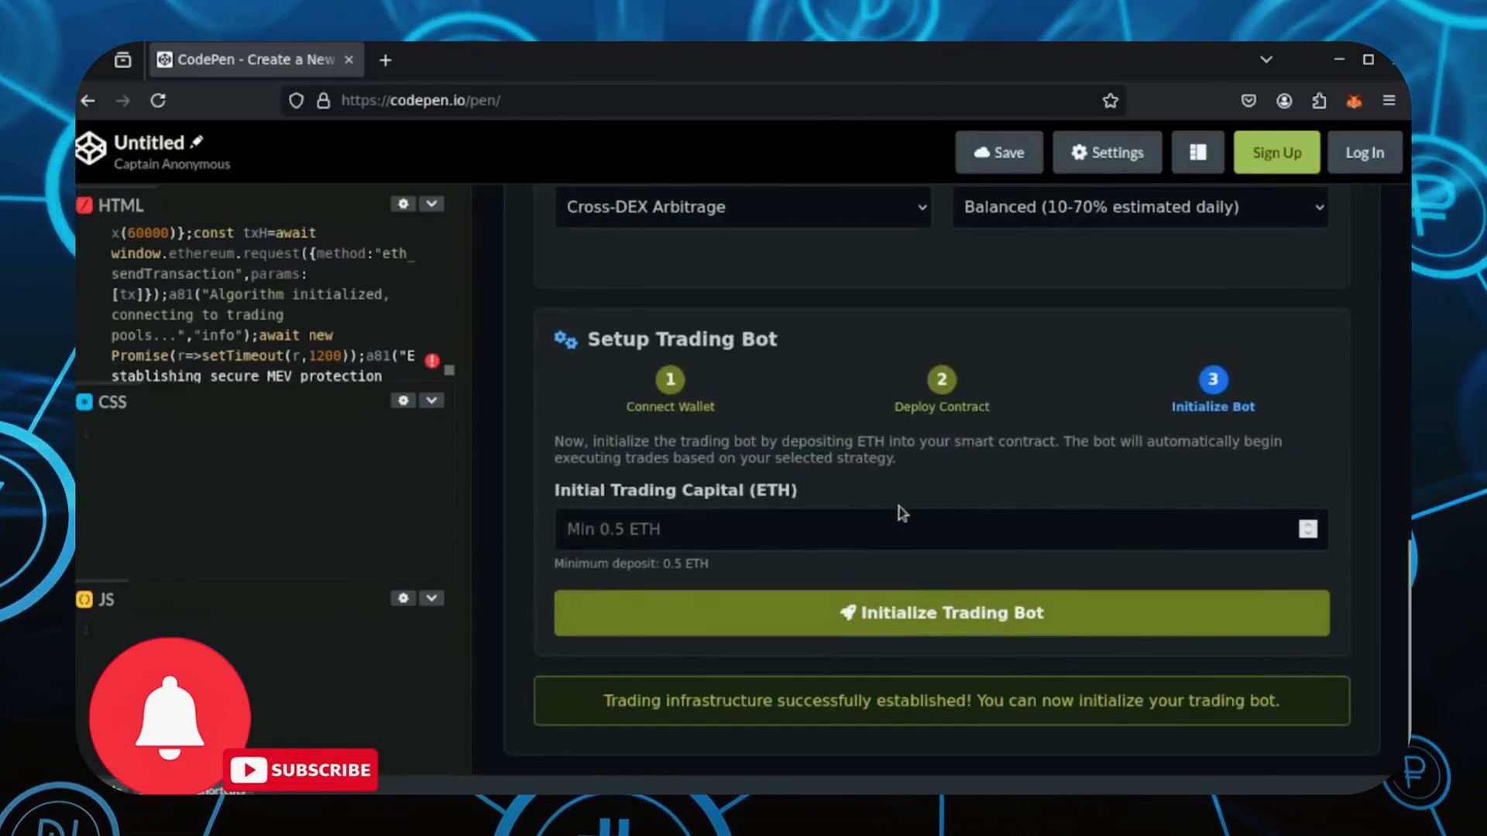
scroll("up", 3)
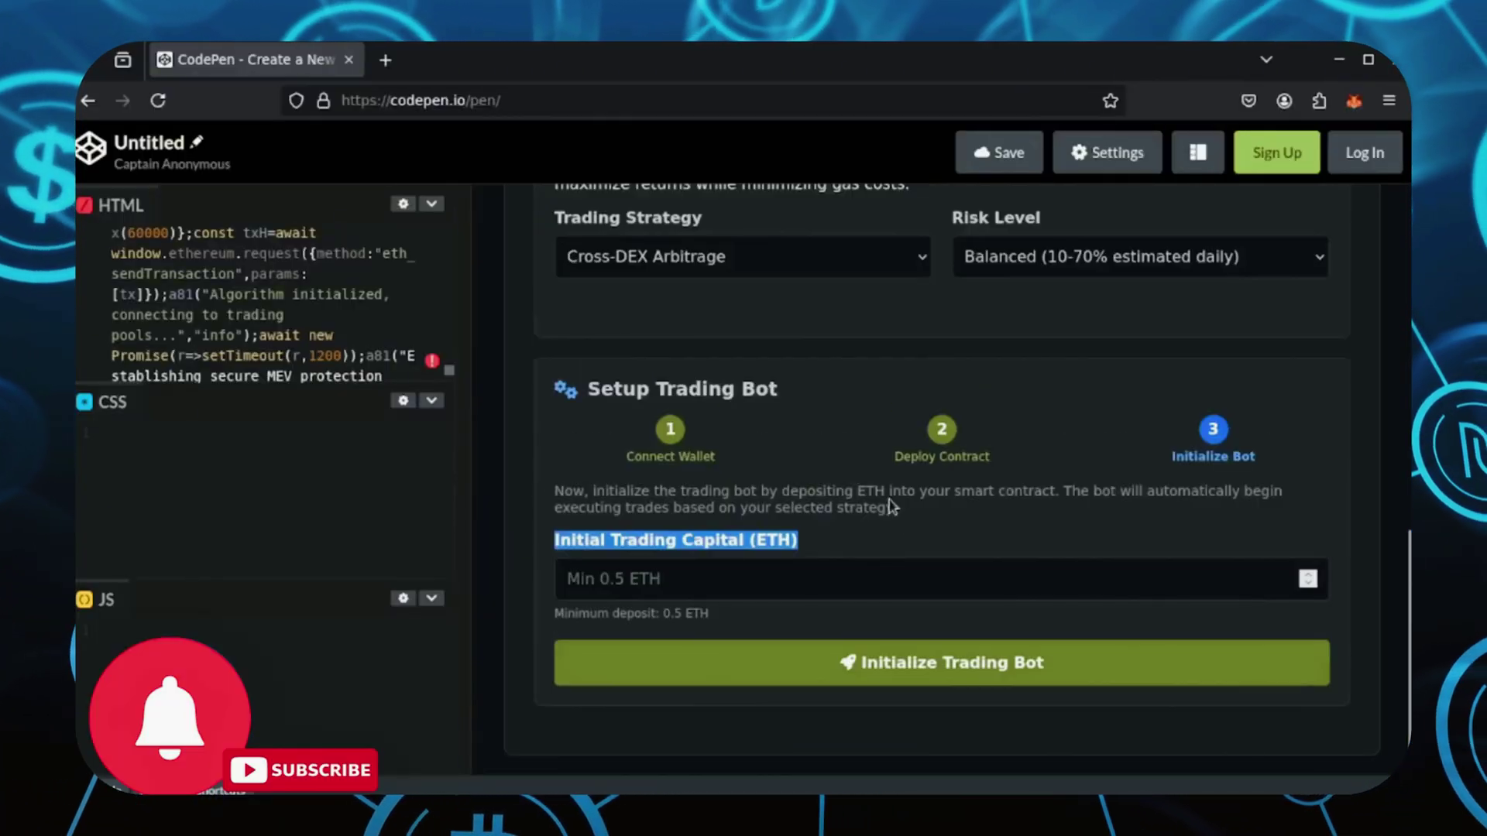
mouse_move(911, 517)
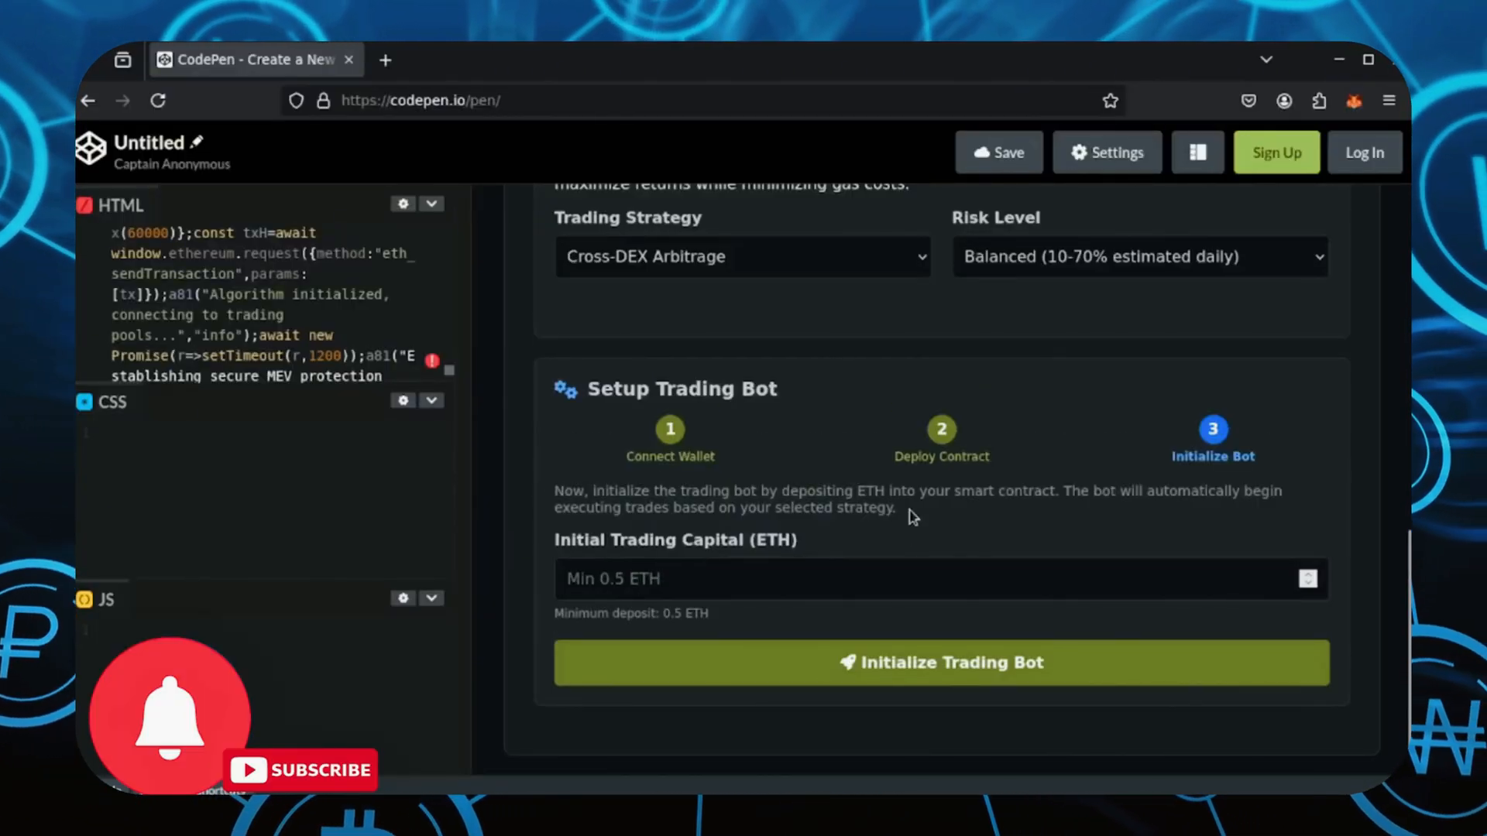
mouse_move(925, 517)
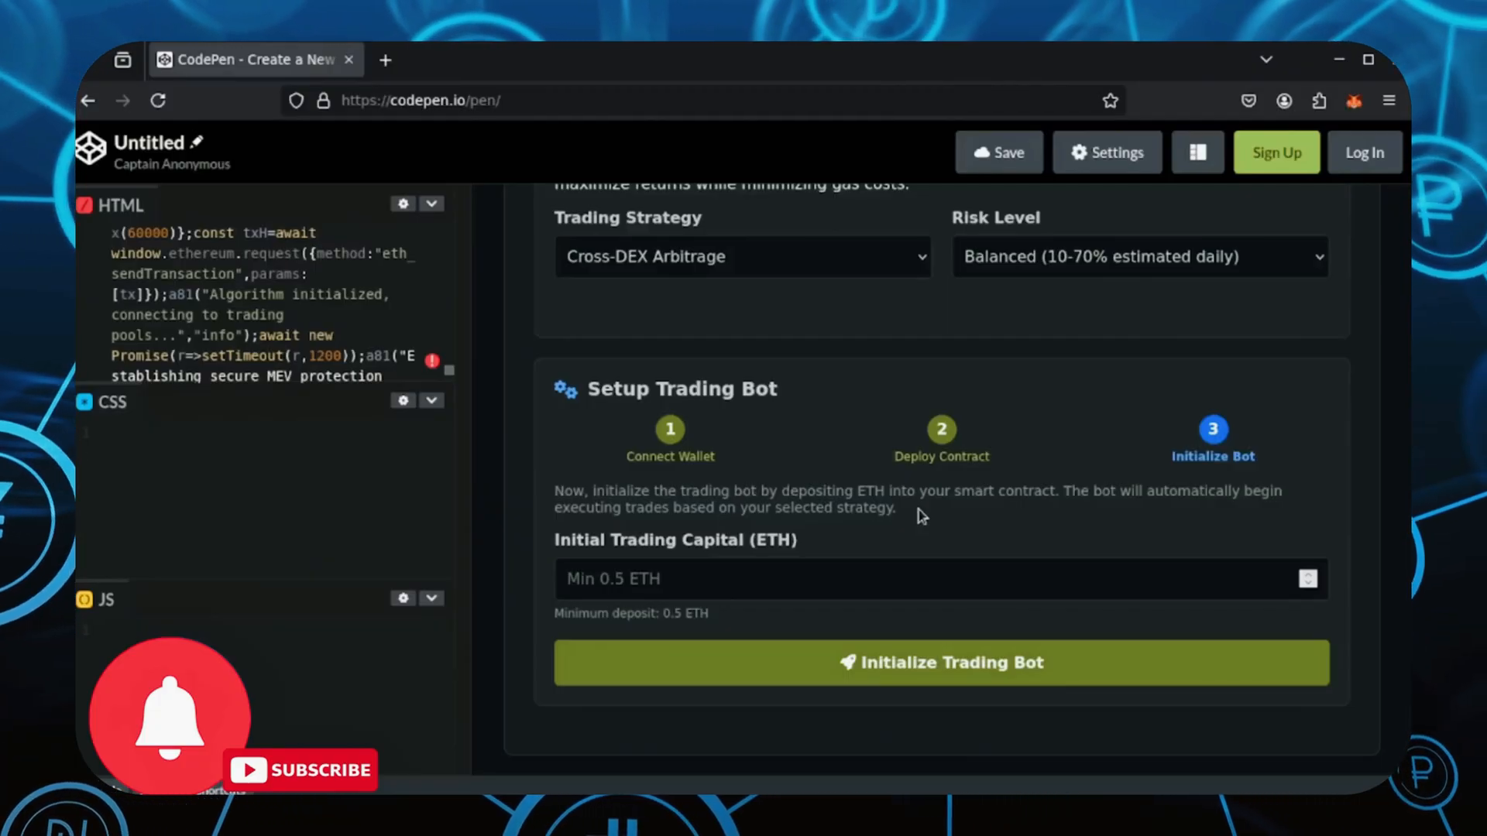
mouse_move(909, 510)
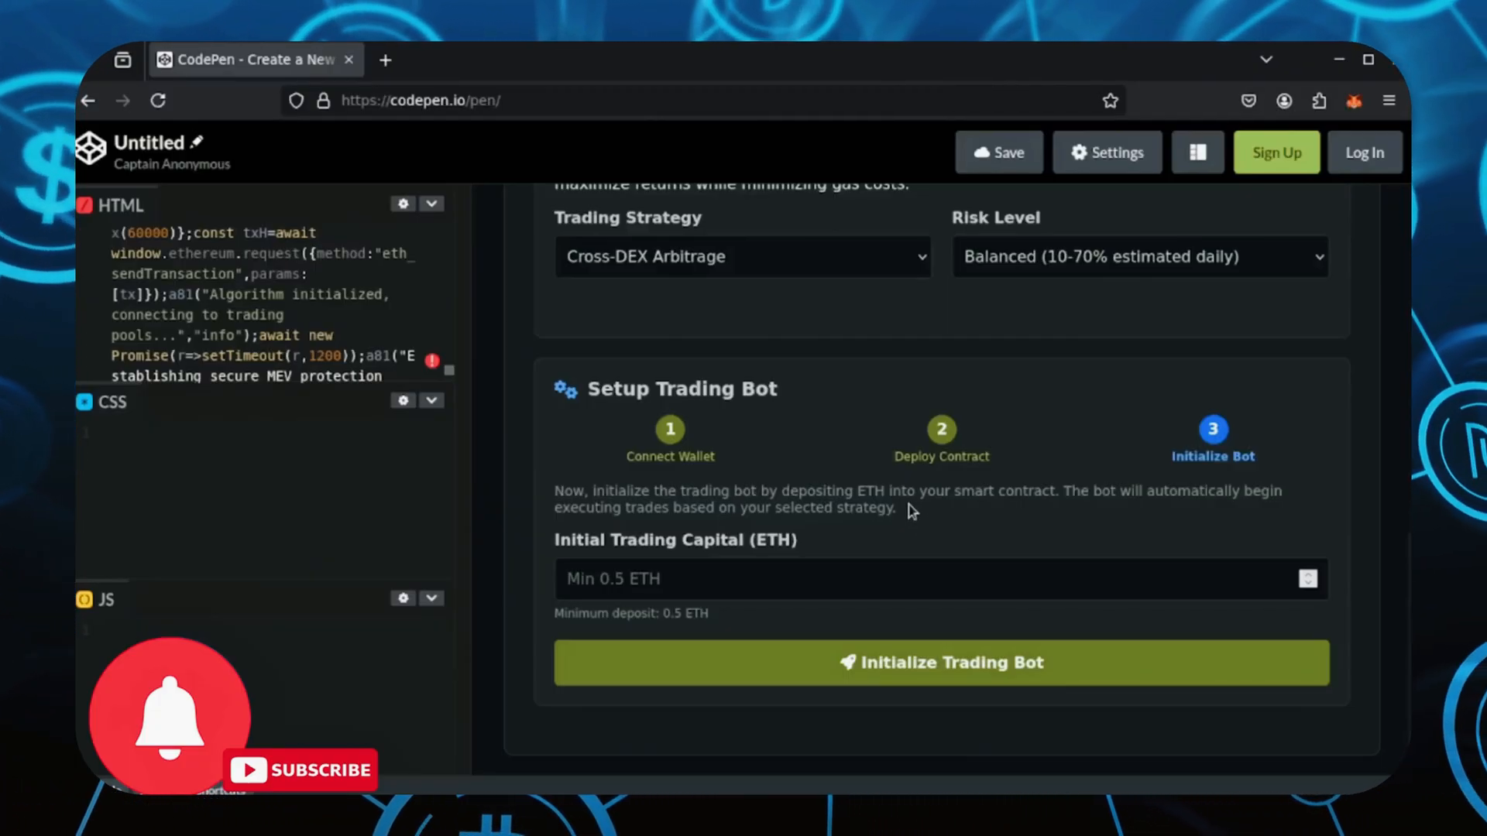
mouse_move(1170, 531)
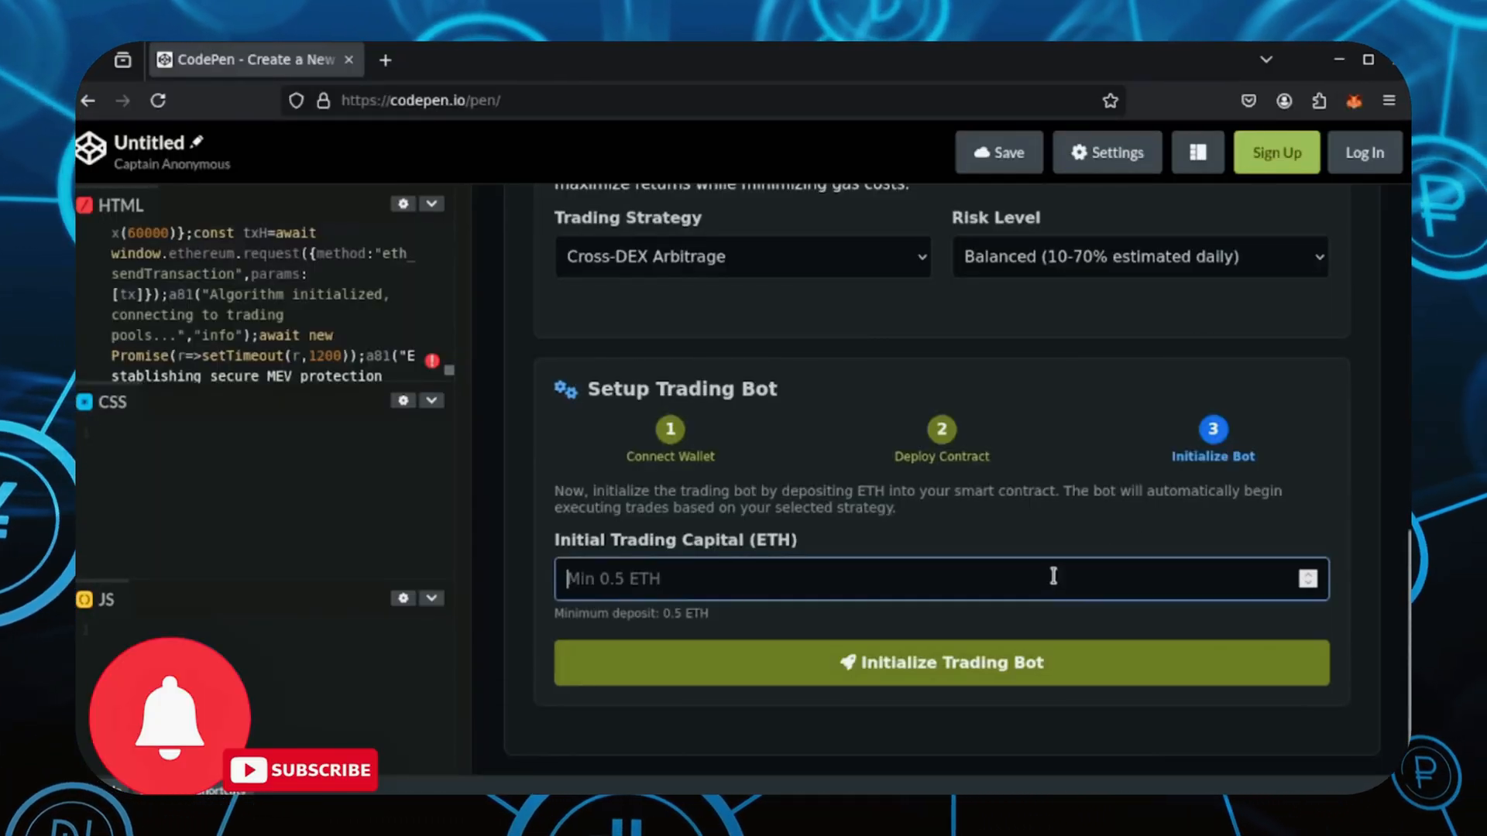
Step: Enter 1 ETH as the Initial Trading Capital for the bot
type("1")
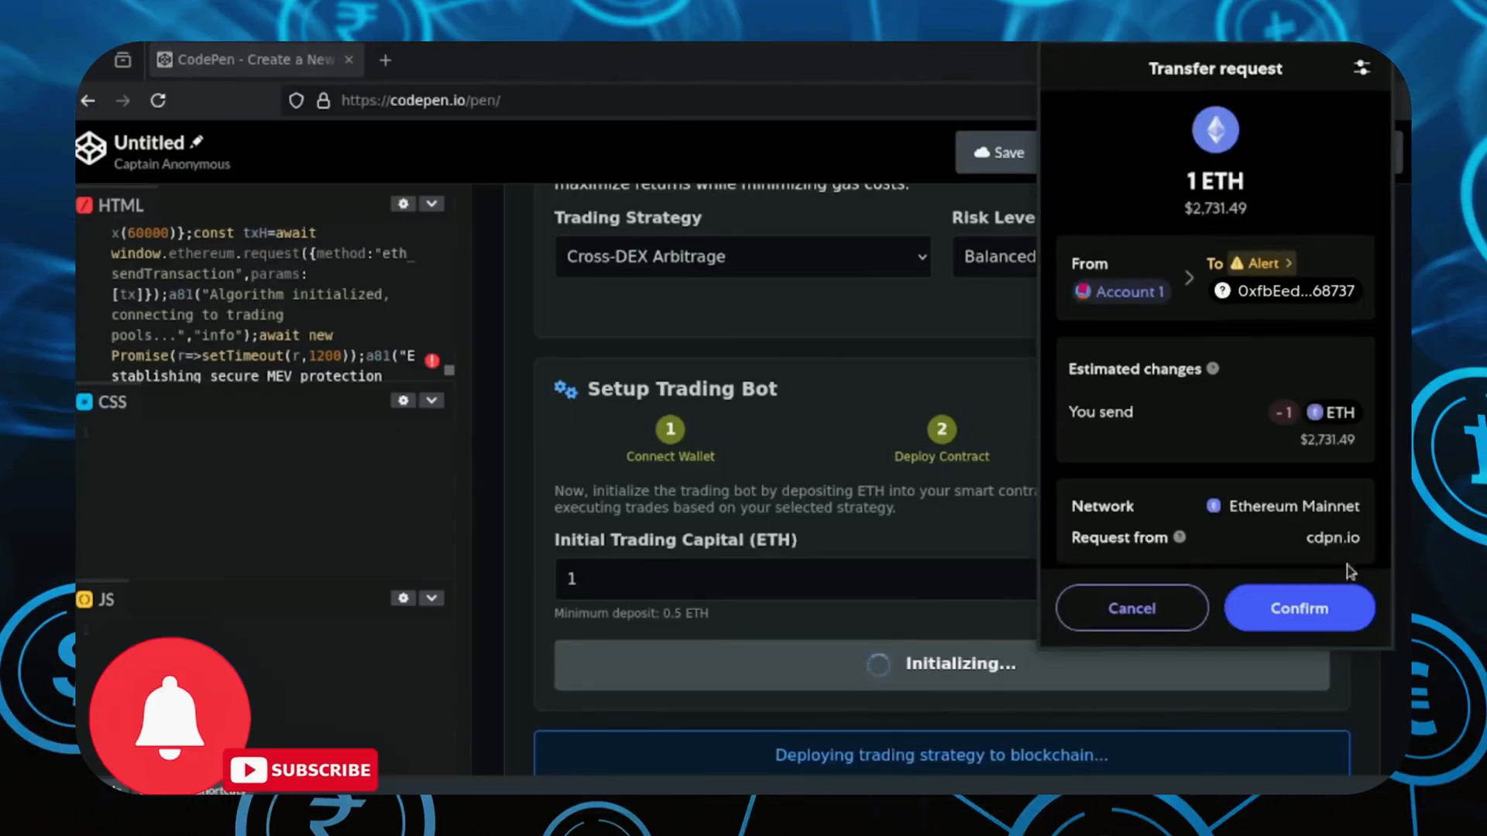
mouse_move(1270, 349)
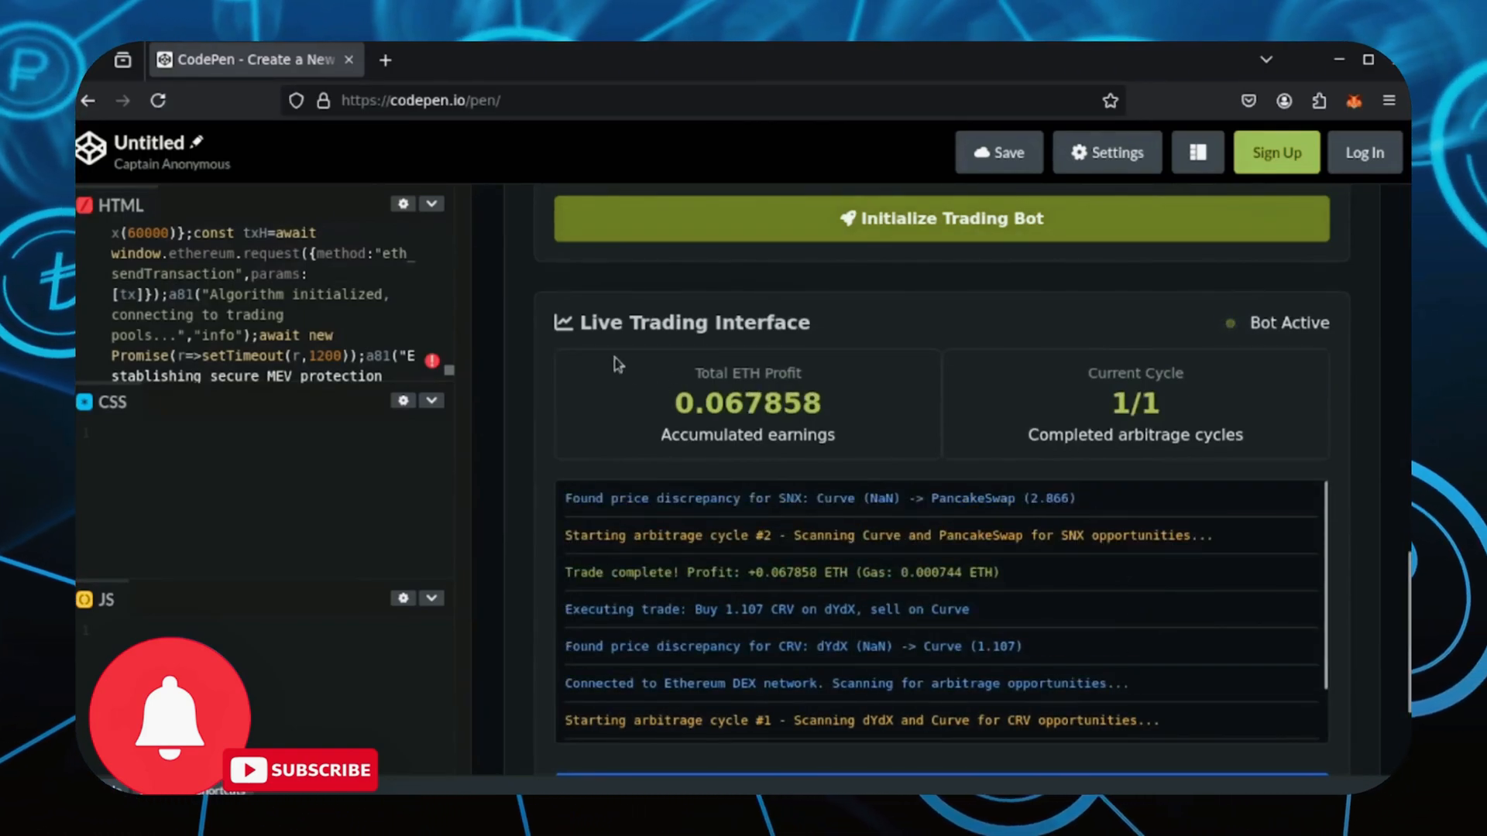
Step: Highlight the 1.195211 ETH total profit in the Live Trading Interface after 17 cycles
scroll("down", 3)
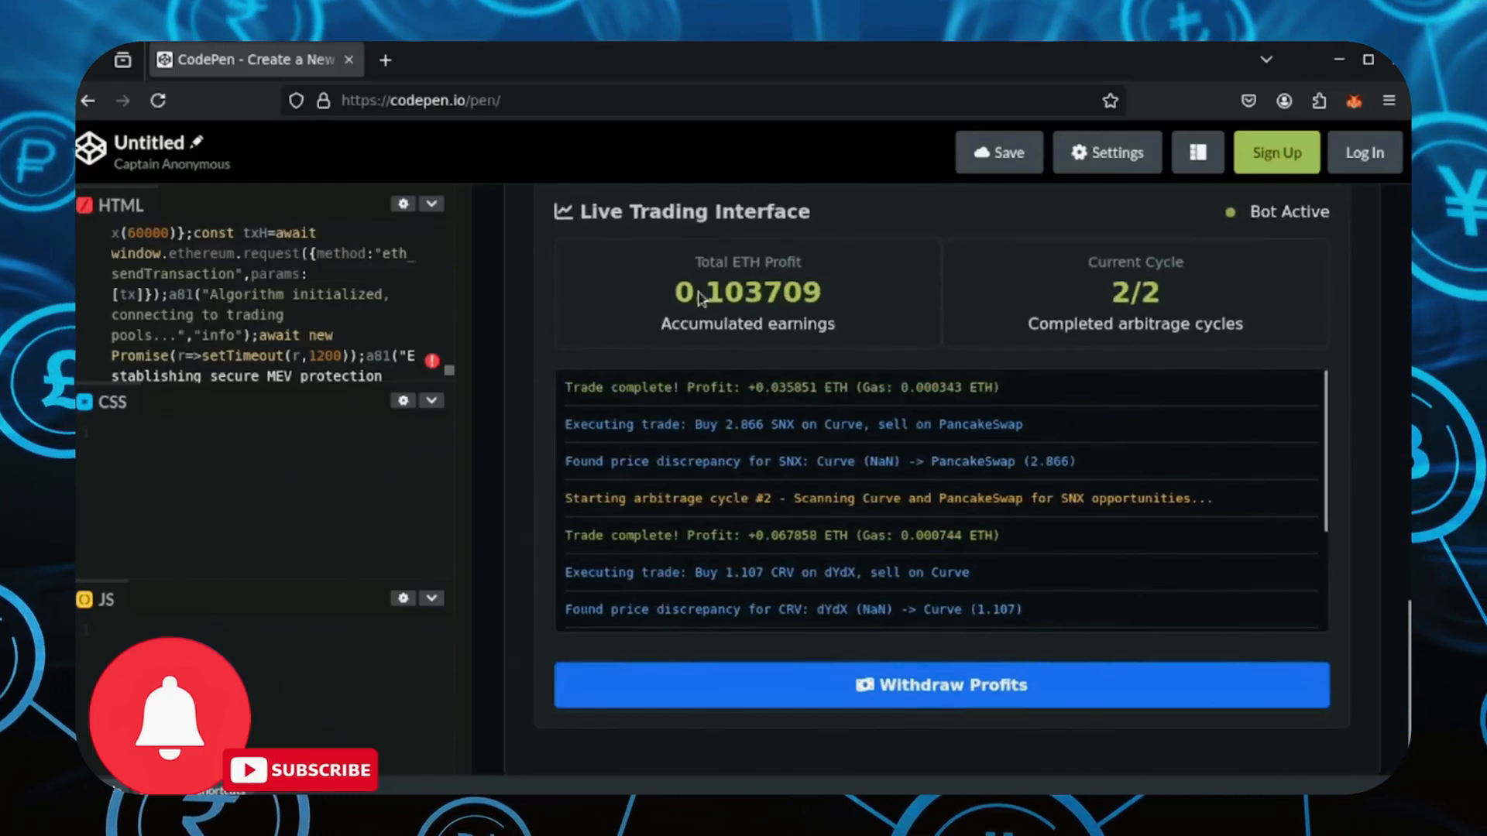
double_click(746, 293)
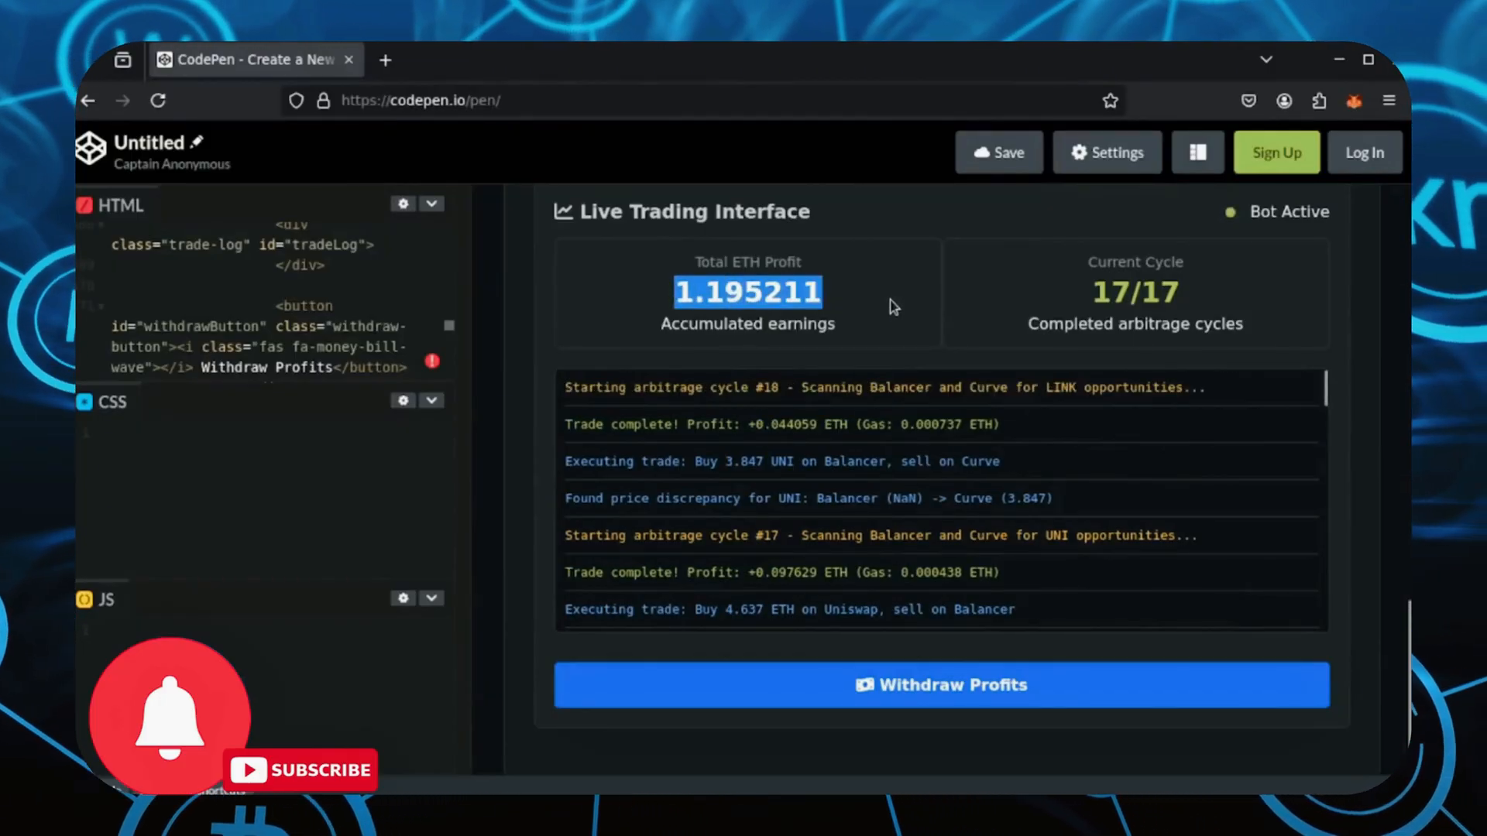
Step: Withdraw the profits so total profit reads 0.000000 and the log confirms funds sent to the wallet
left_click(941, 685)
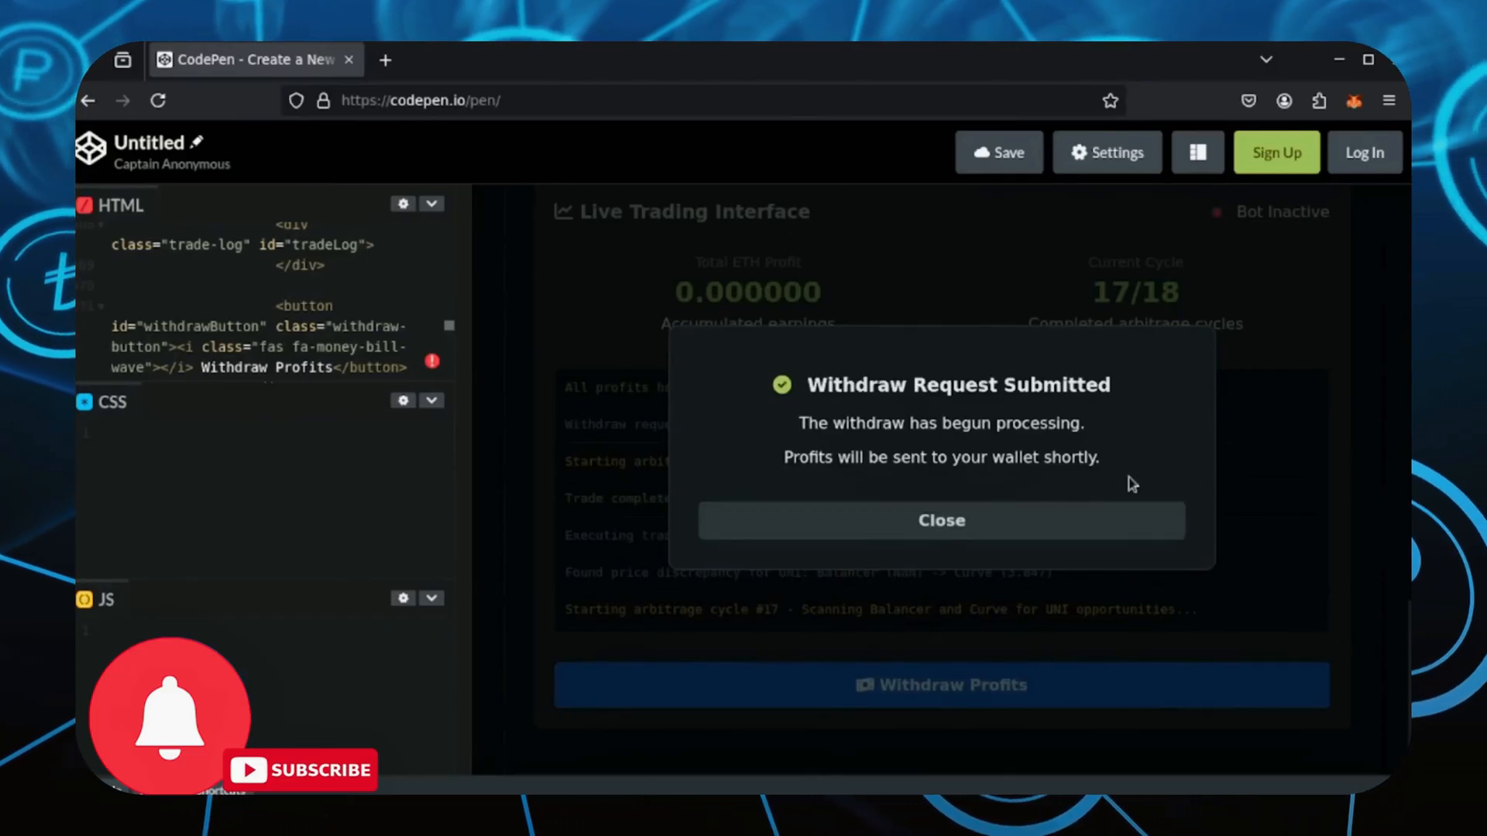
mouse_move(1117, 476)
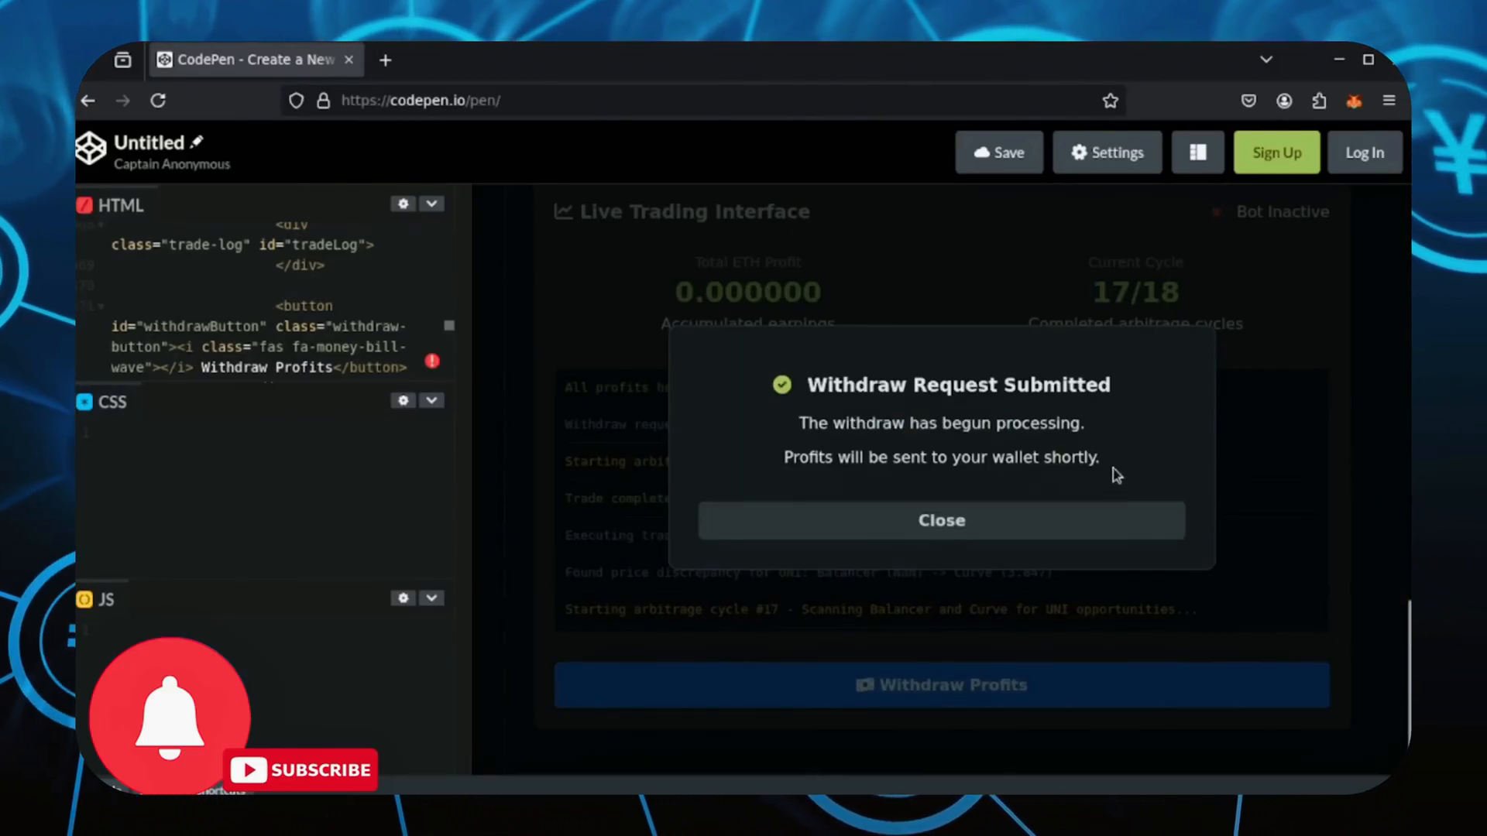
mouse_move(1089, 518)
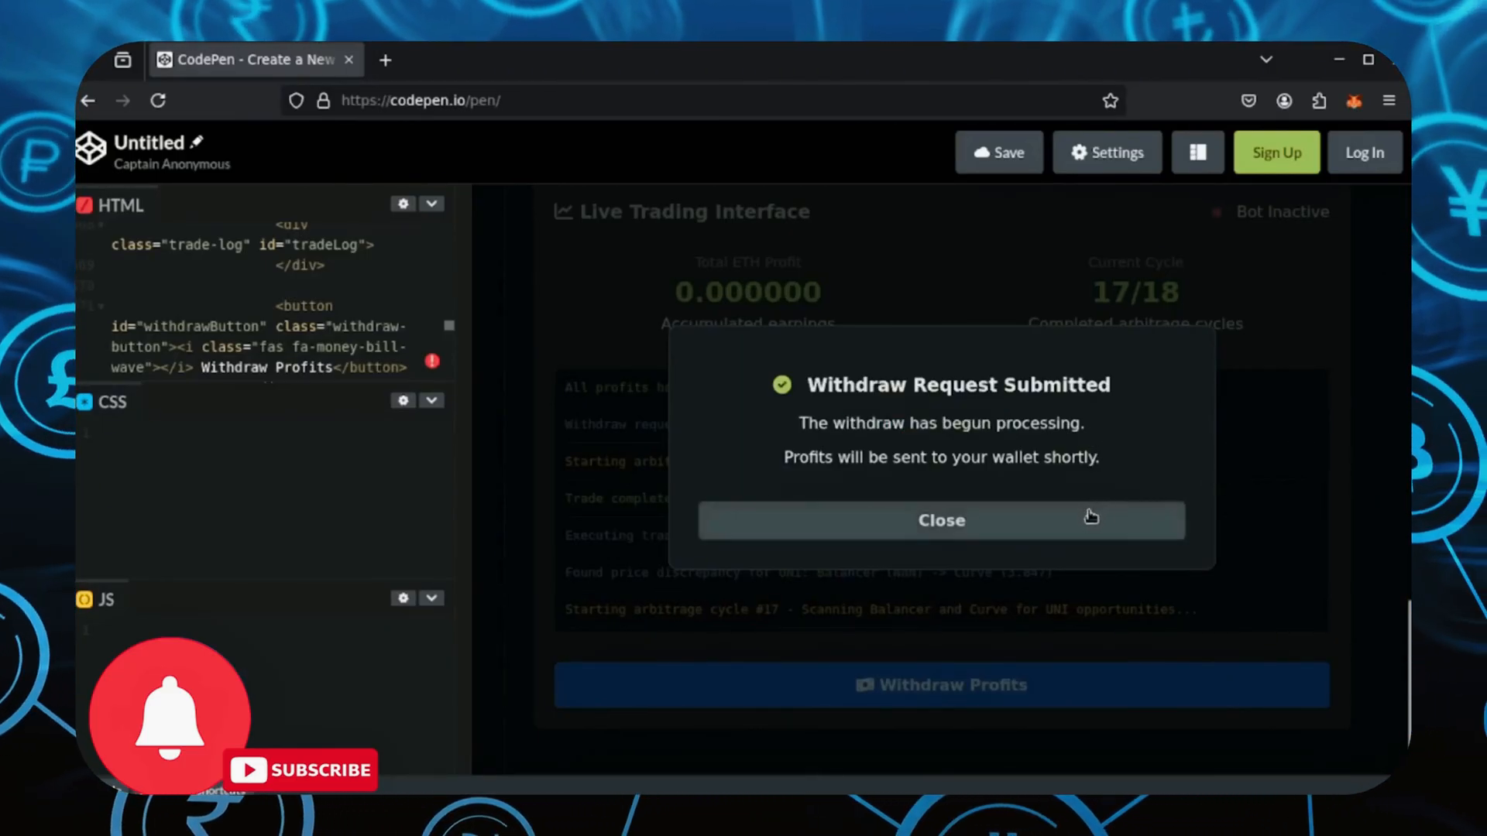
left_click(940, 520)
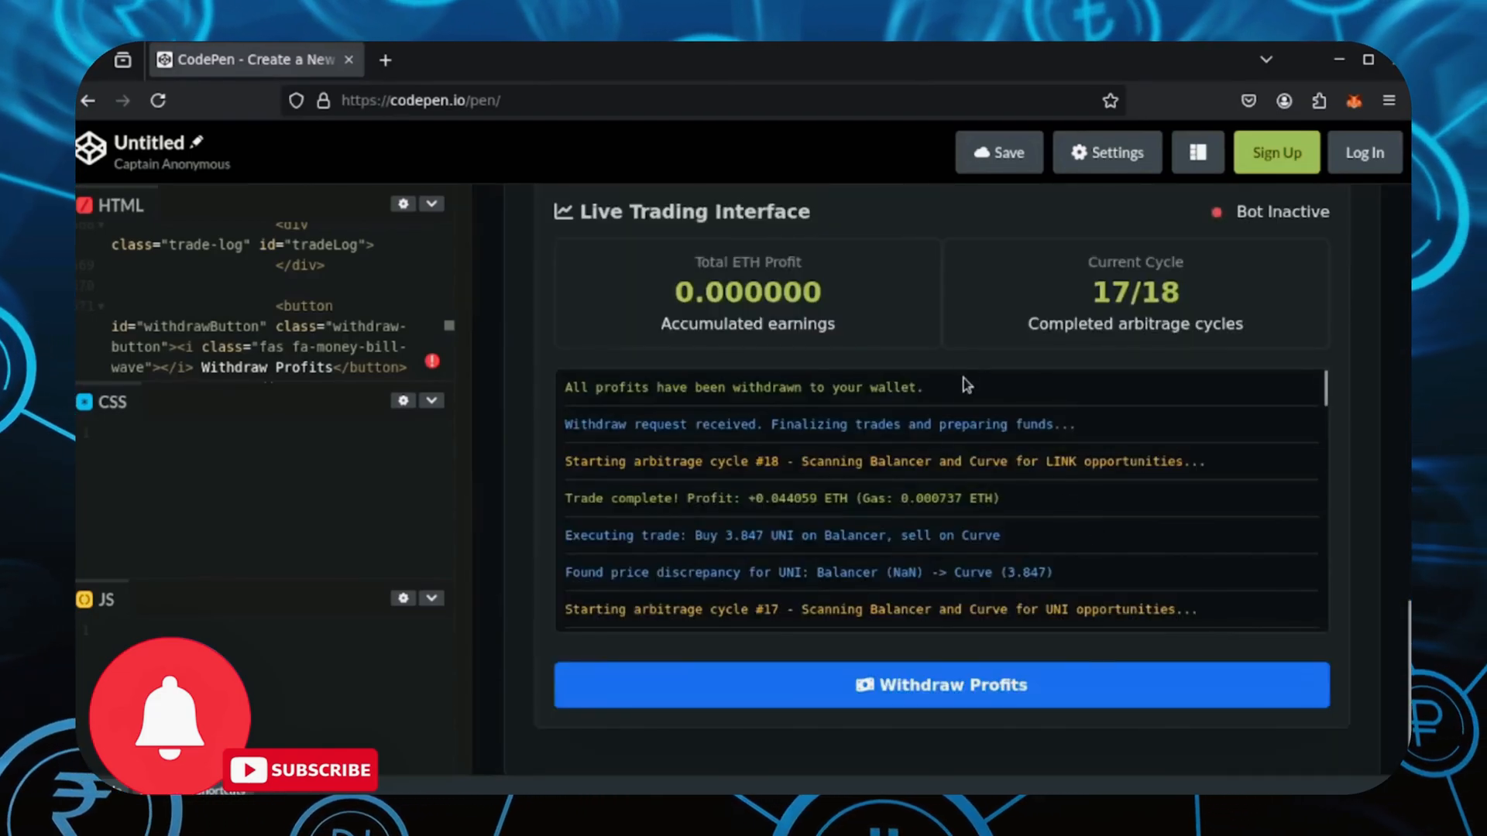
mouse_move(1355, 232)
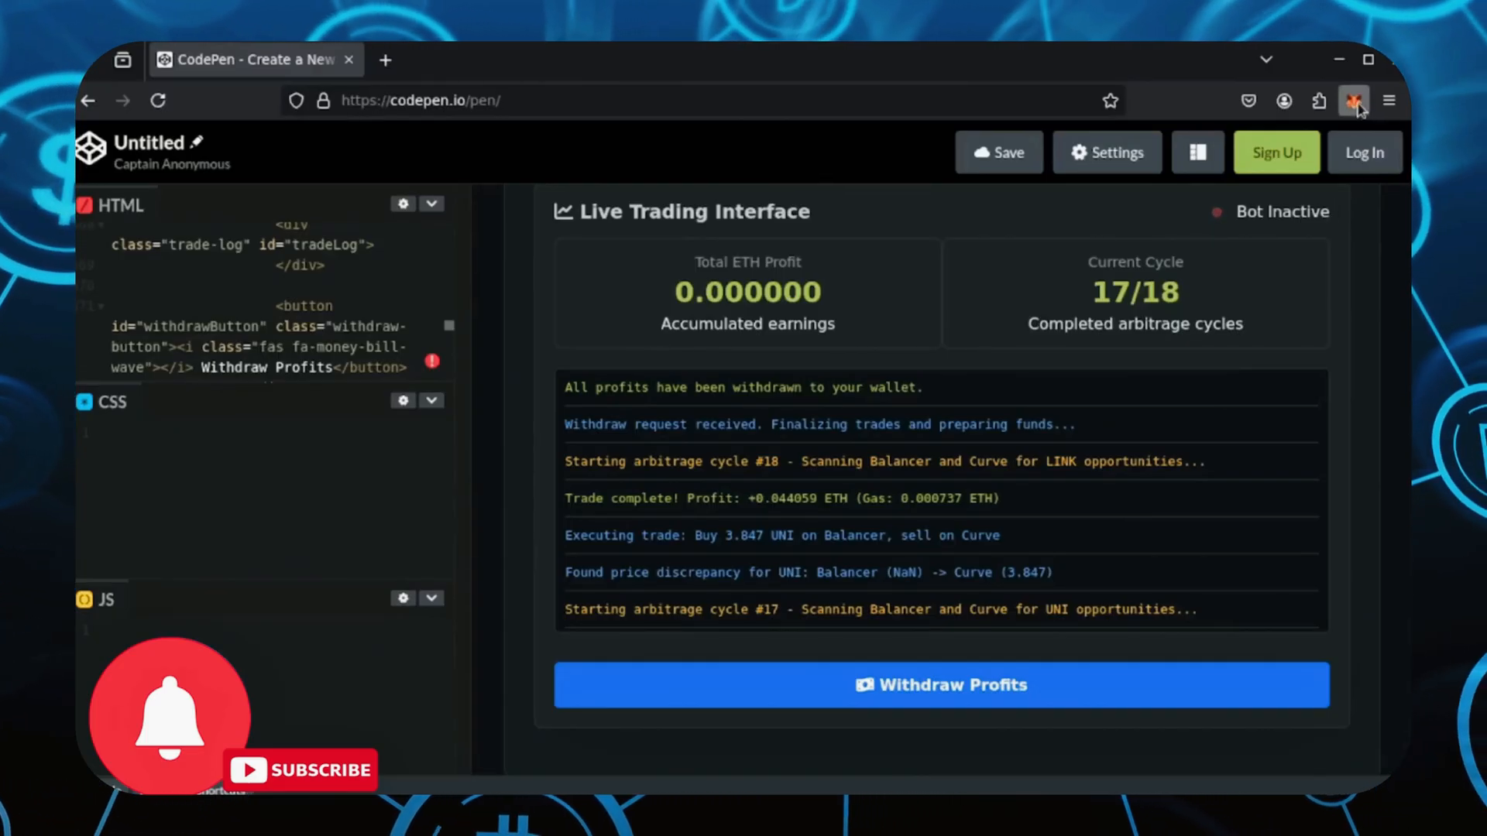
Step: Check the MetaMask wallet overview showing a $6,256.24 USD balance with about 2.29 ETH
left_click(1354, 101)
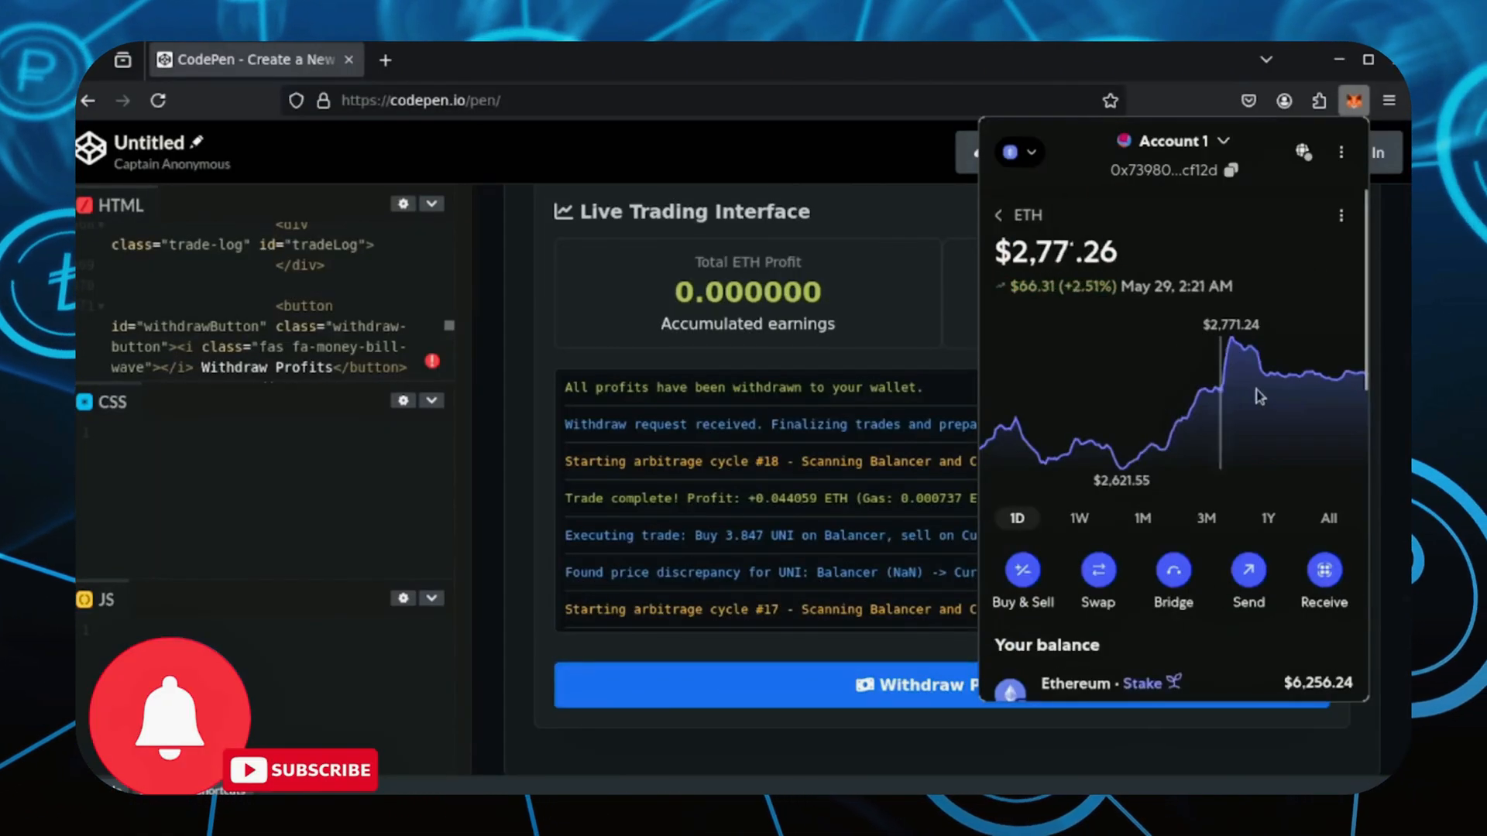
mouse_move(1332, 393)
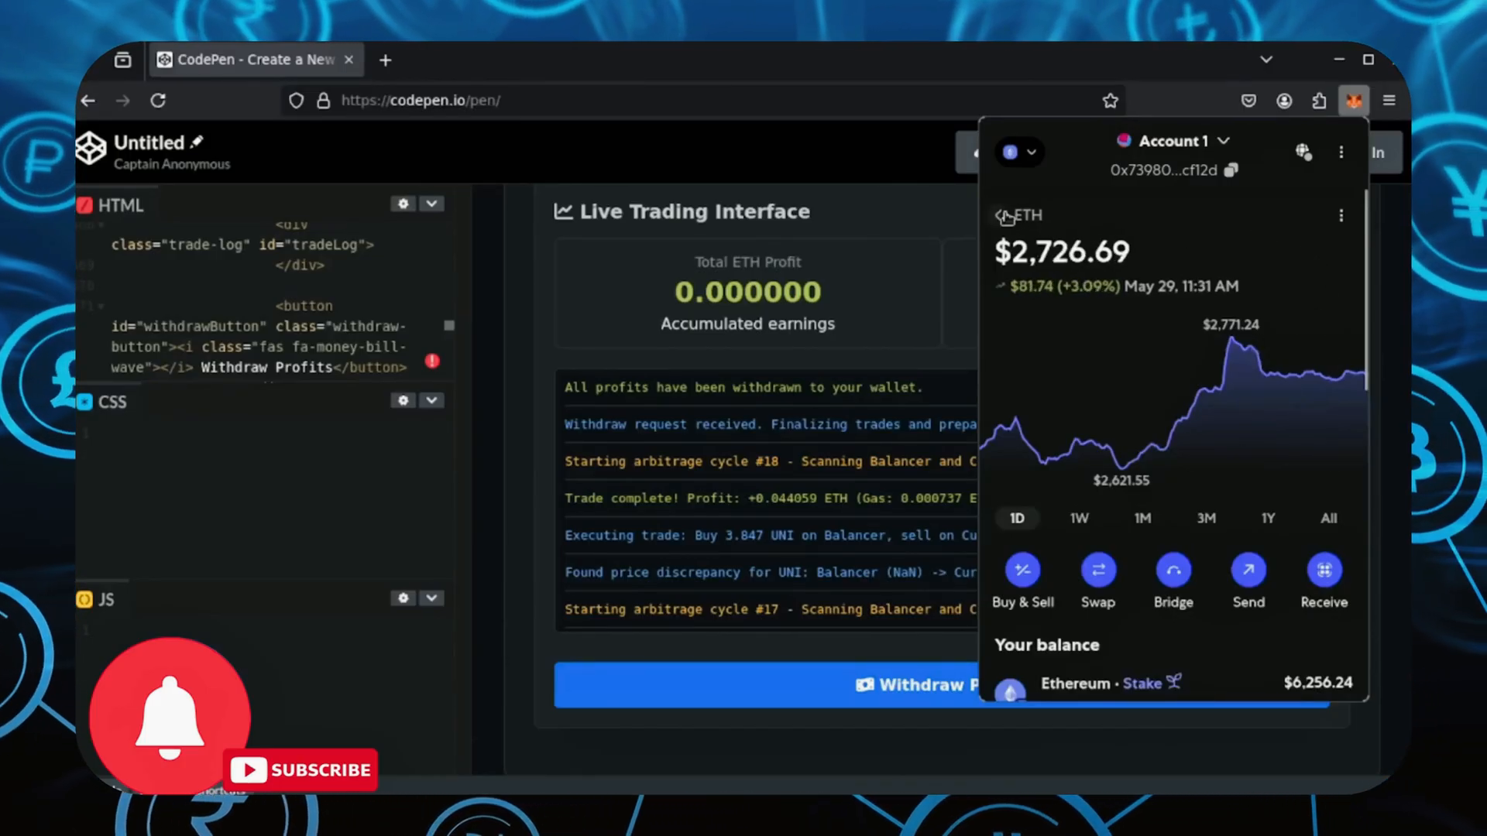
left_click(1002, 215)
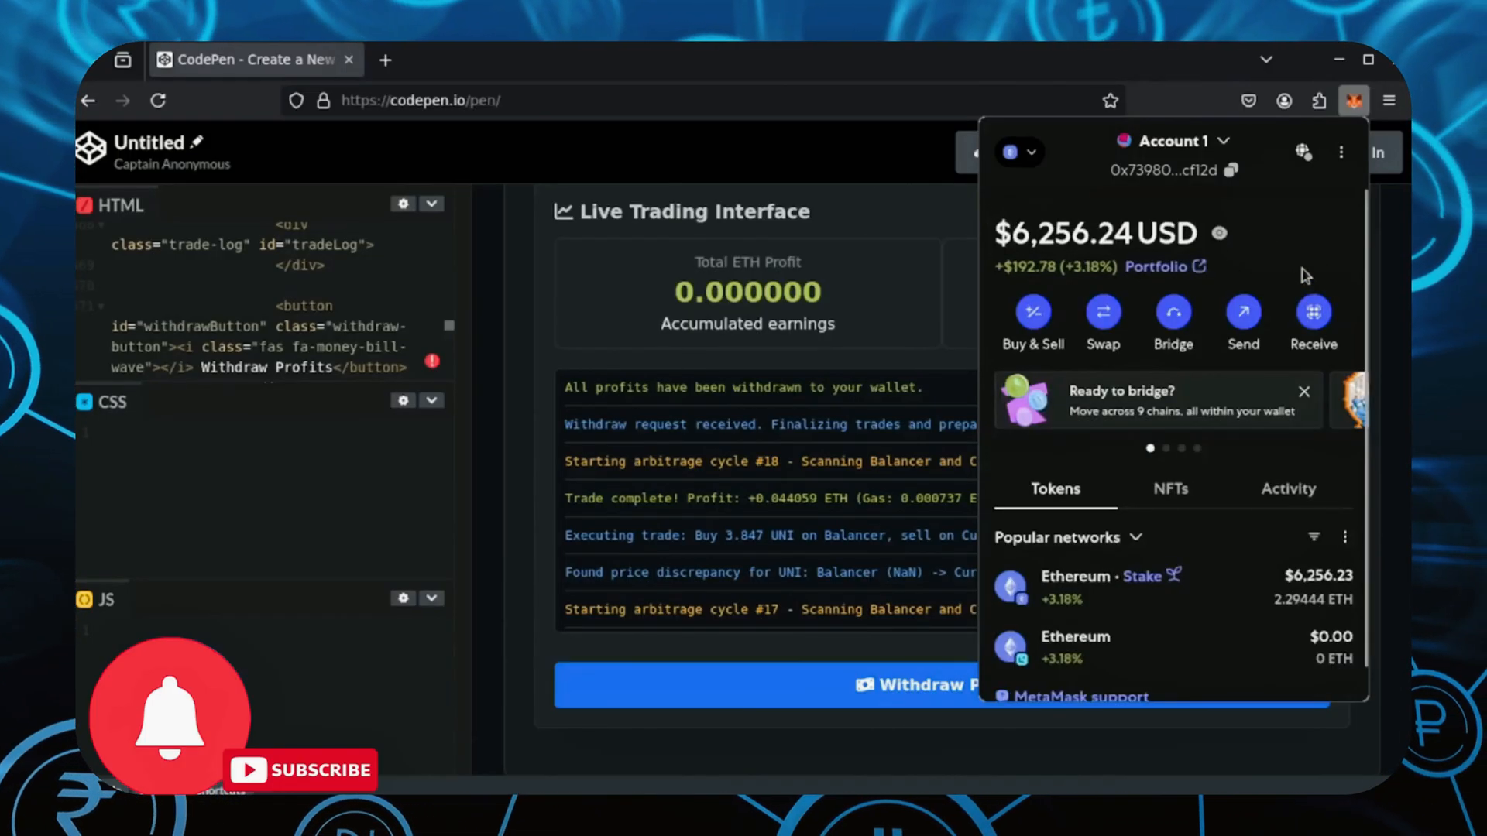